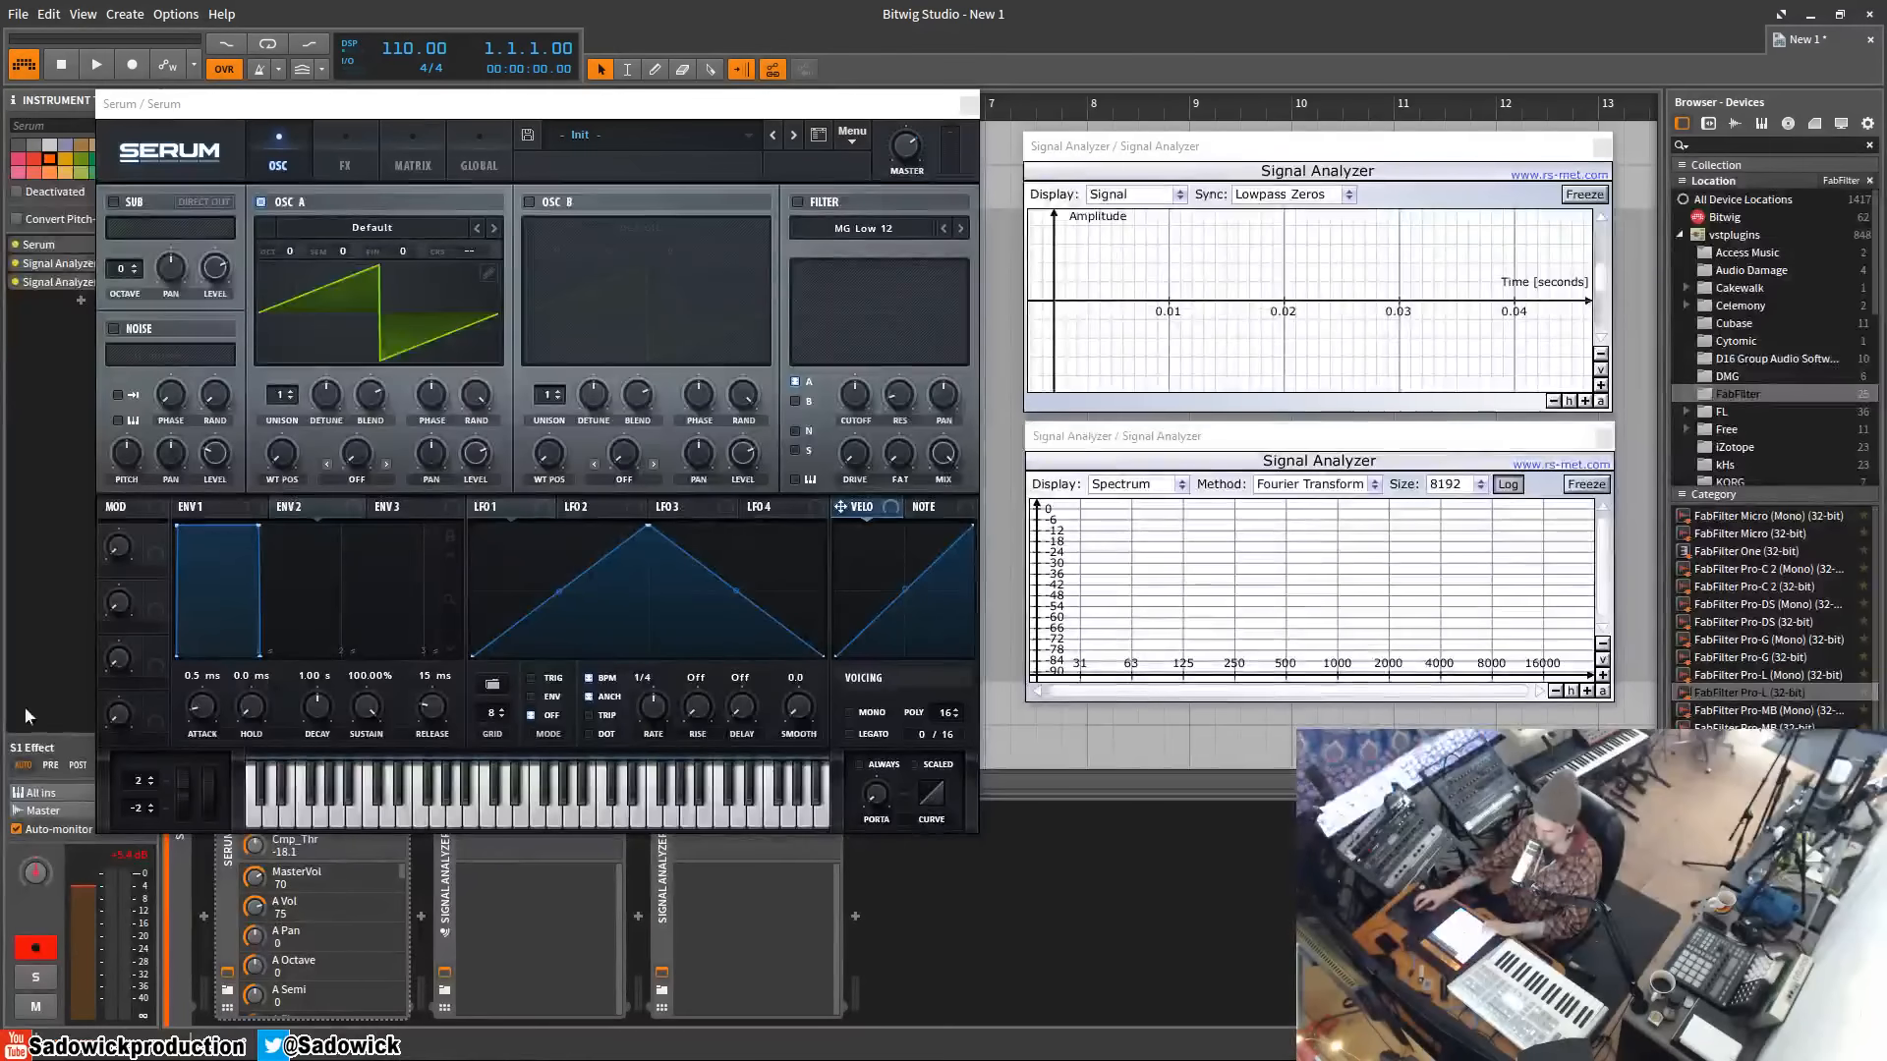
pyautogui.moveTo(659, 105)
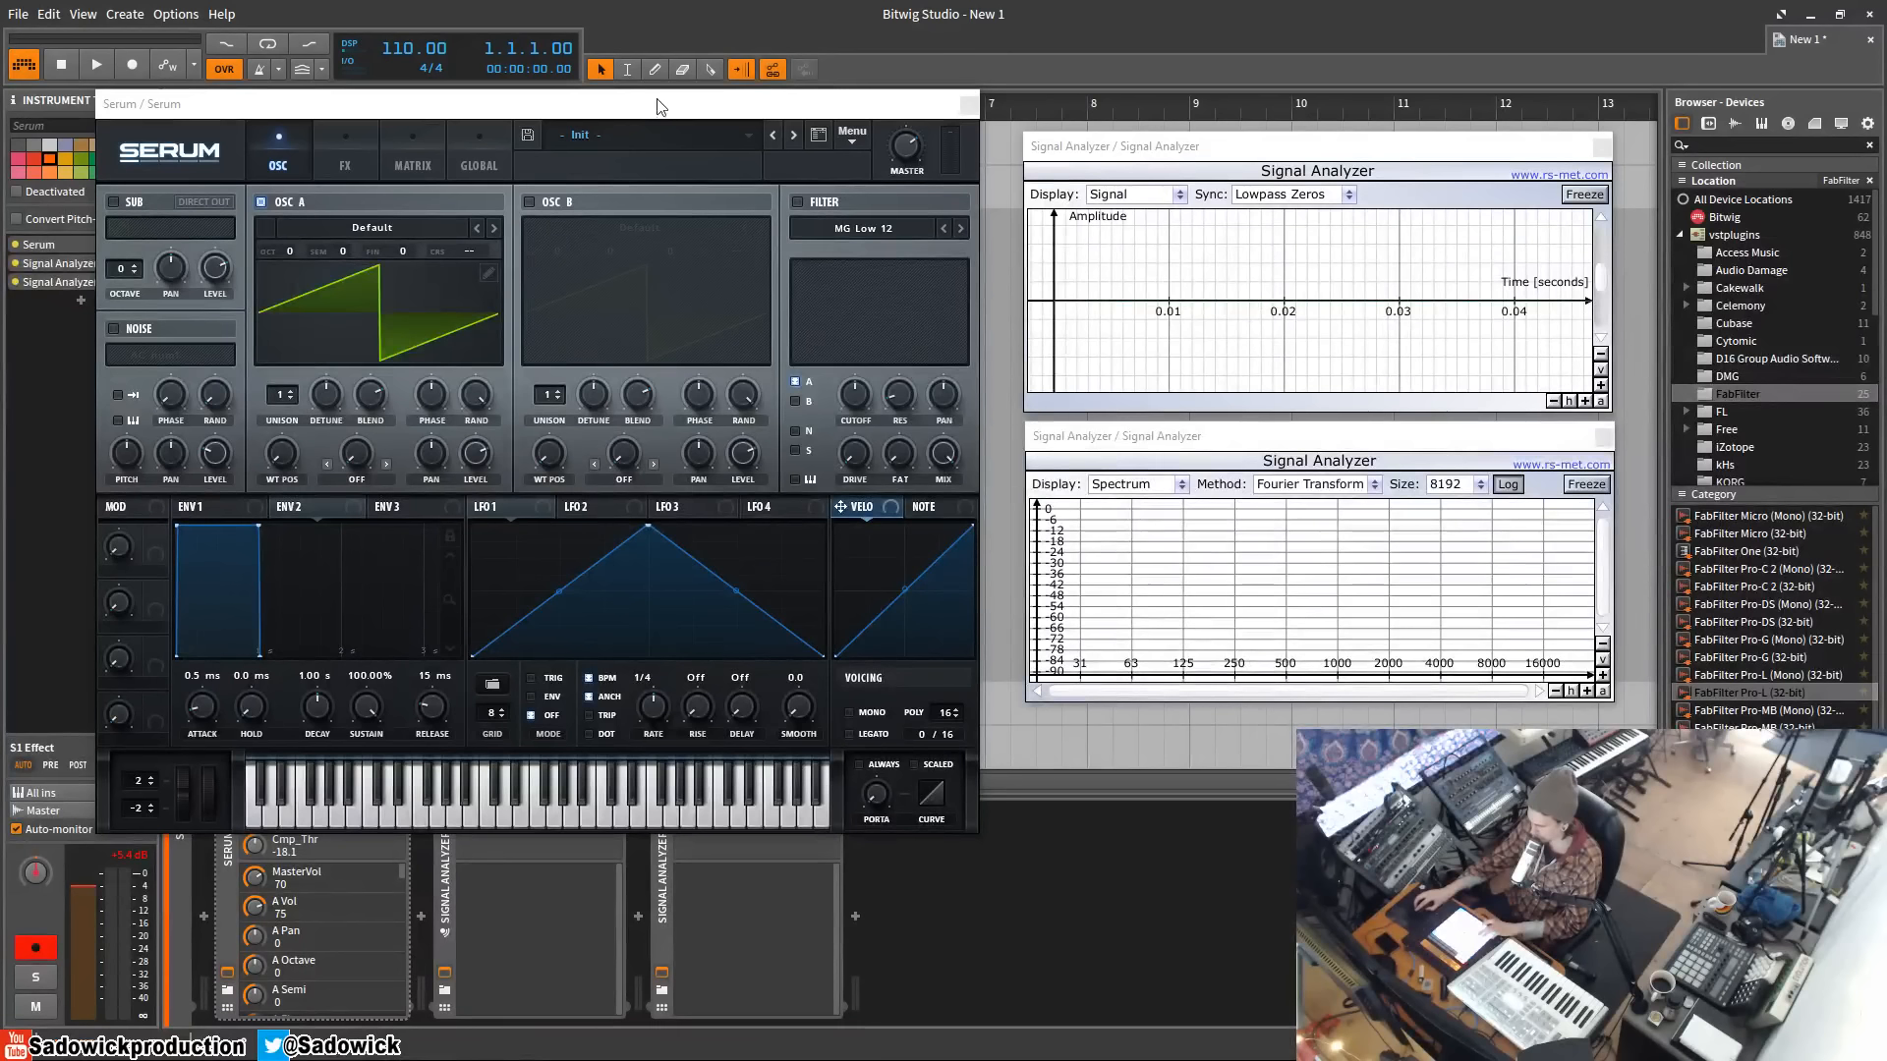
pyautogui.moveTo(744, 117)
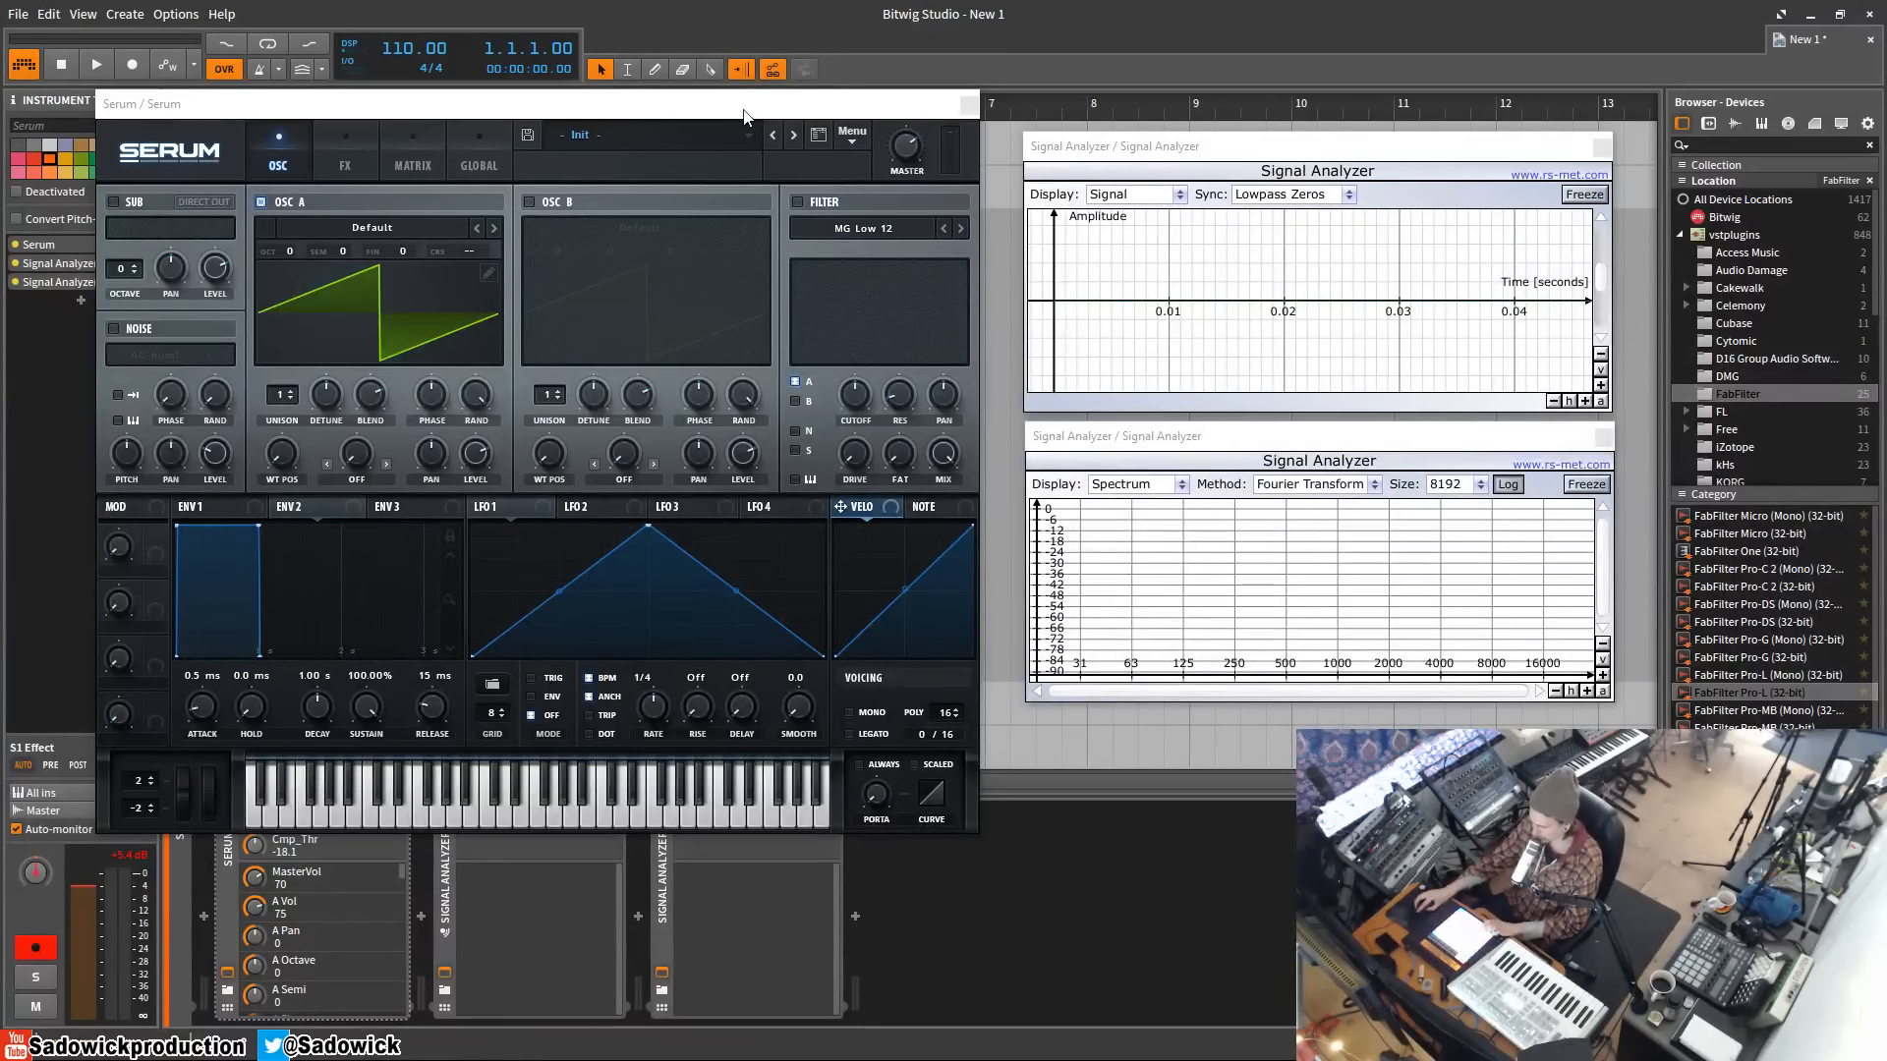
pyautogui.moveTo(854, 200)
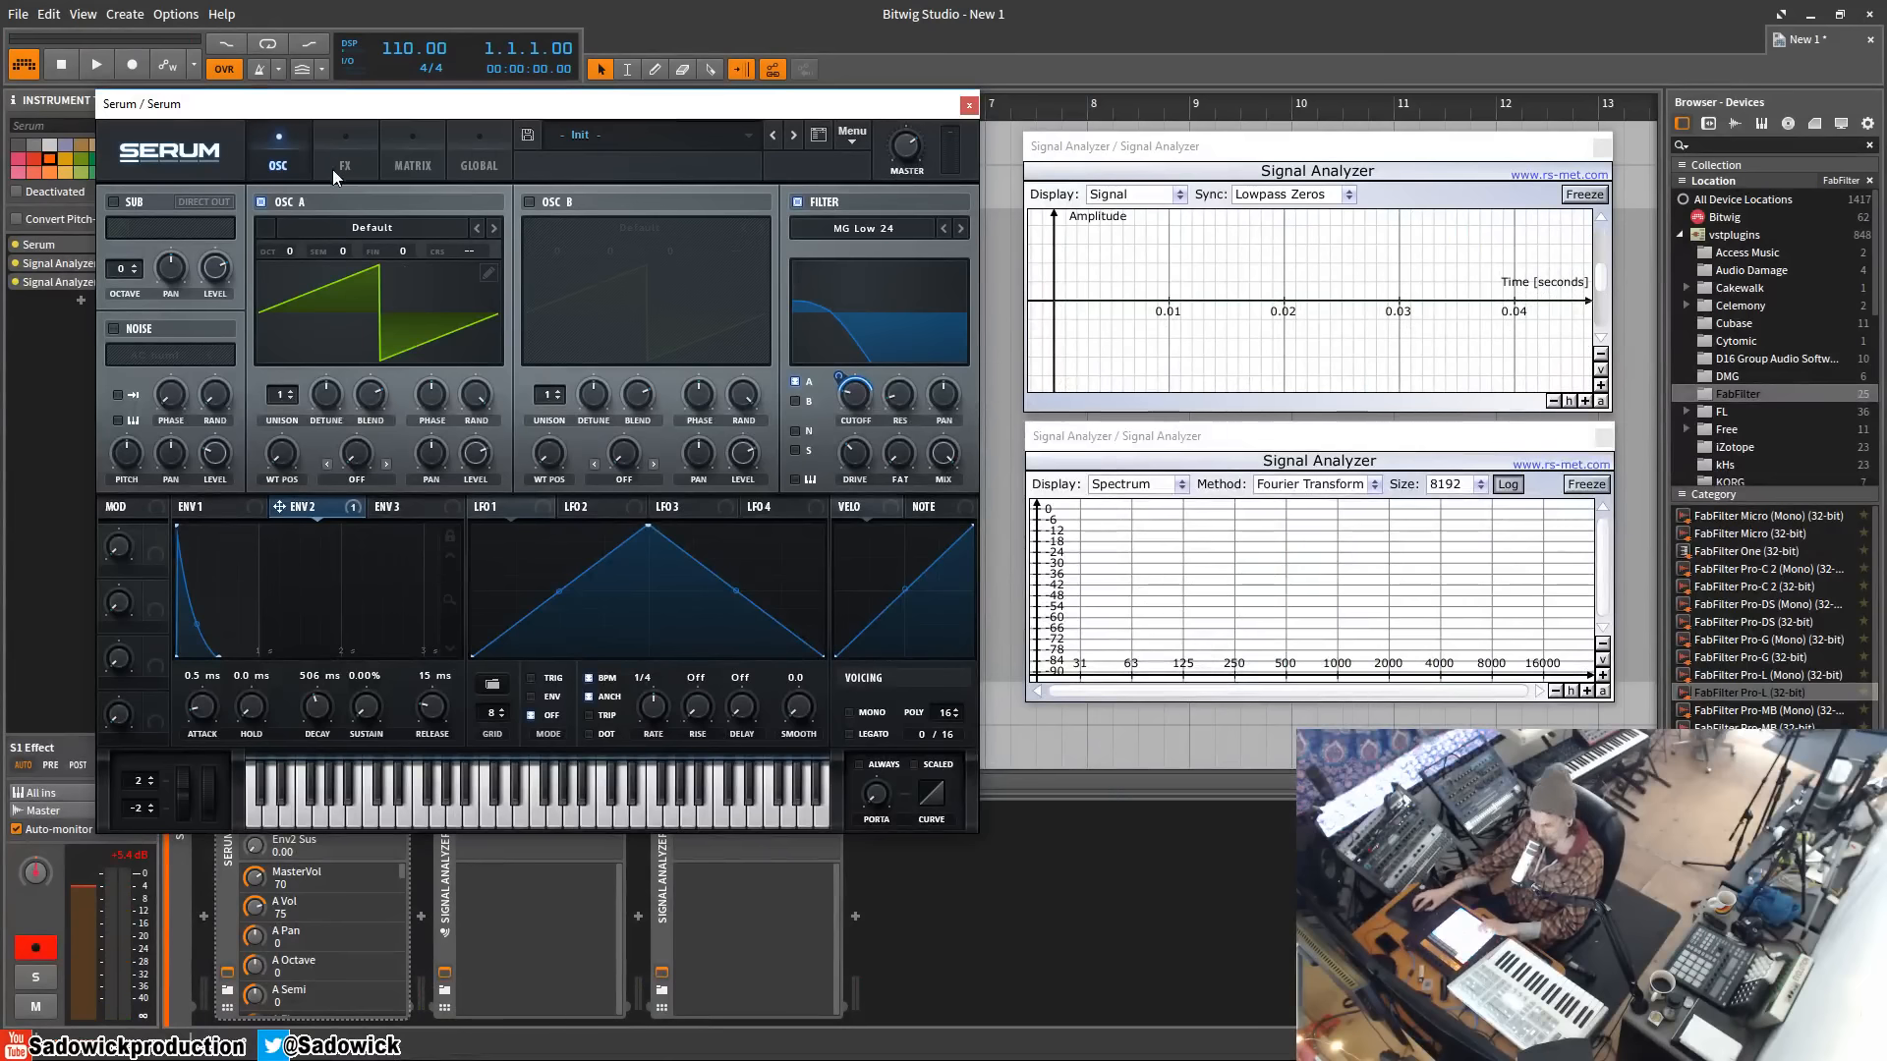
# Step: Enable Serum's Delay with BPM sync, setting the linked delay time to 1/16
pyautogui.click(345, 166)
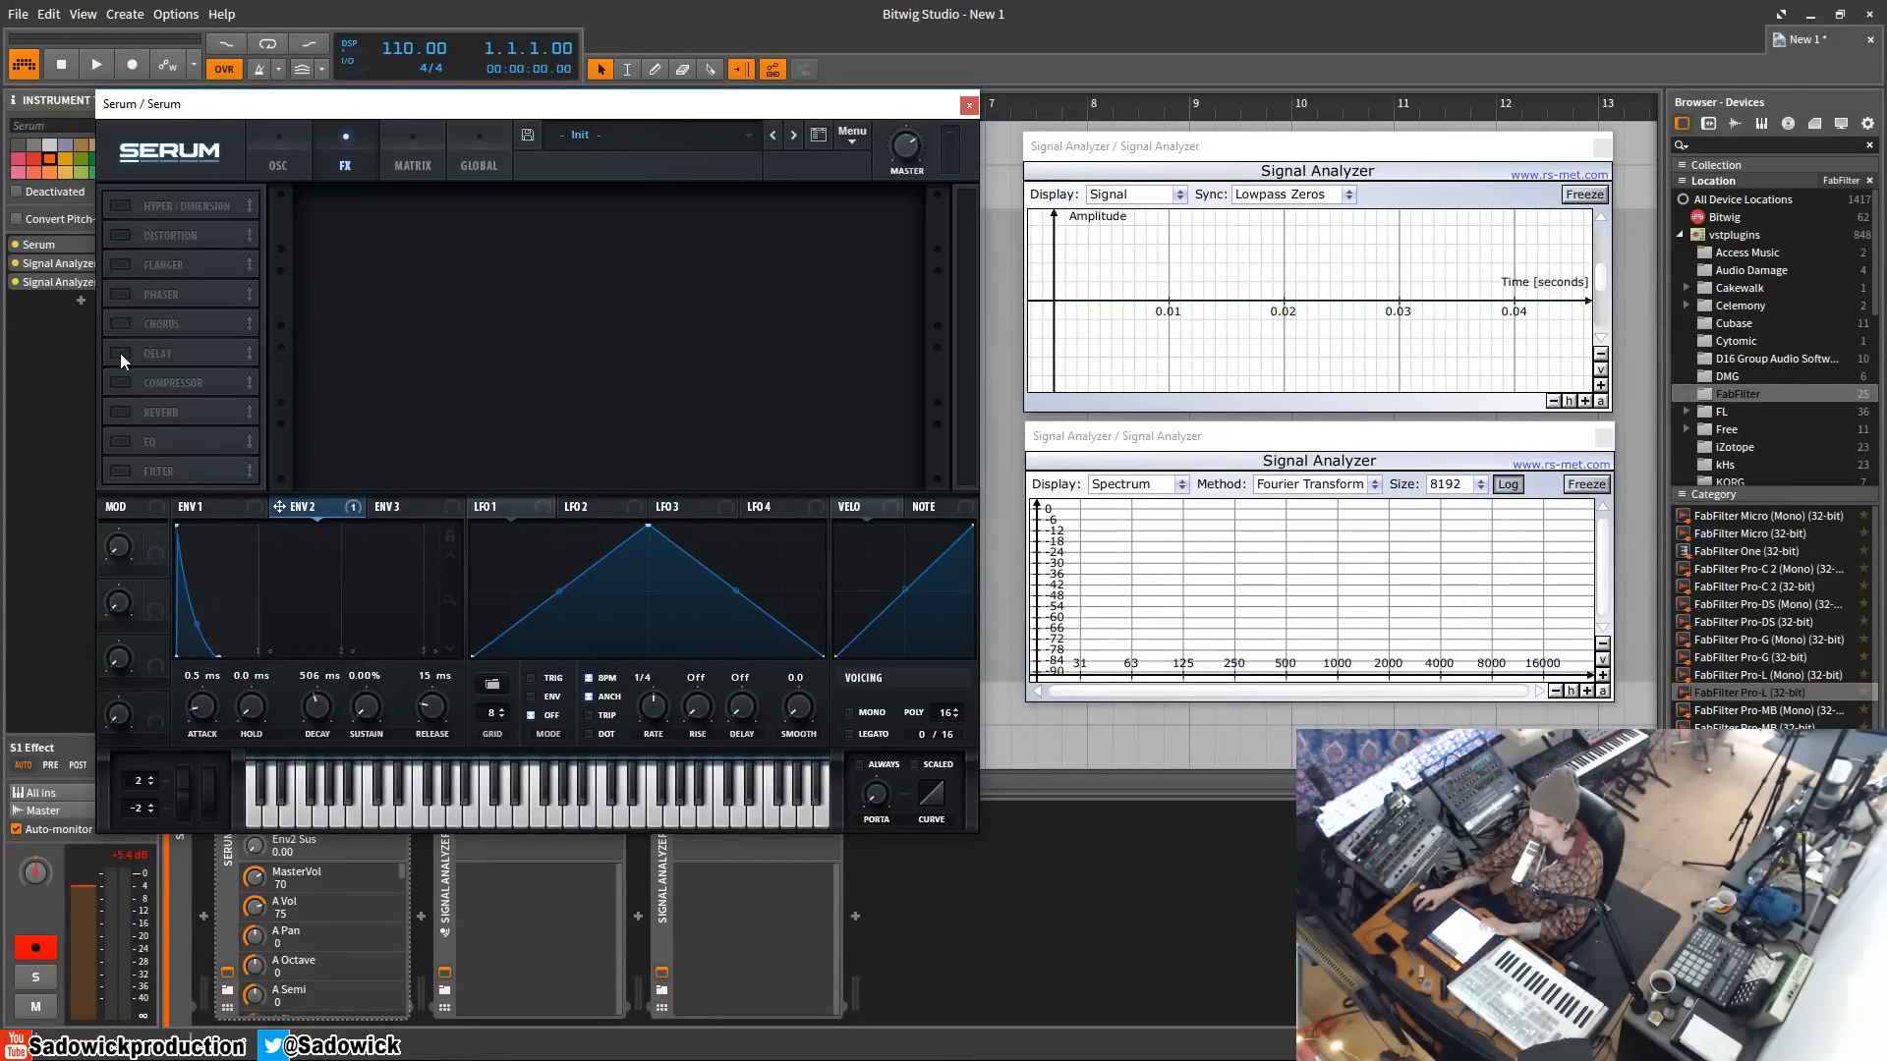
pyautogui.click(158, 352)
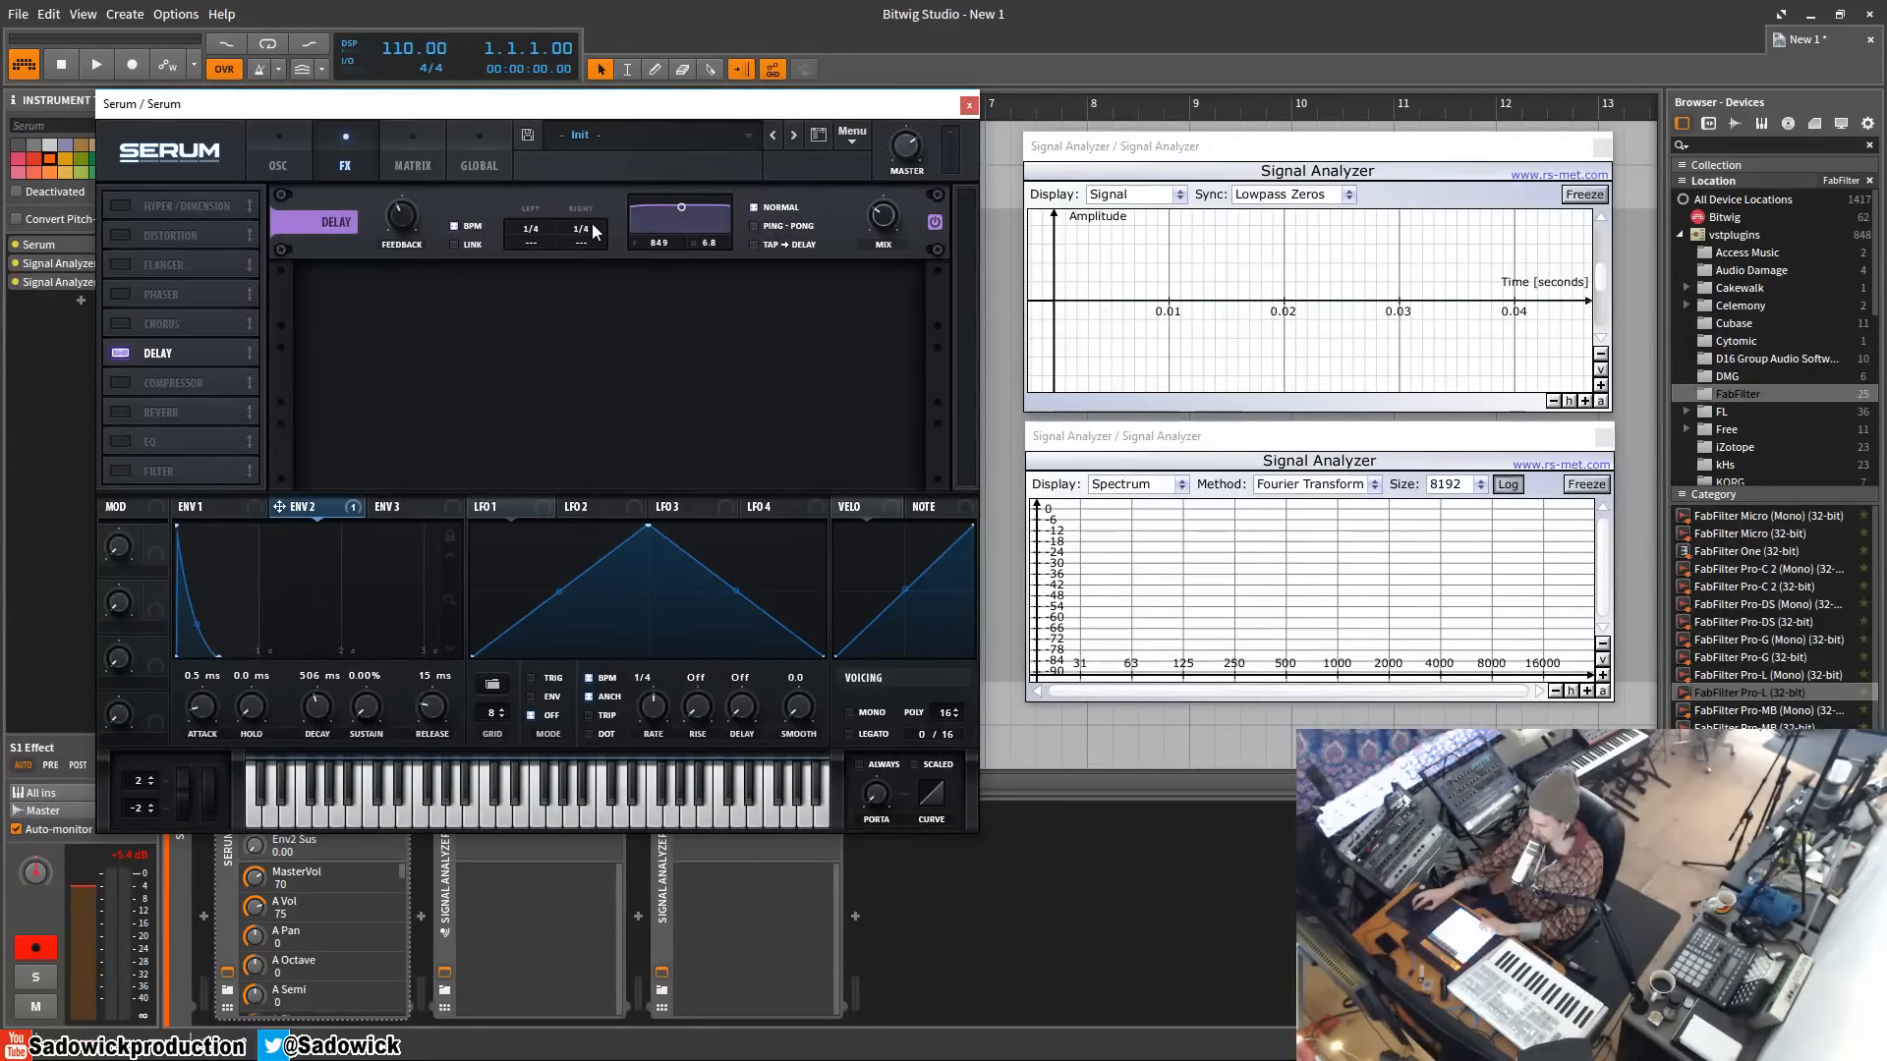
pyautogui.moveTo(590, 231)
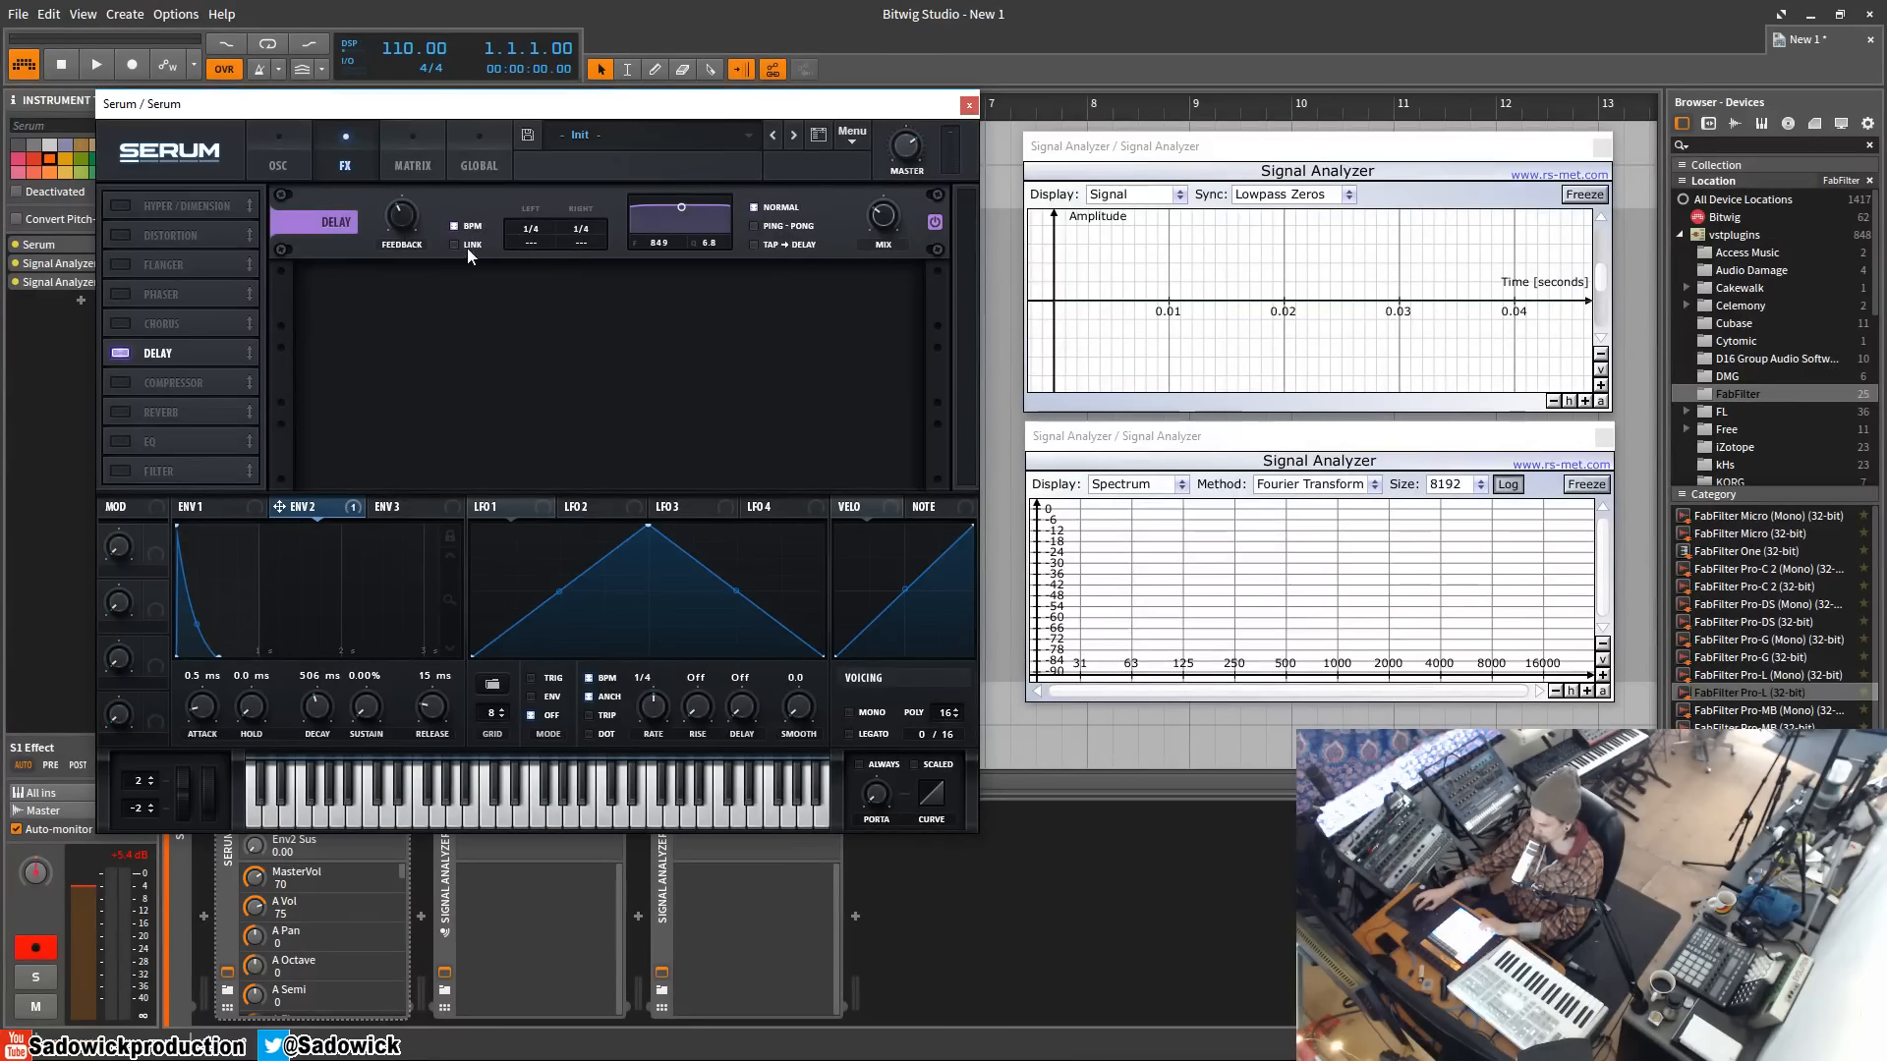
pyautogui.moveTo(536, 234)
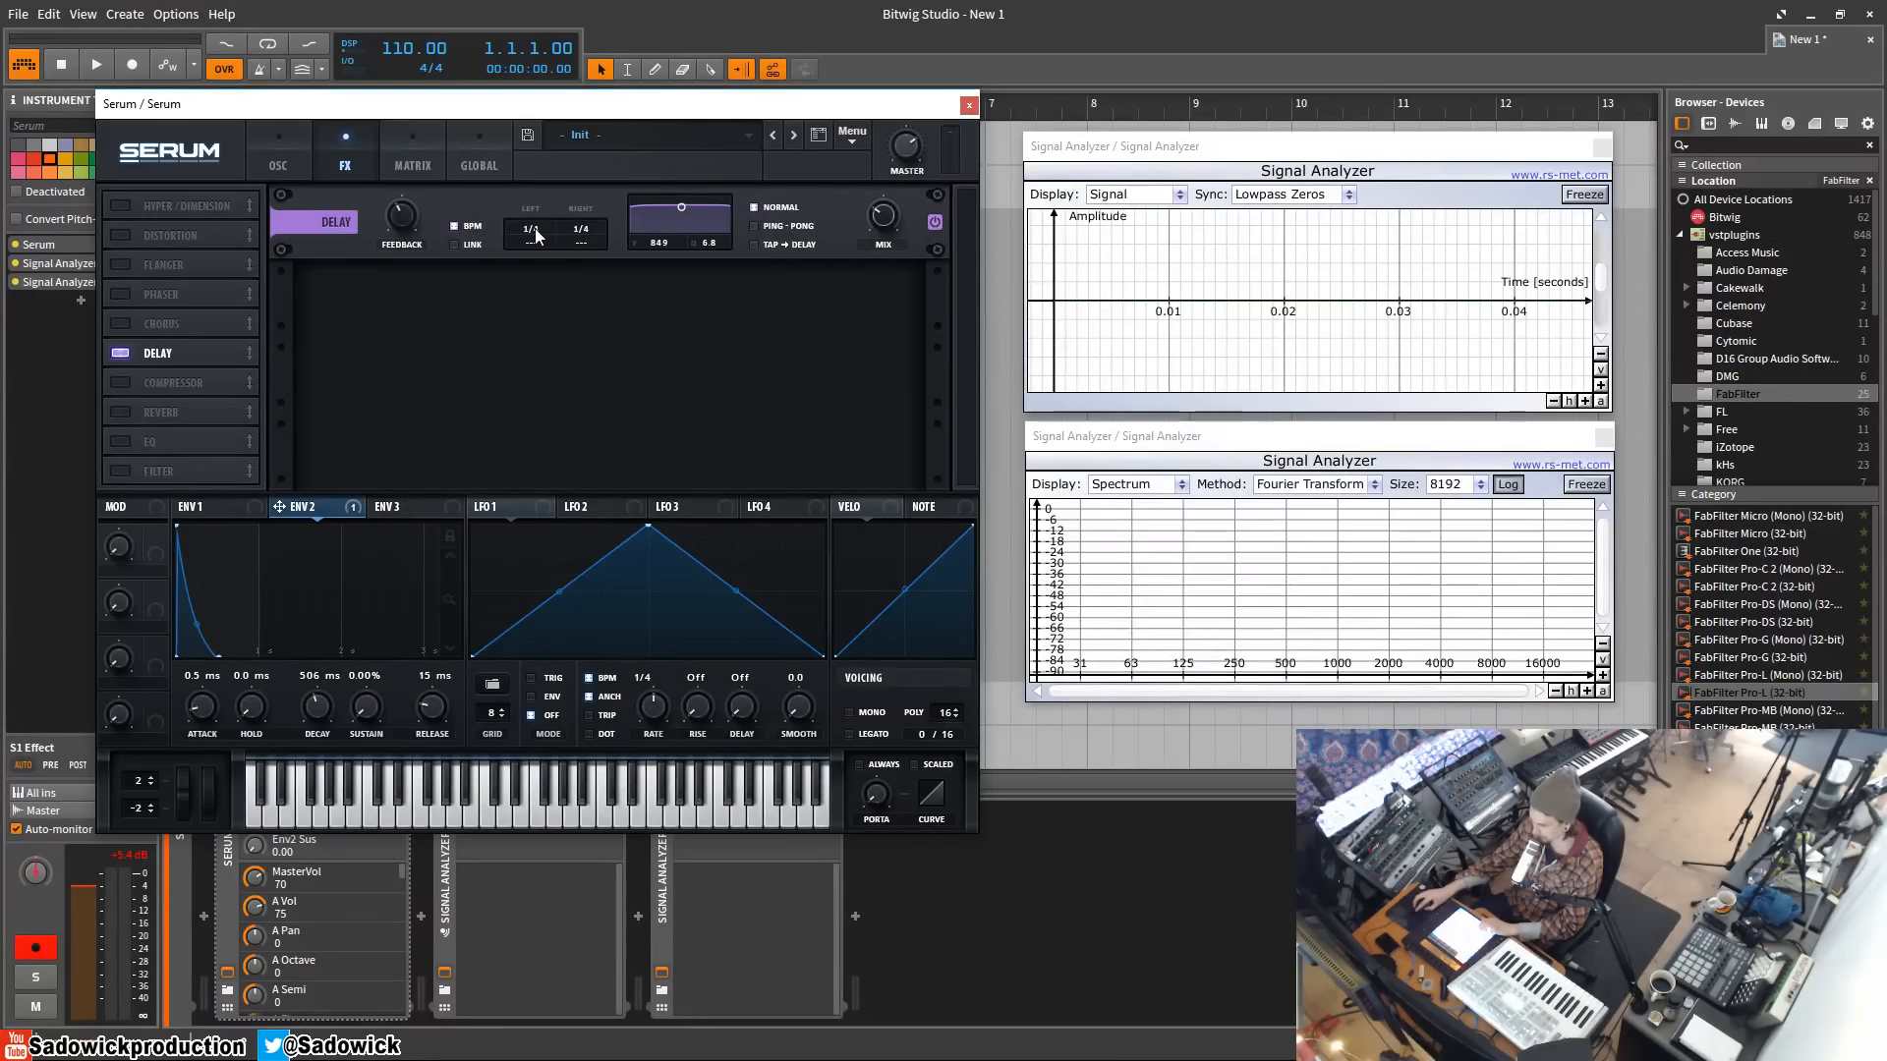
pyautogui.moveTo(466, 226)
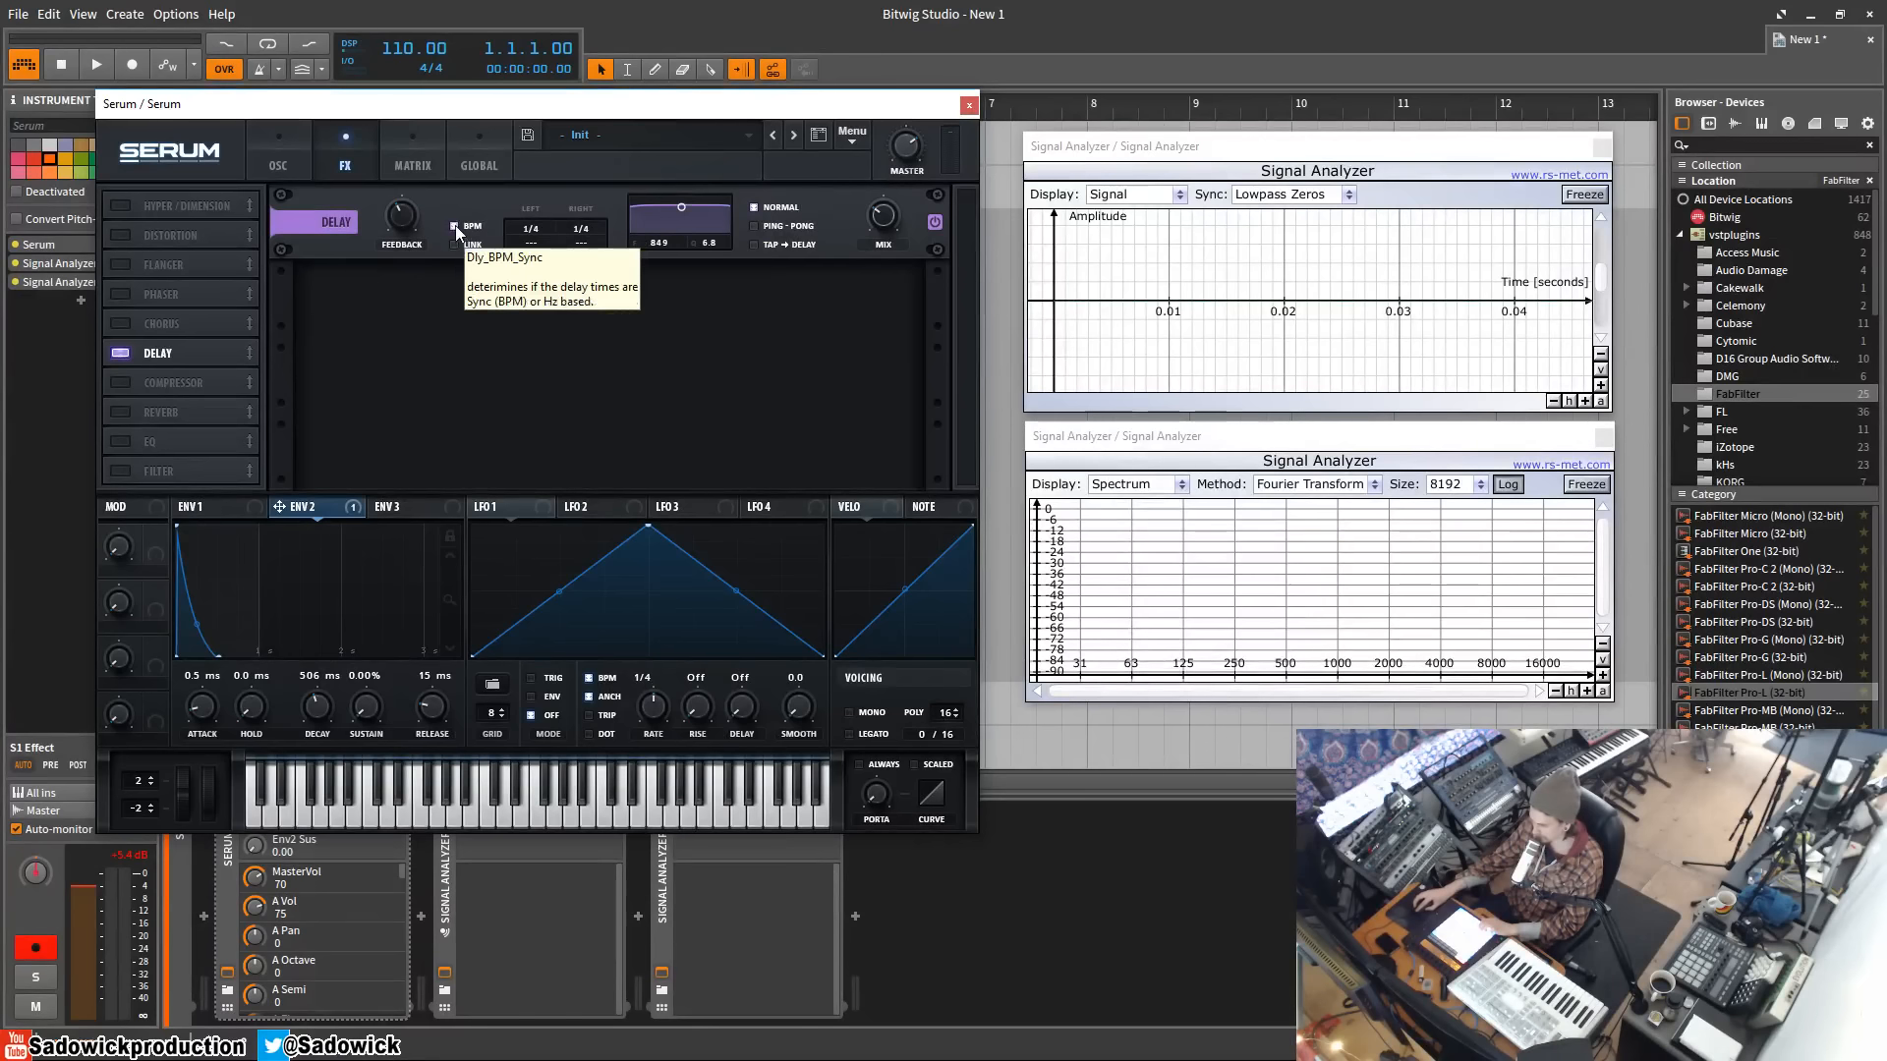
pyautogui.click(455, 227)
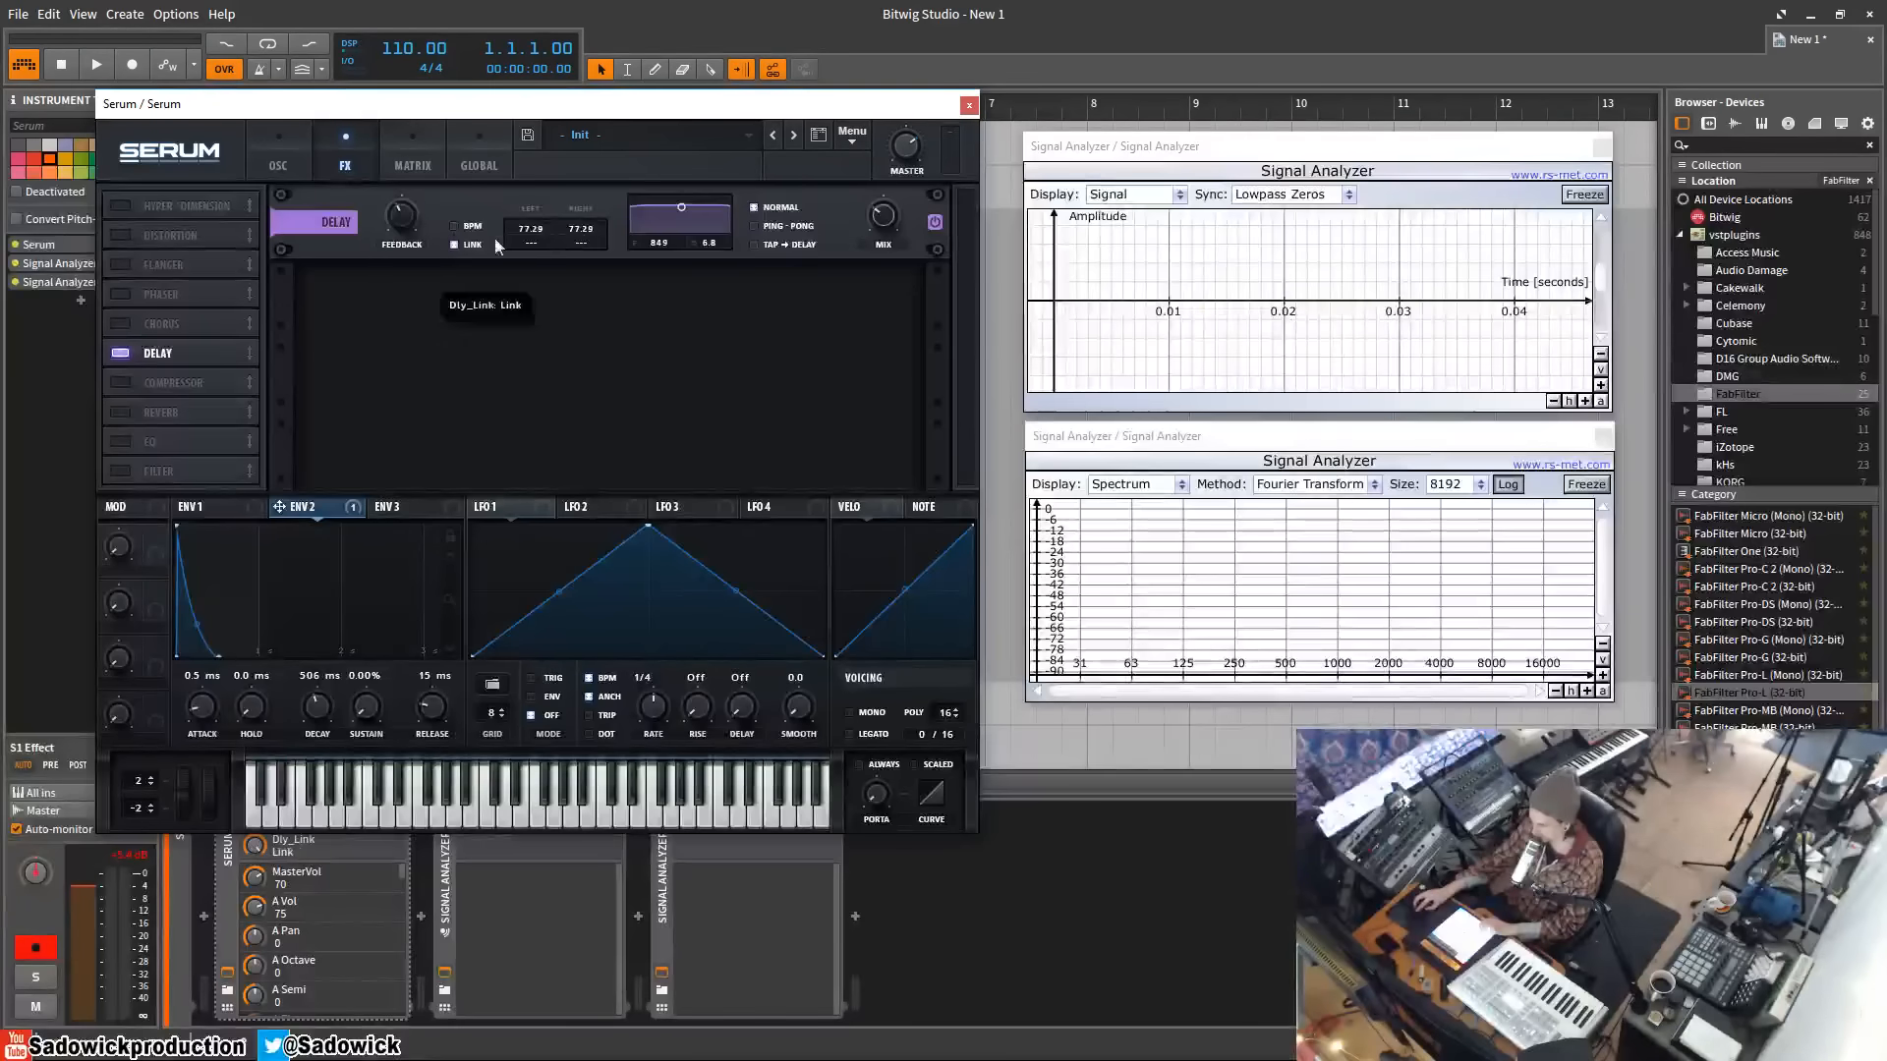
pyautogui.moveTo(530, 229); pyautogui.dragTo(541, 210)
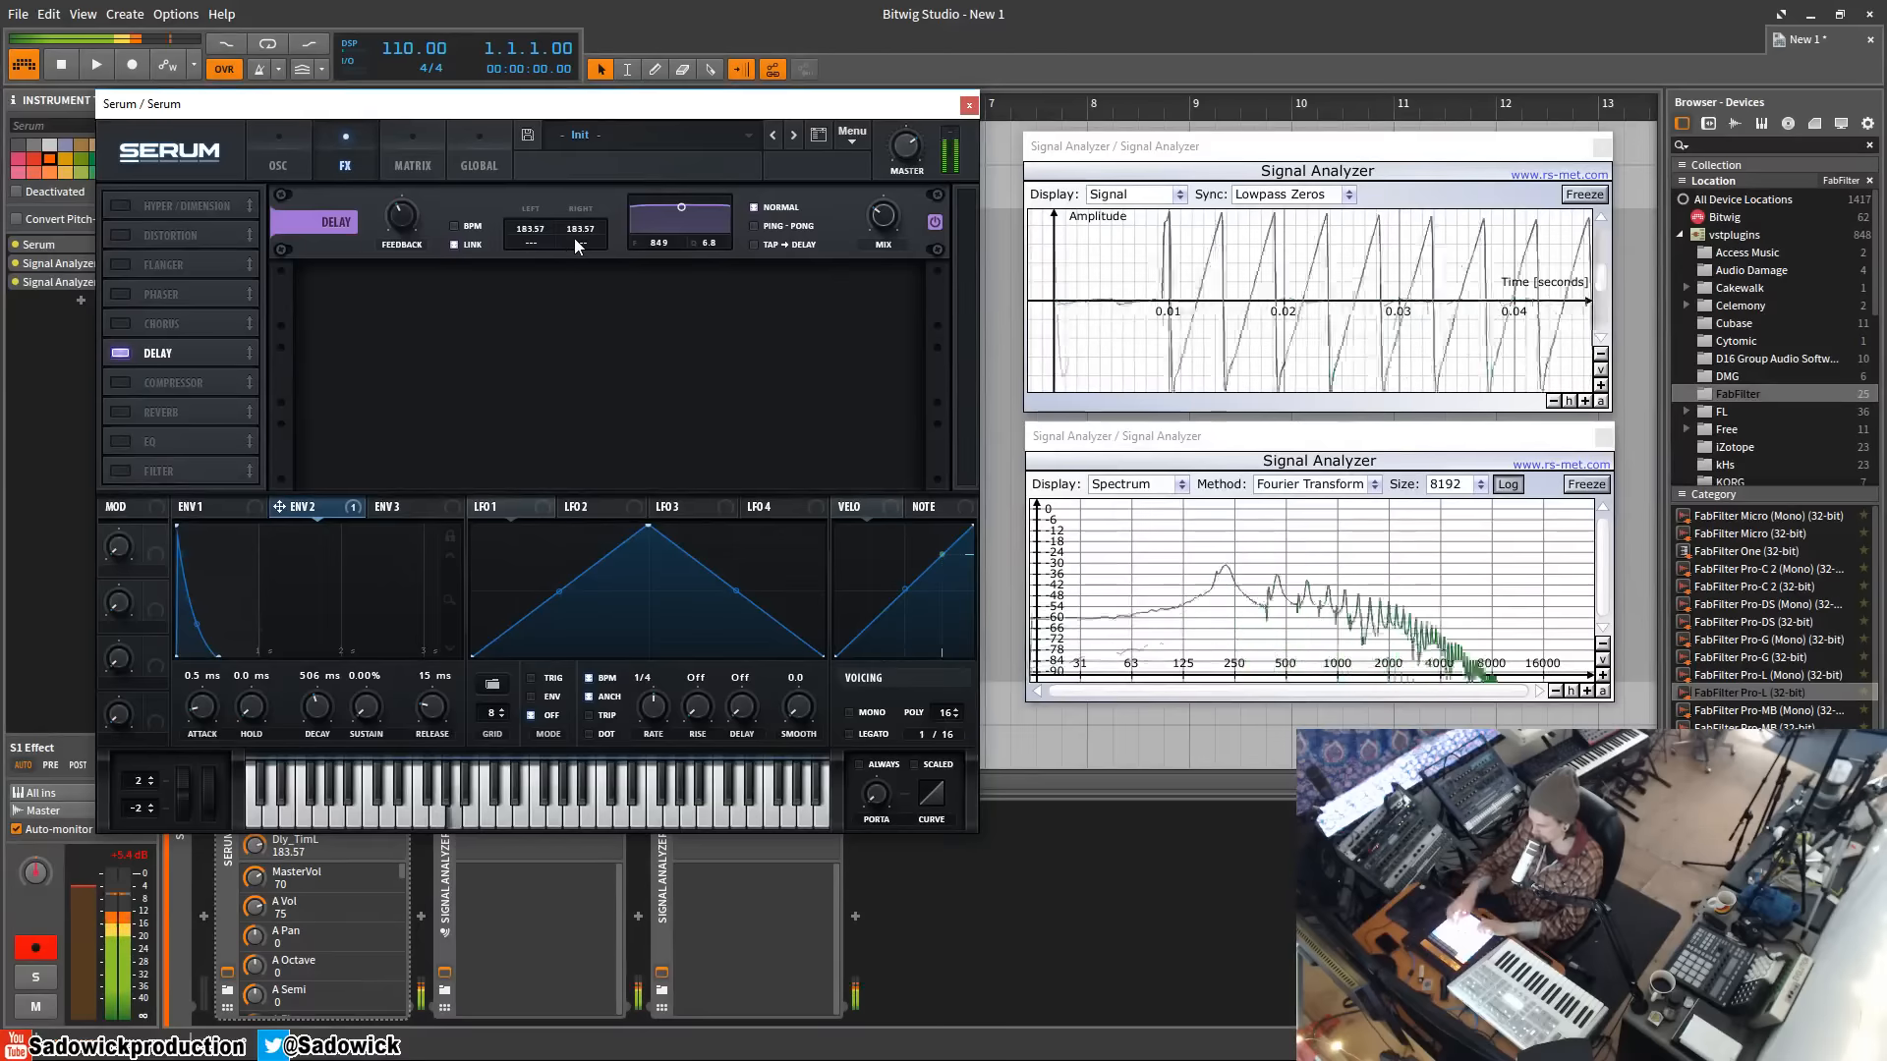
pyautogui.moveTo(556, 229)
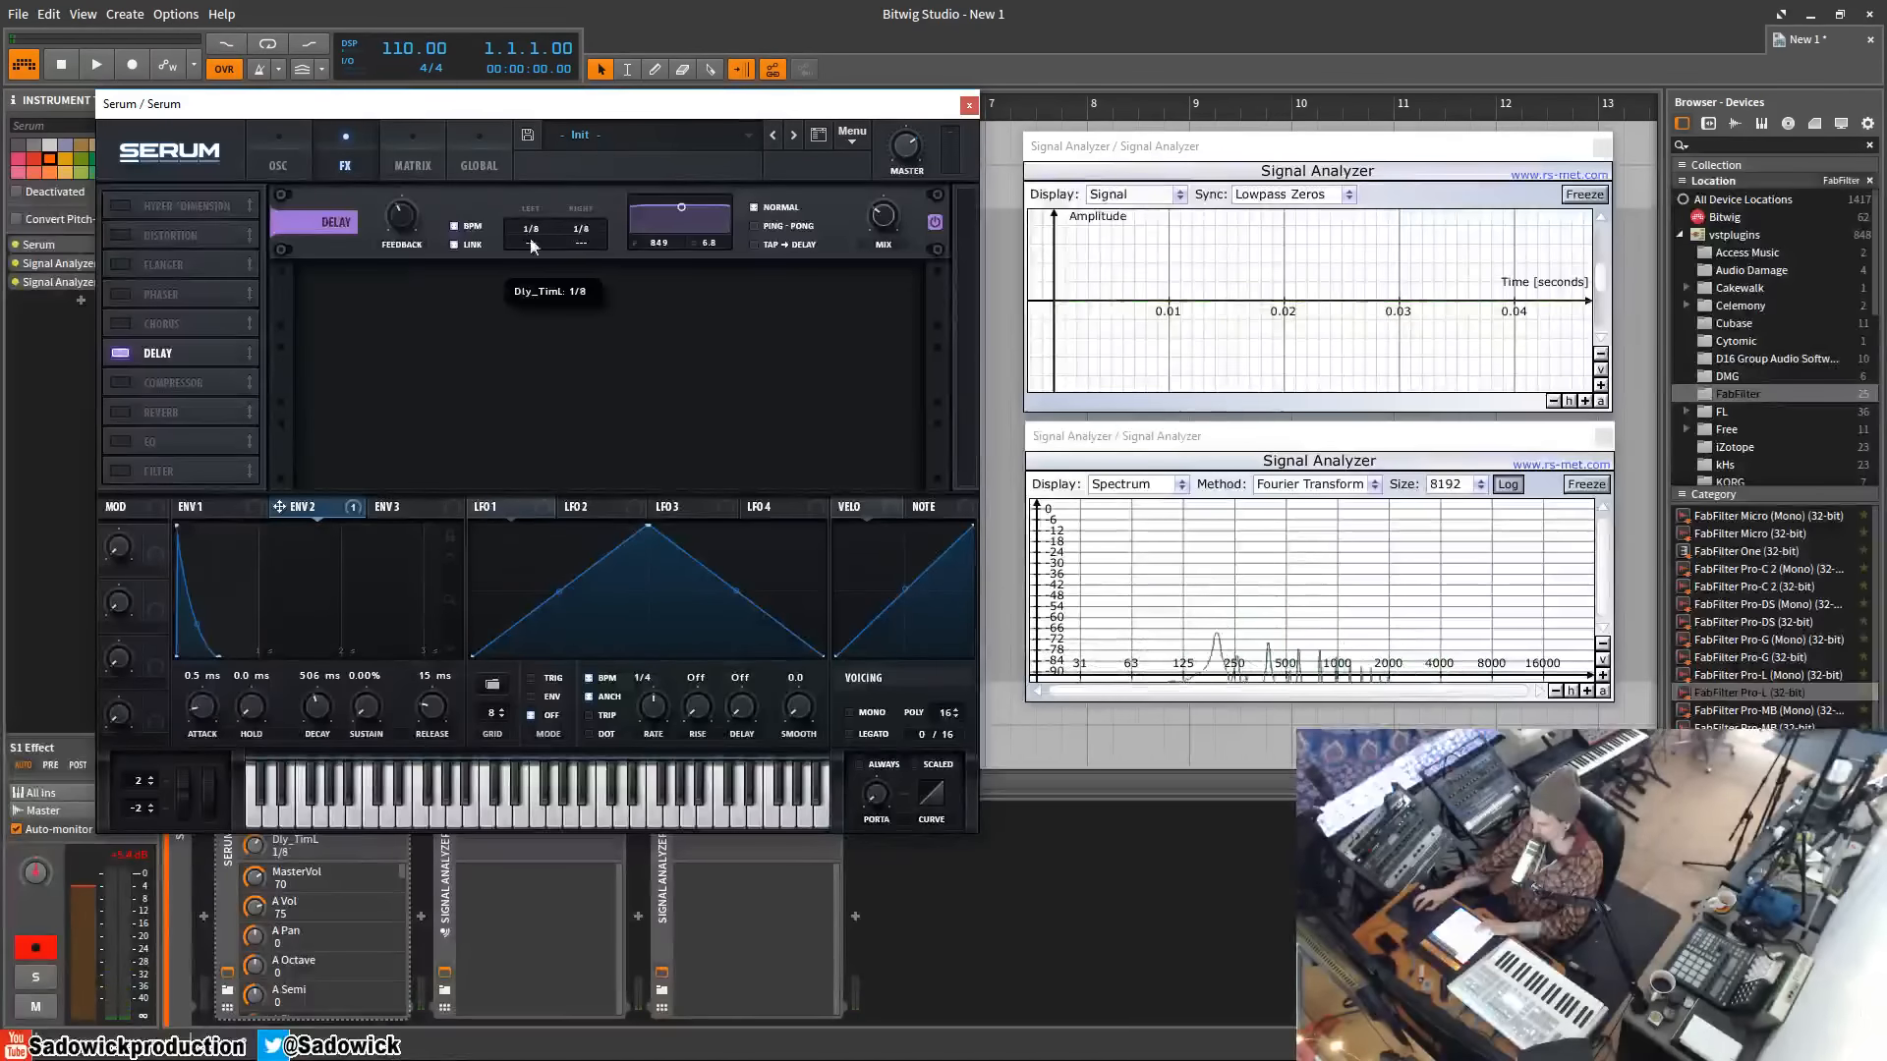
pyautogui.moveTo(530, 229); pyautogui.dragTo(530, 181)
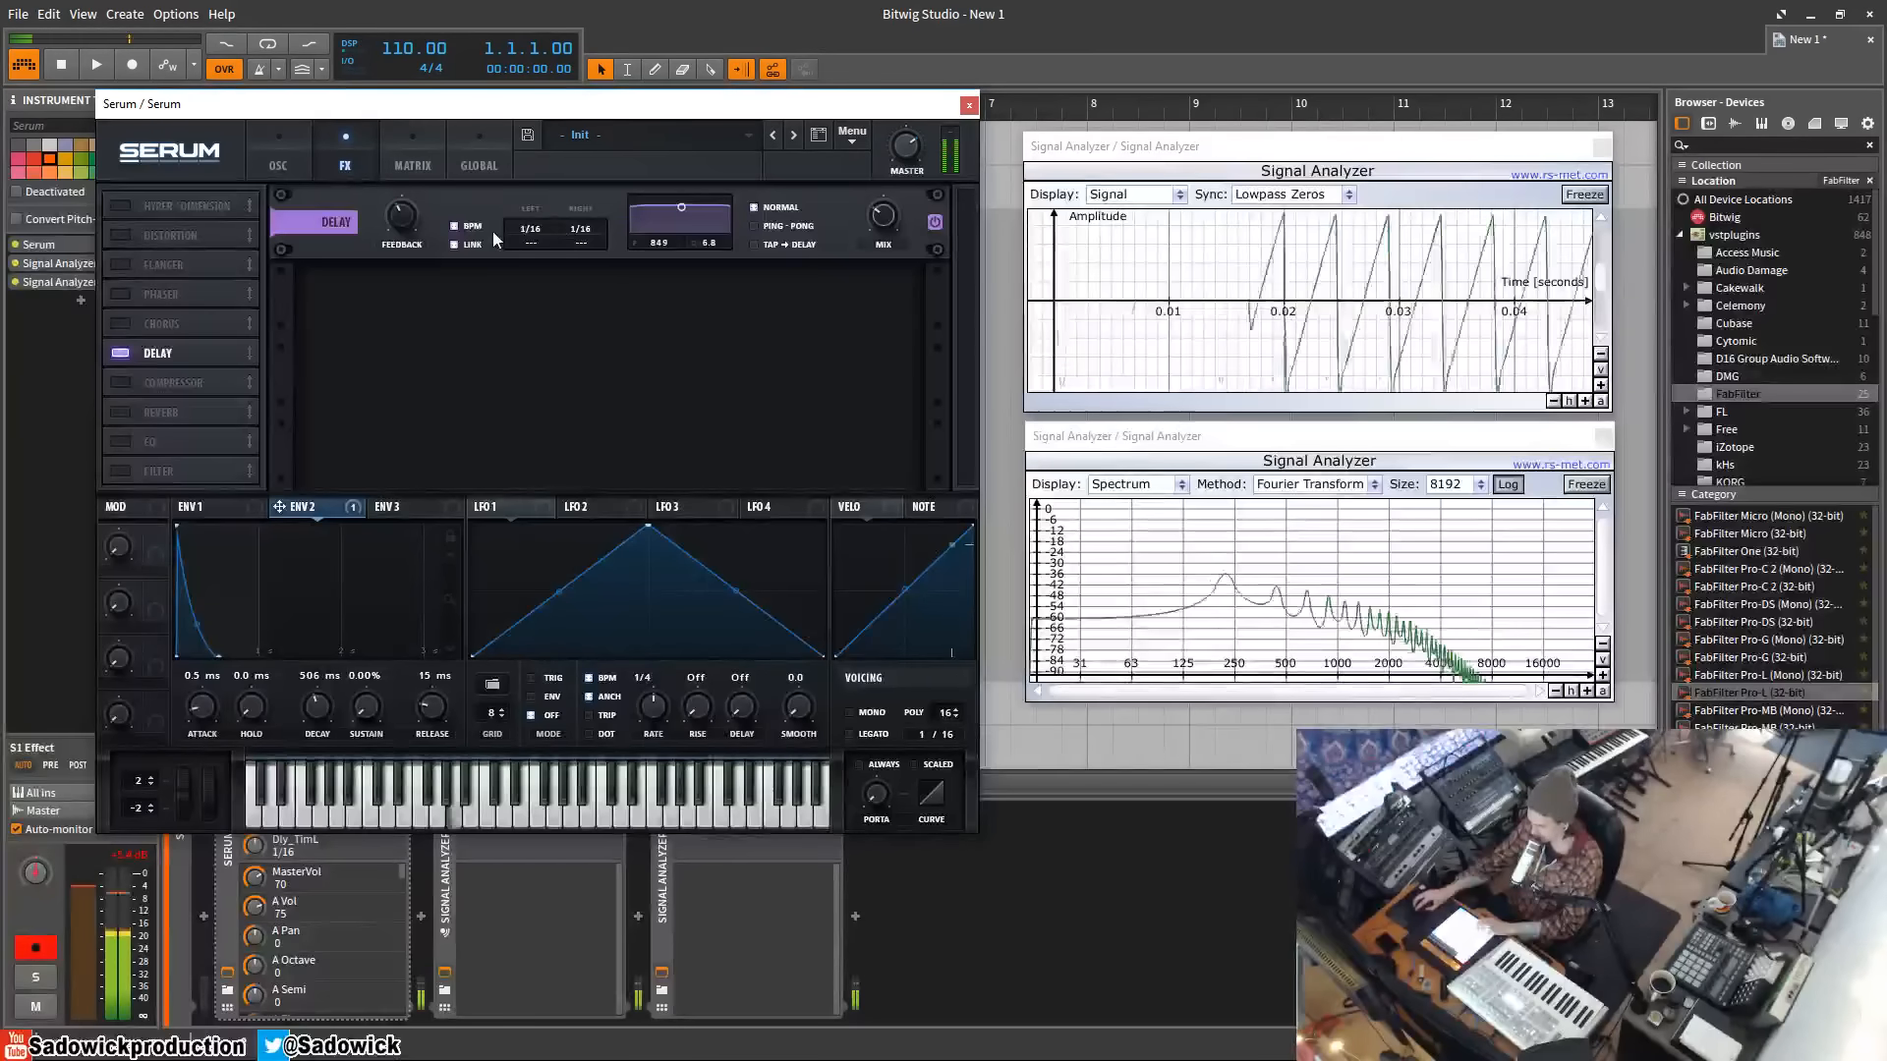
pyautogui.moveTo(473, 226)
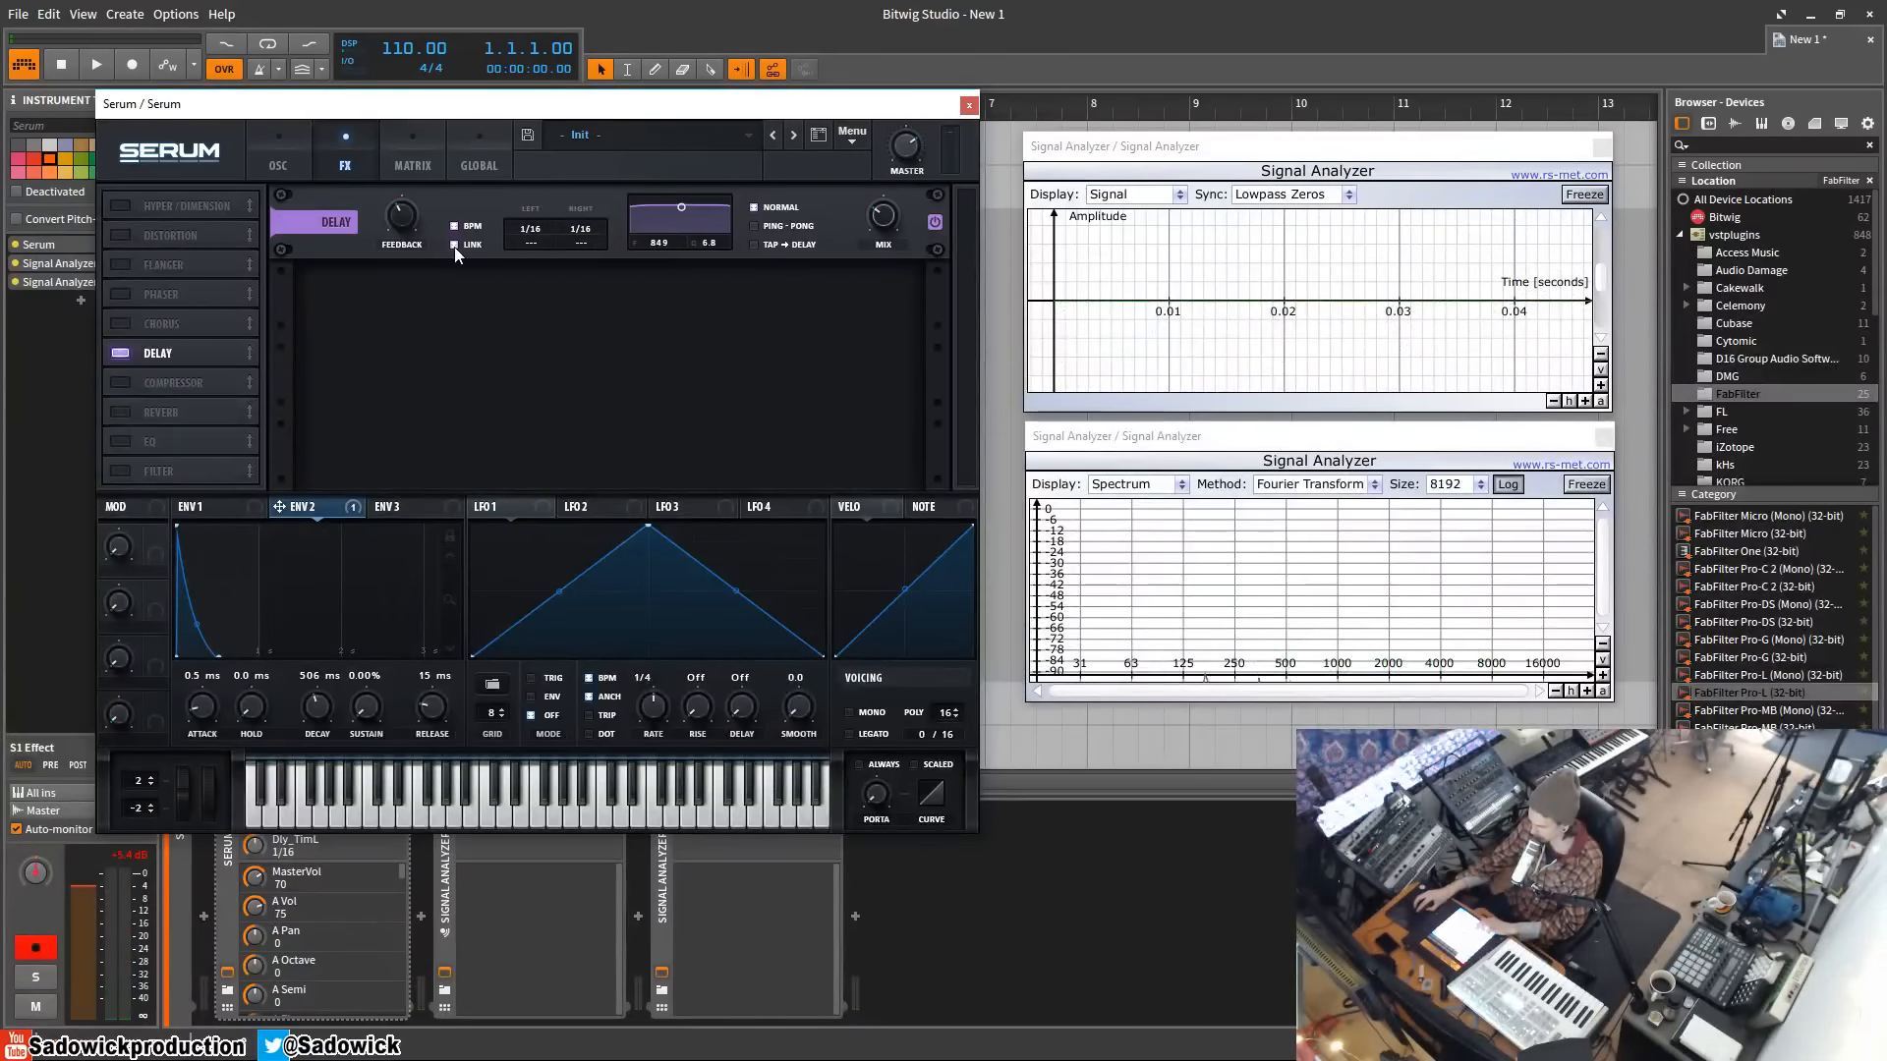
# Step: Unlink the delay channels, keeping left at 1/4 and changing the right-channel time
pyautogui.click(455, 246)
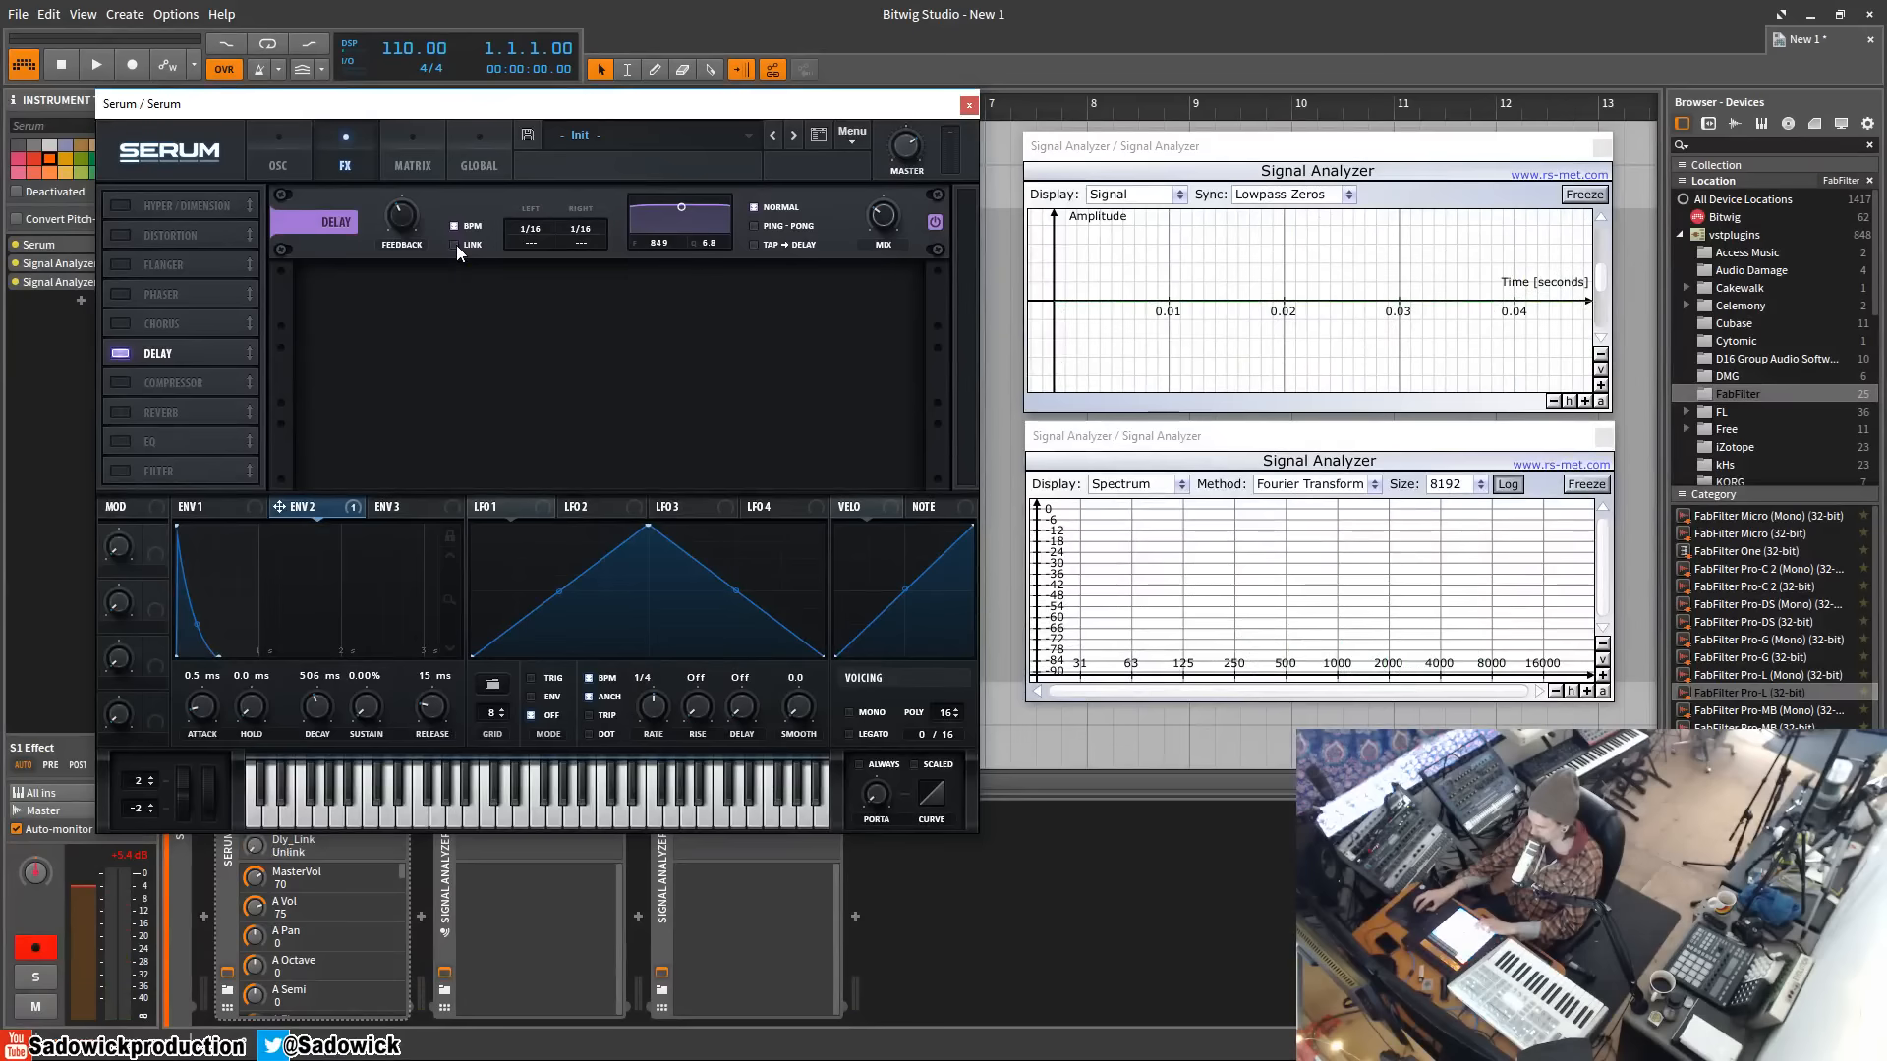
pyautogui.click(580, 229)
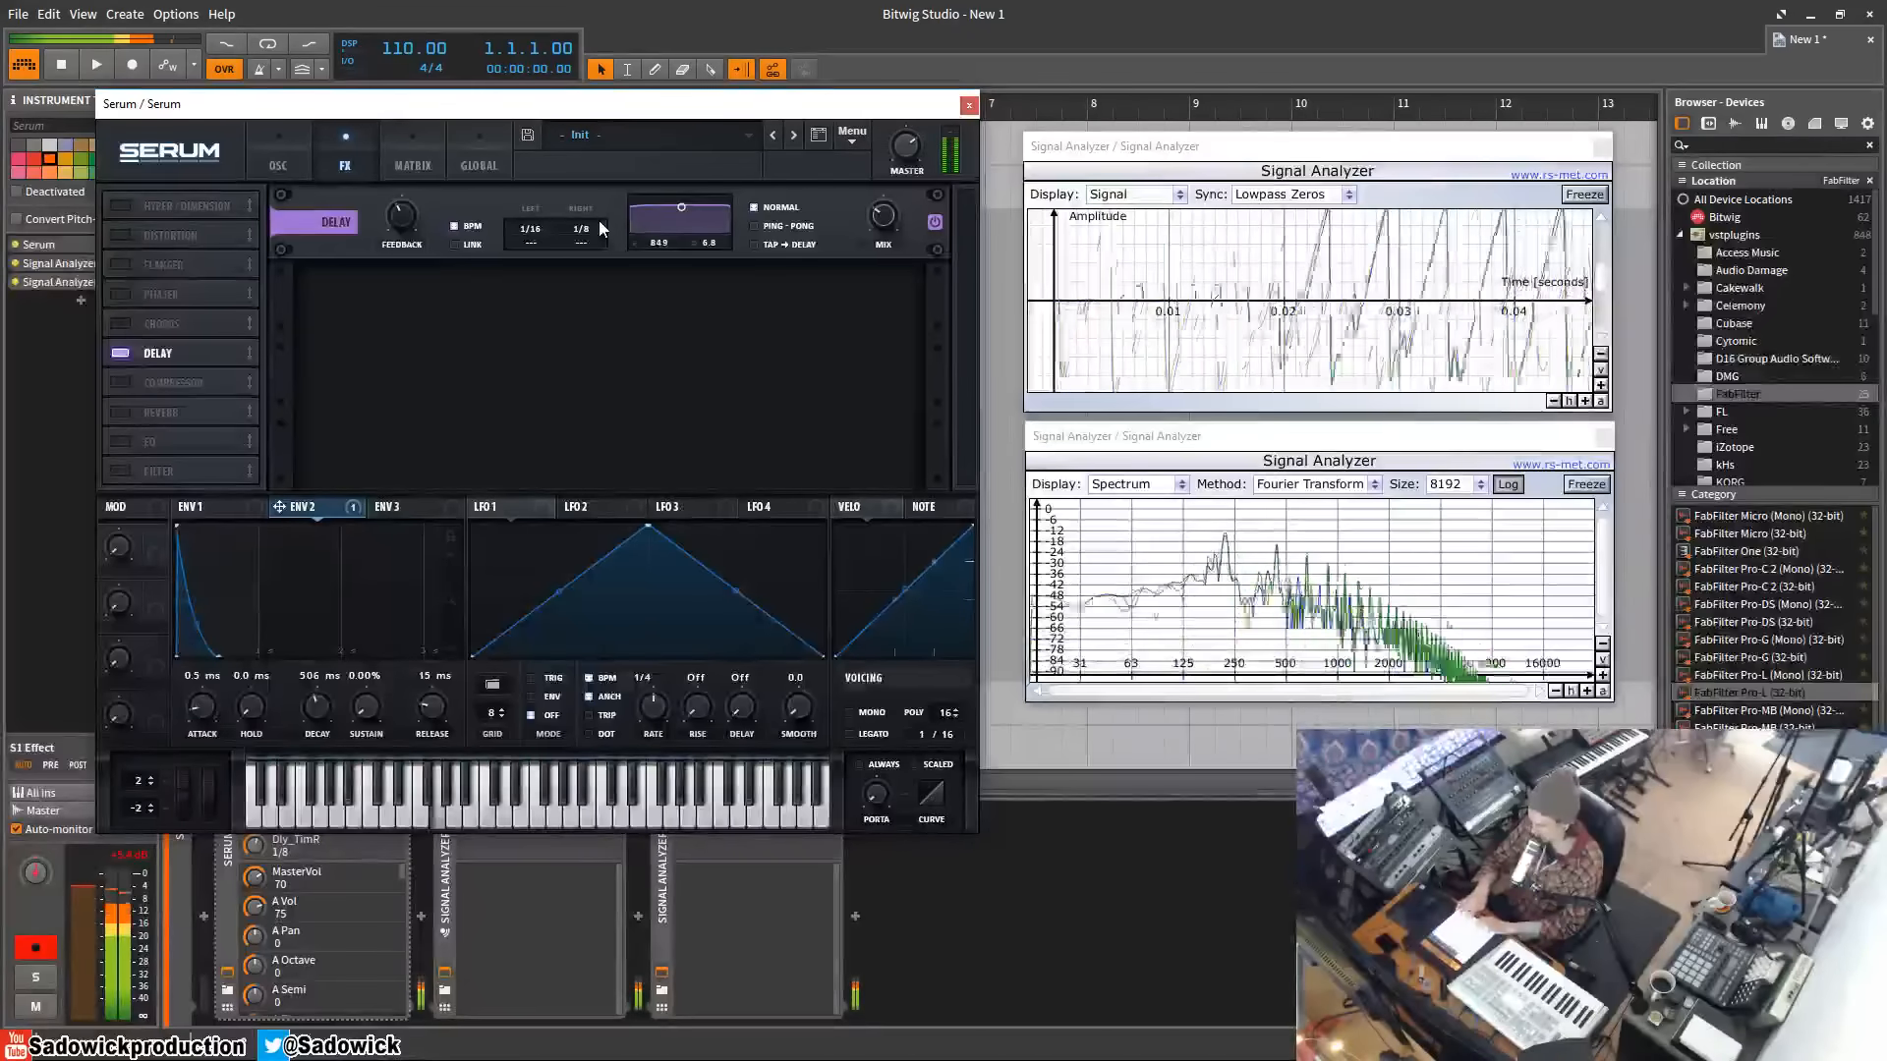
pyautogui.click(95, 64)
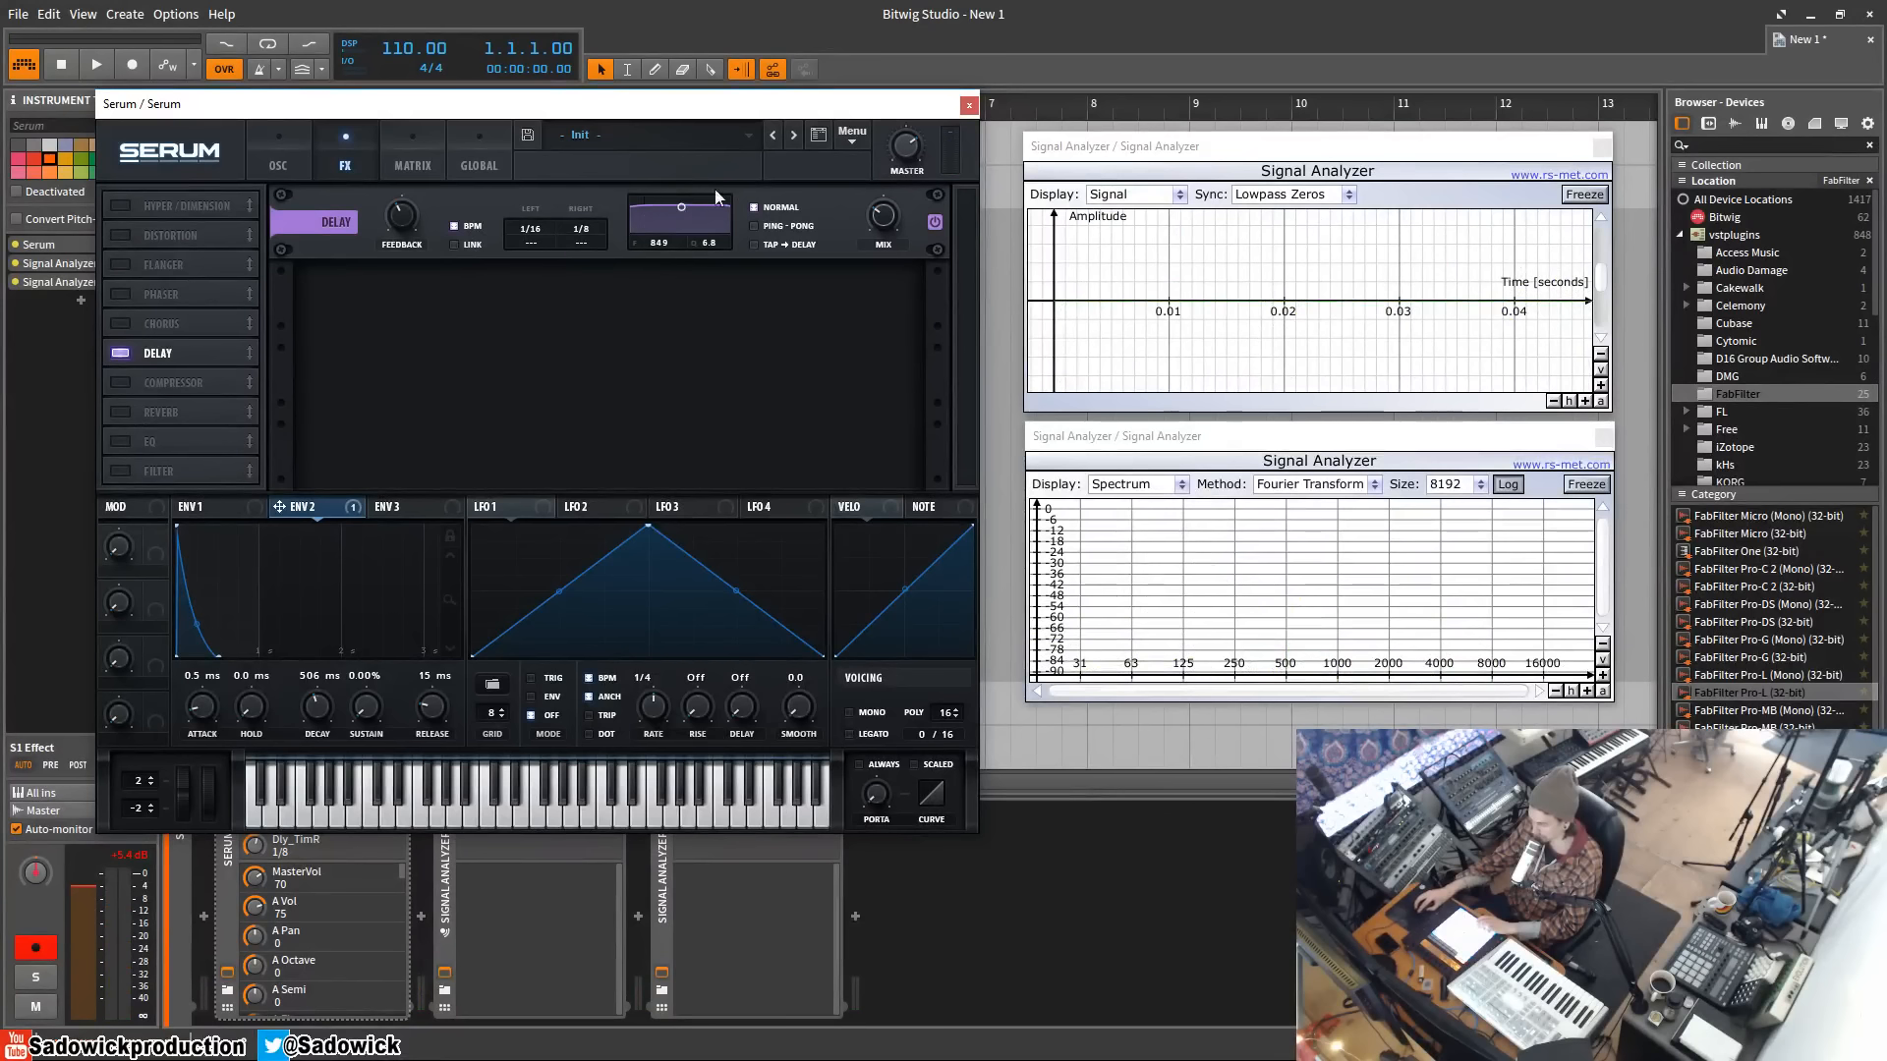
pyautogui.moveTo(761, 257)
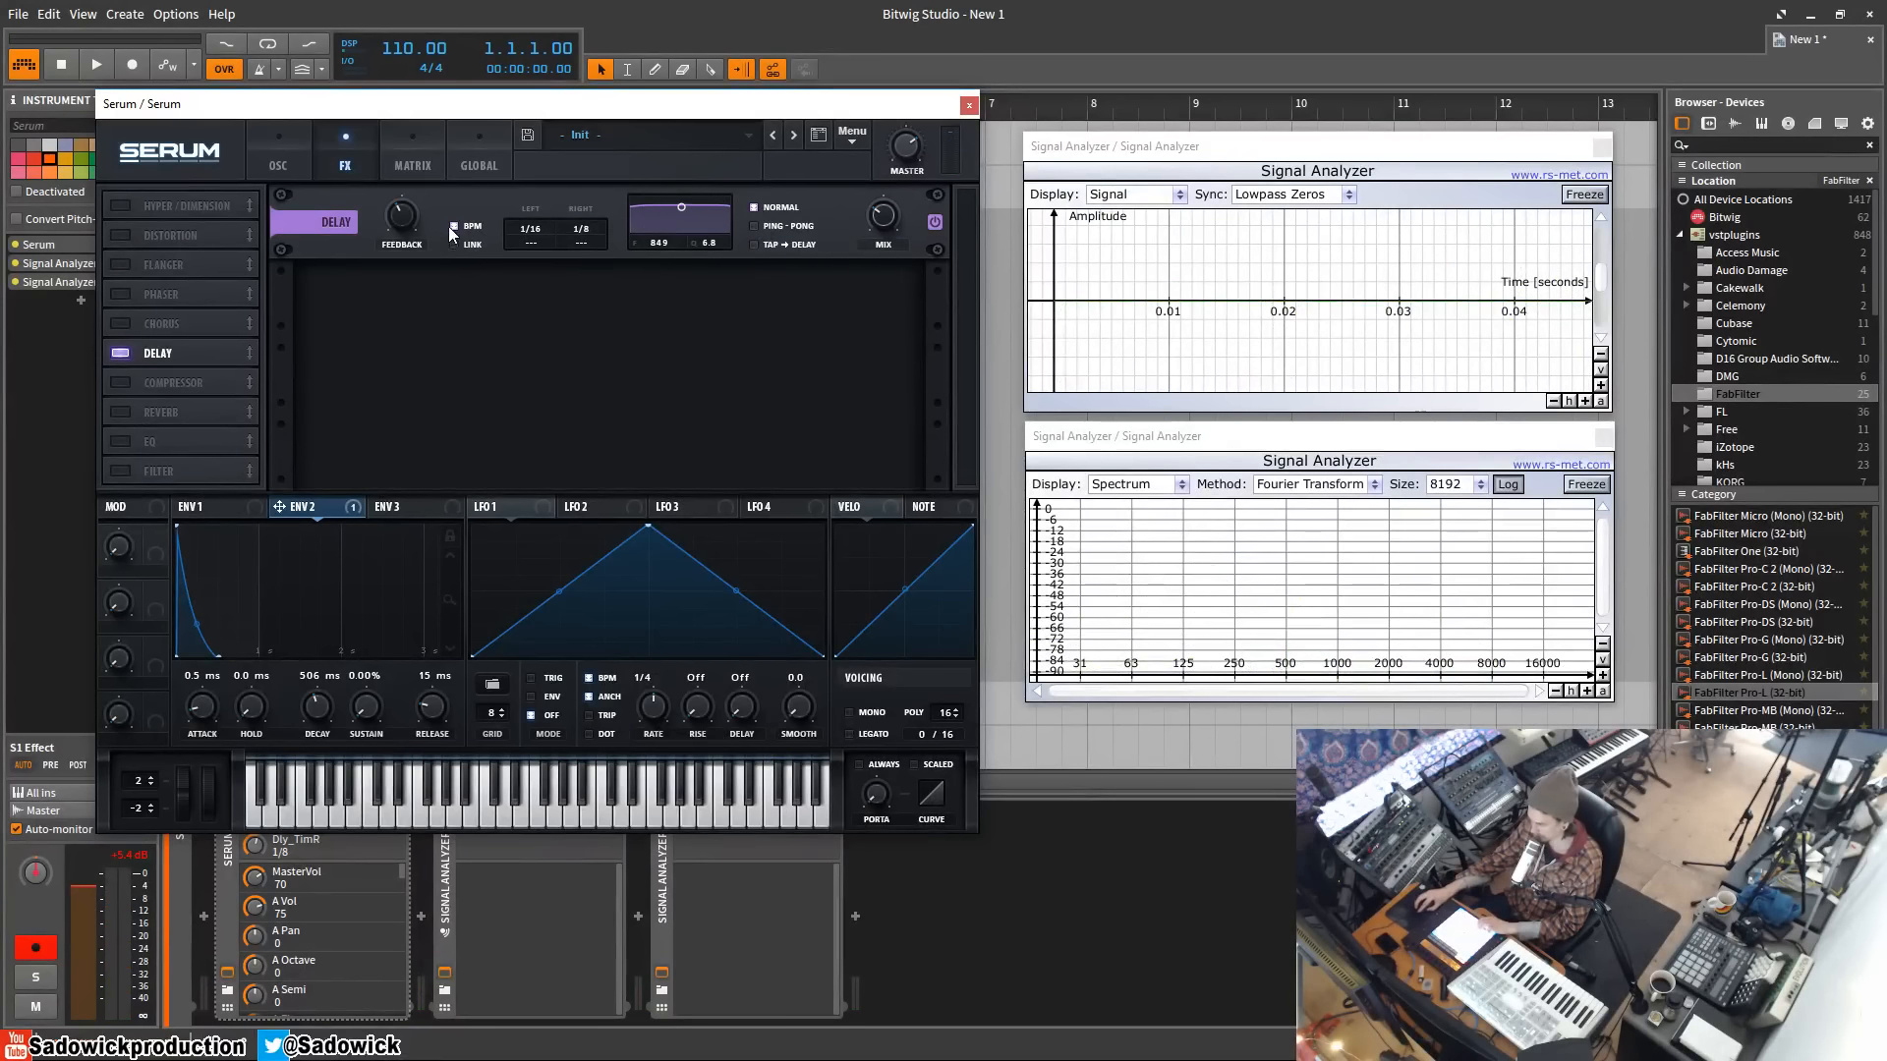
pyautogui.click(455, 245)
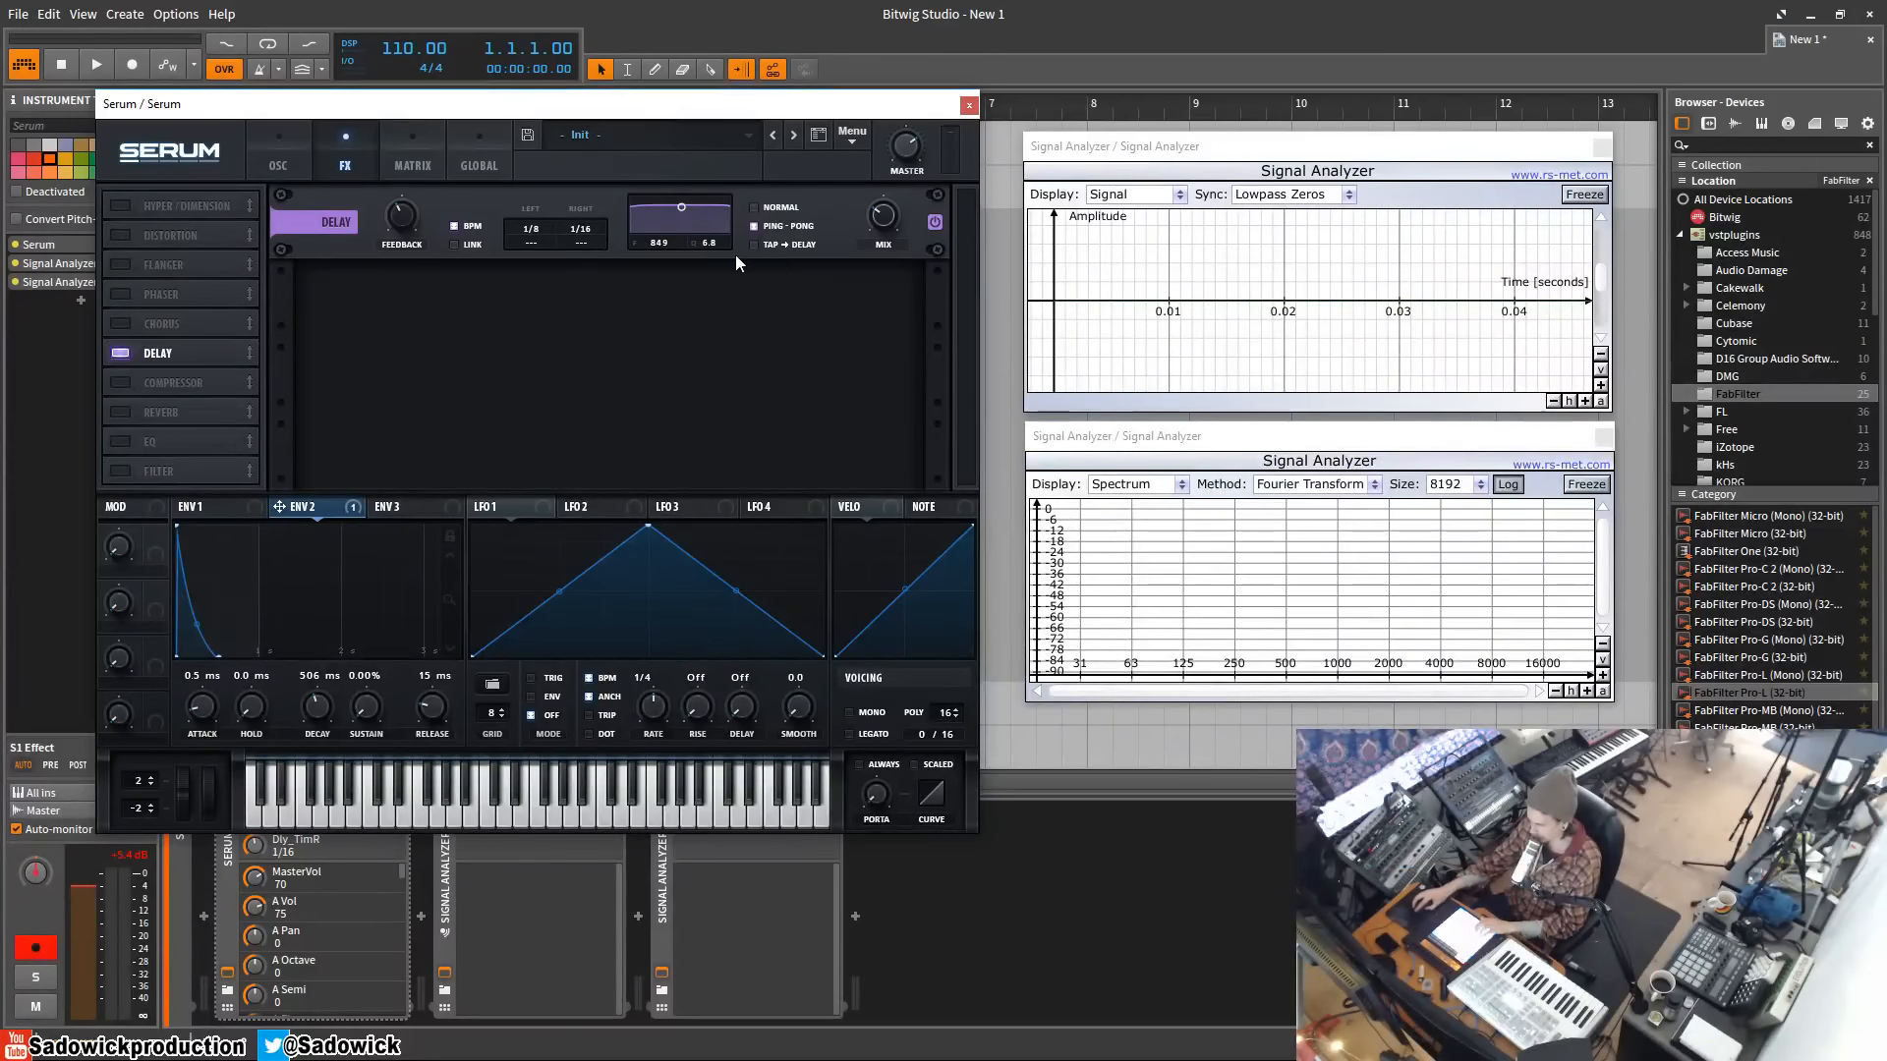
# Step: Change the delay mode and set left time to 1/2 against right 3/16
pyautogui.click(756, 244)
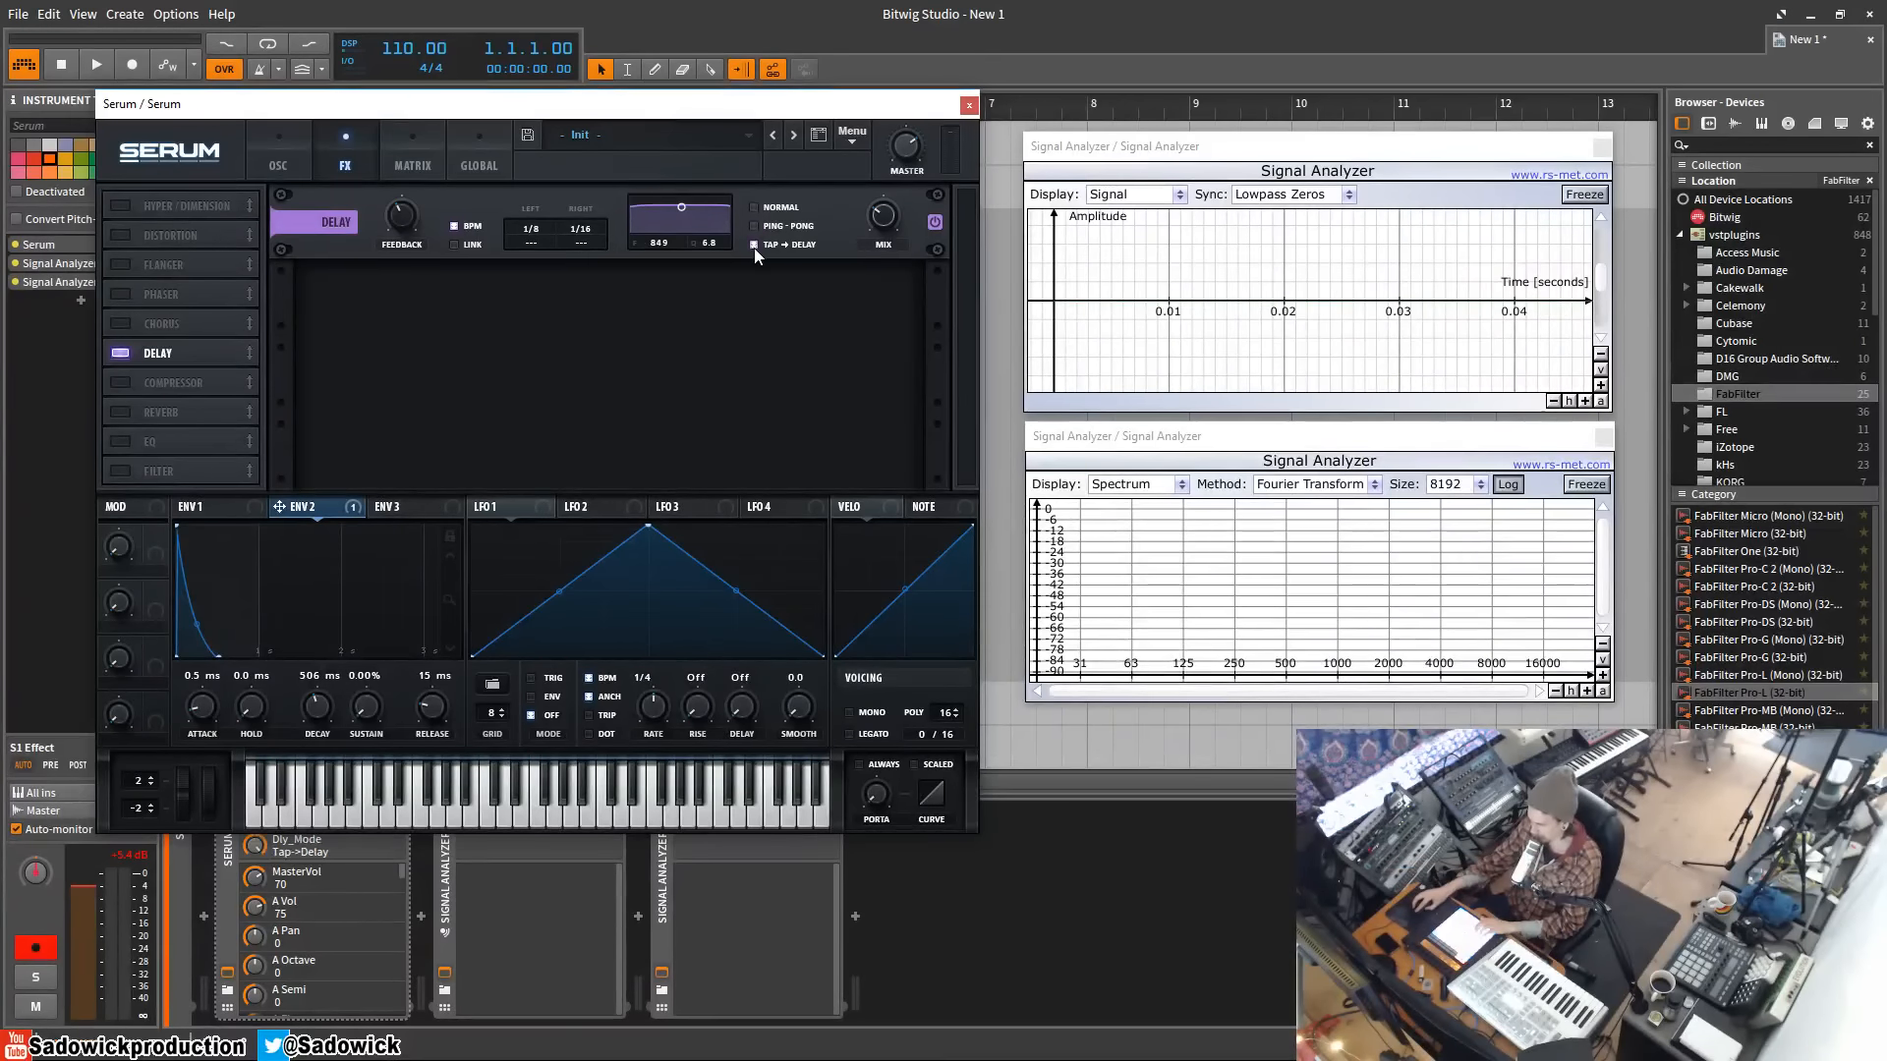
pyautogui.moveTo(972, 325)
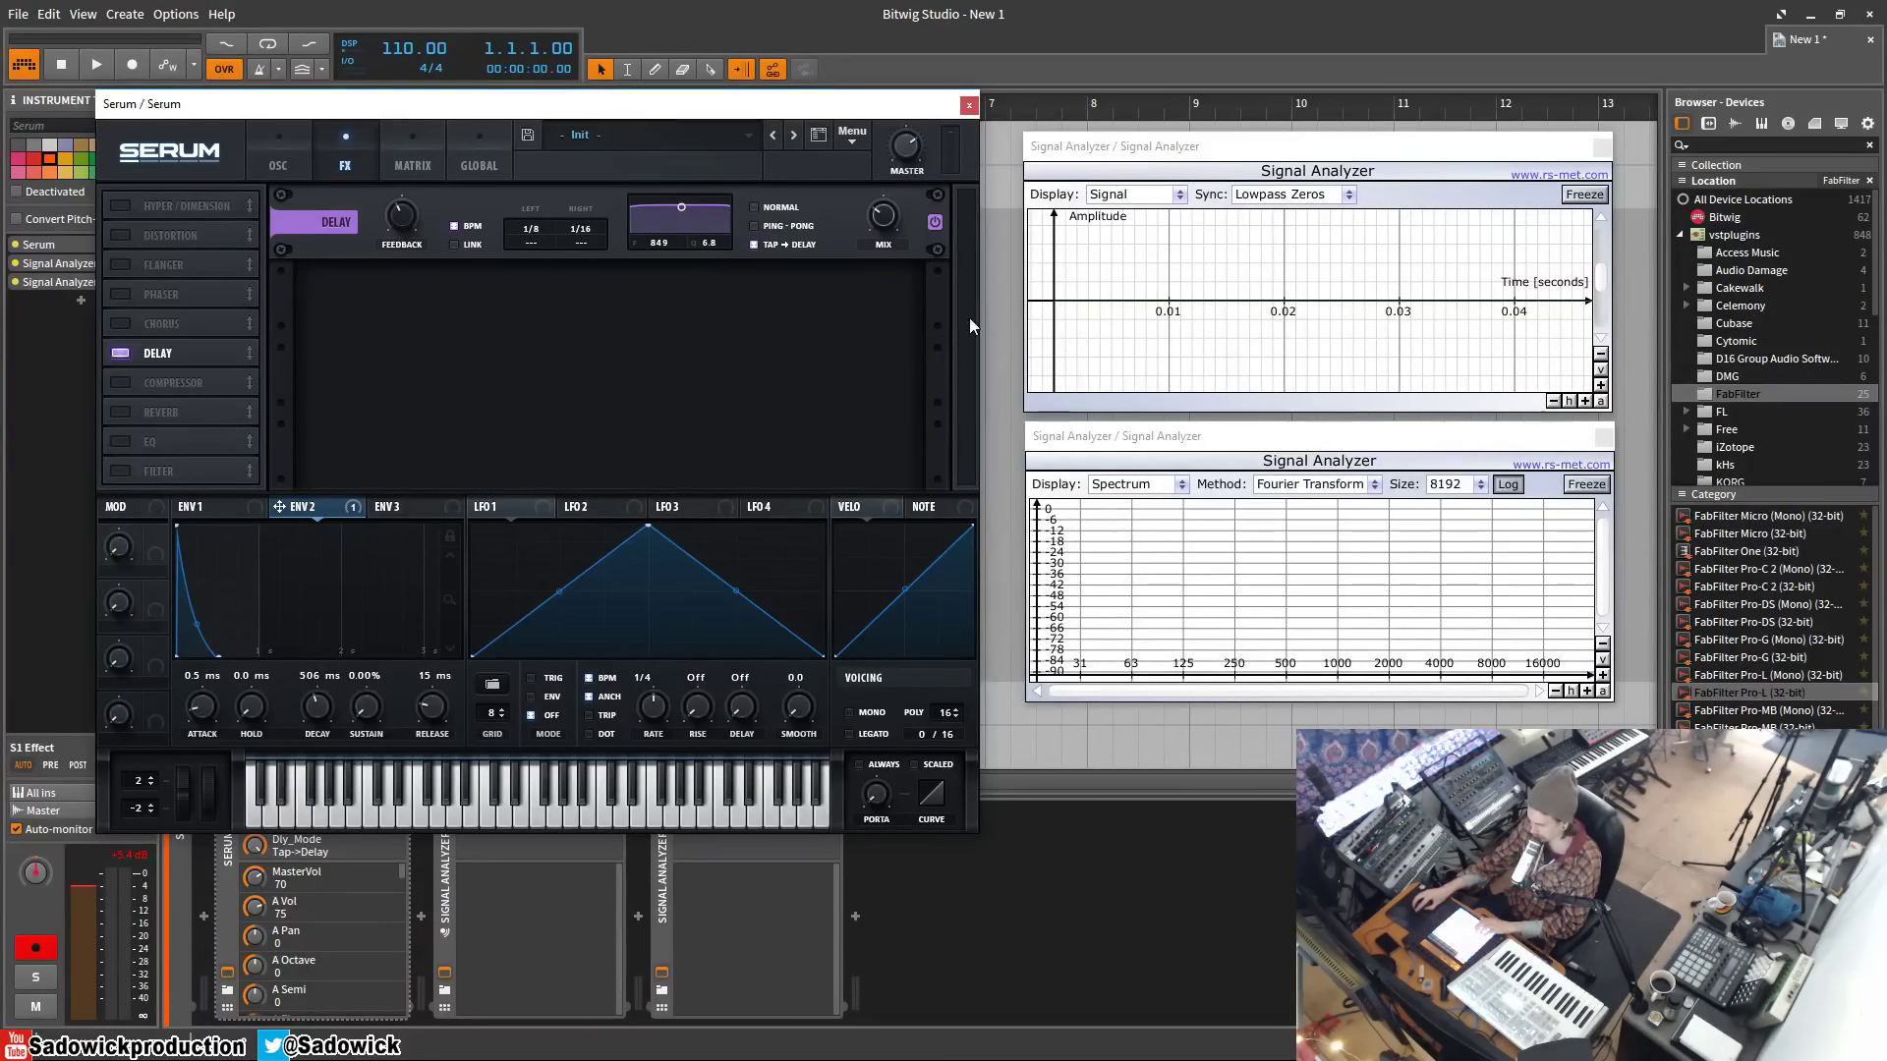
pyautogui.moveTo(539, 236)
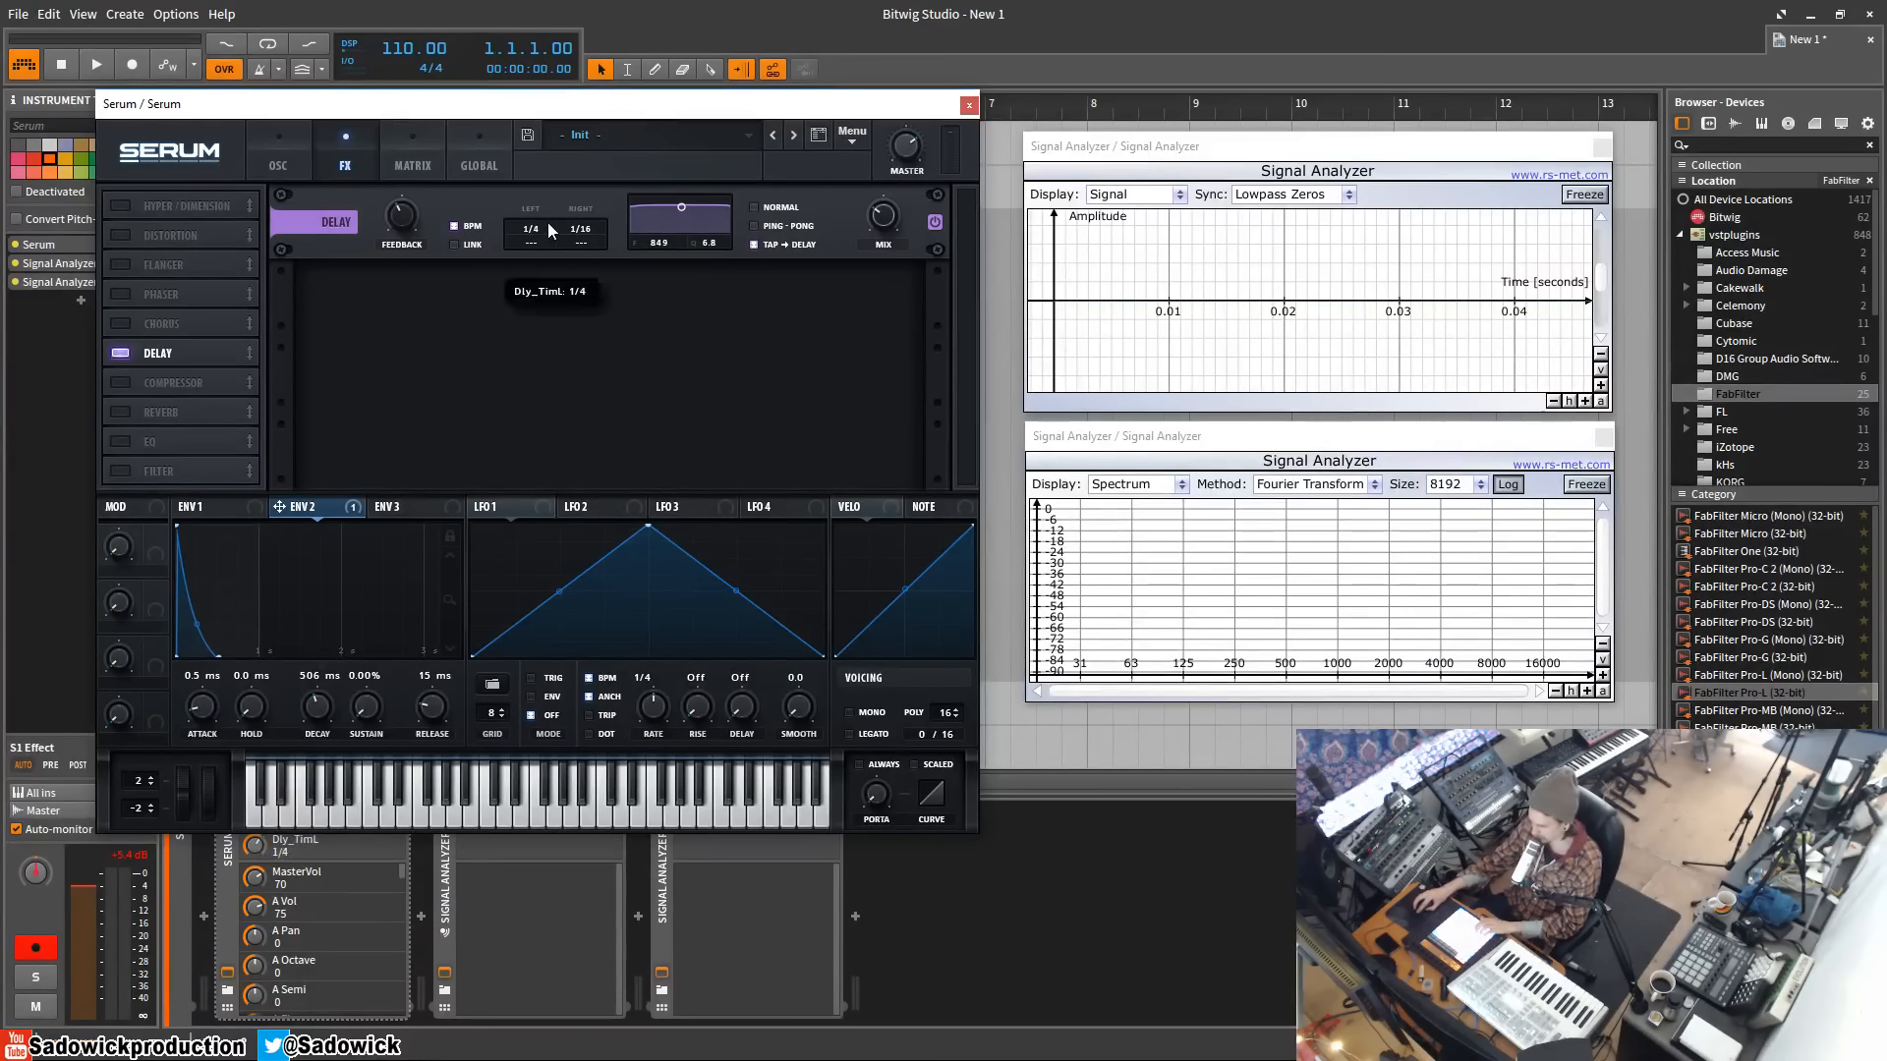
pyautogui.moveTo(551, 235)
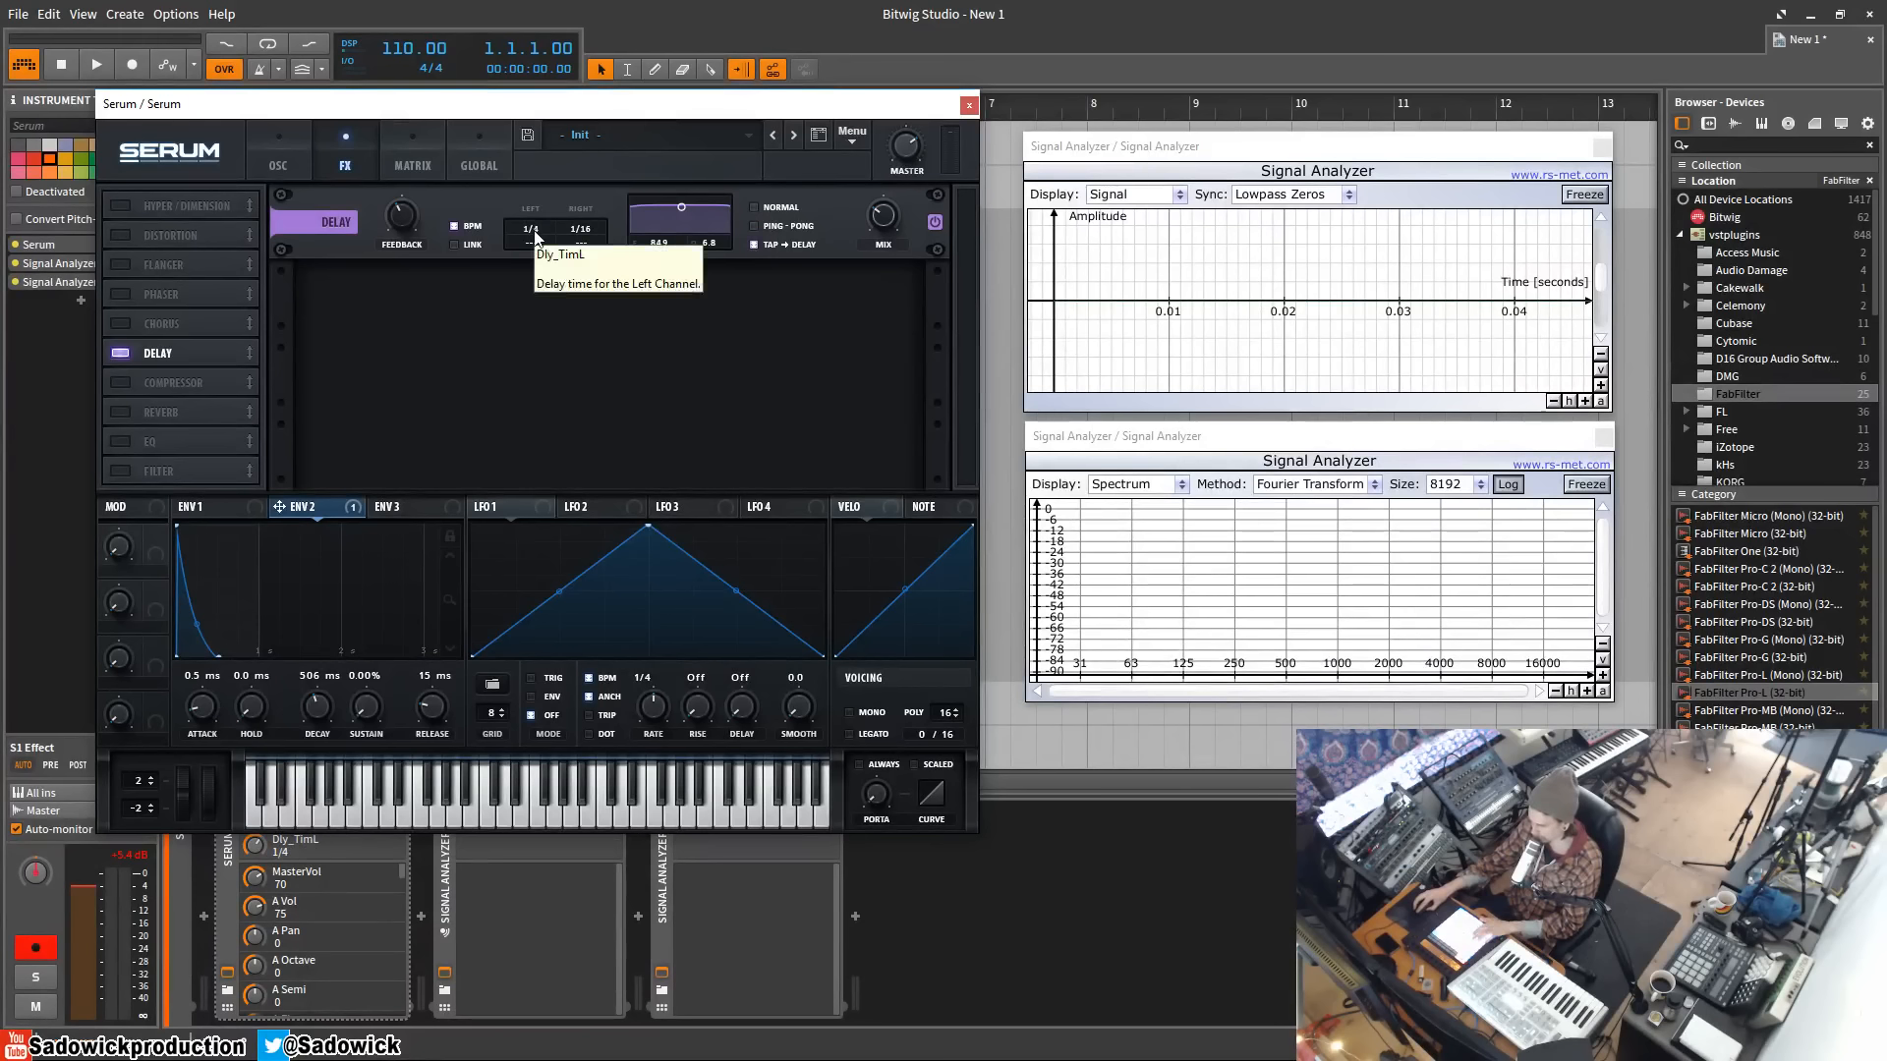
pyautogui.moveTo(575, 214)
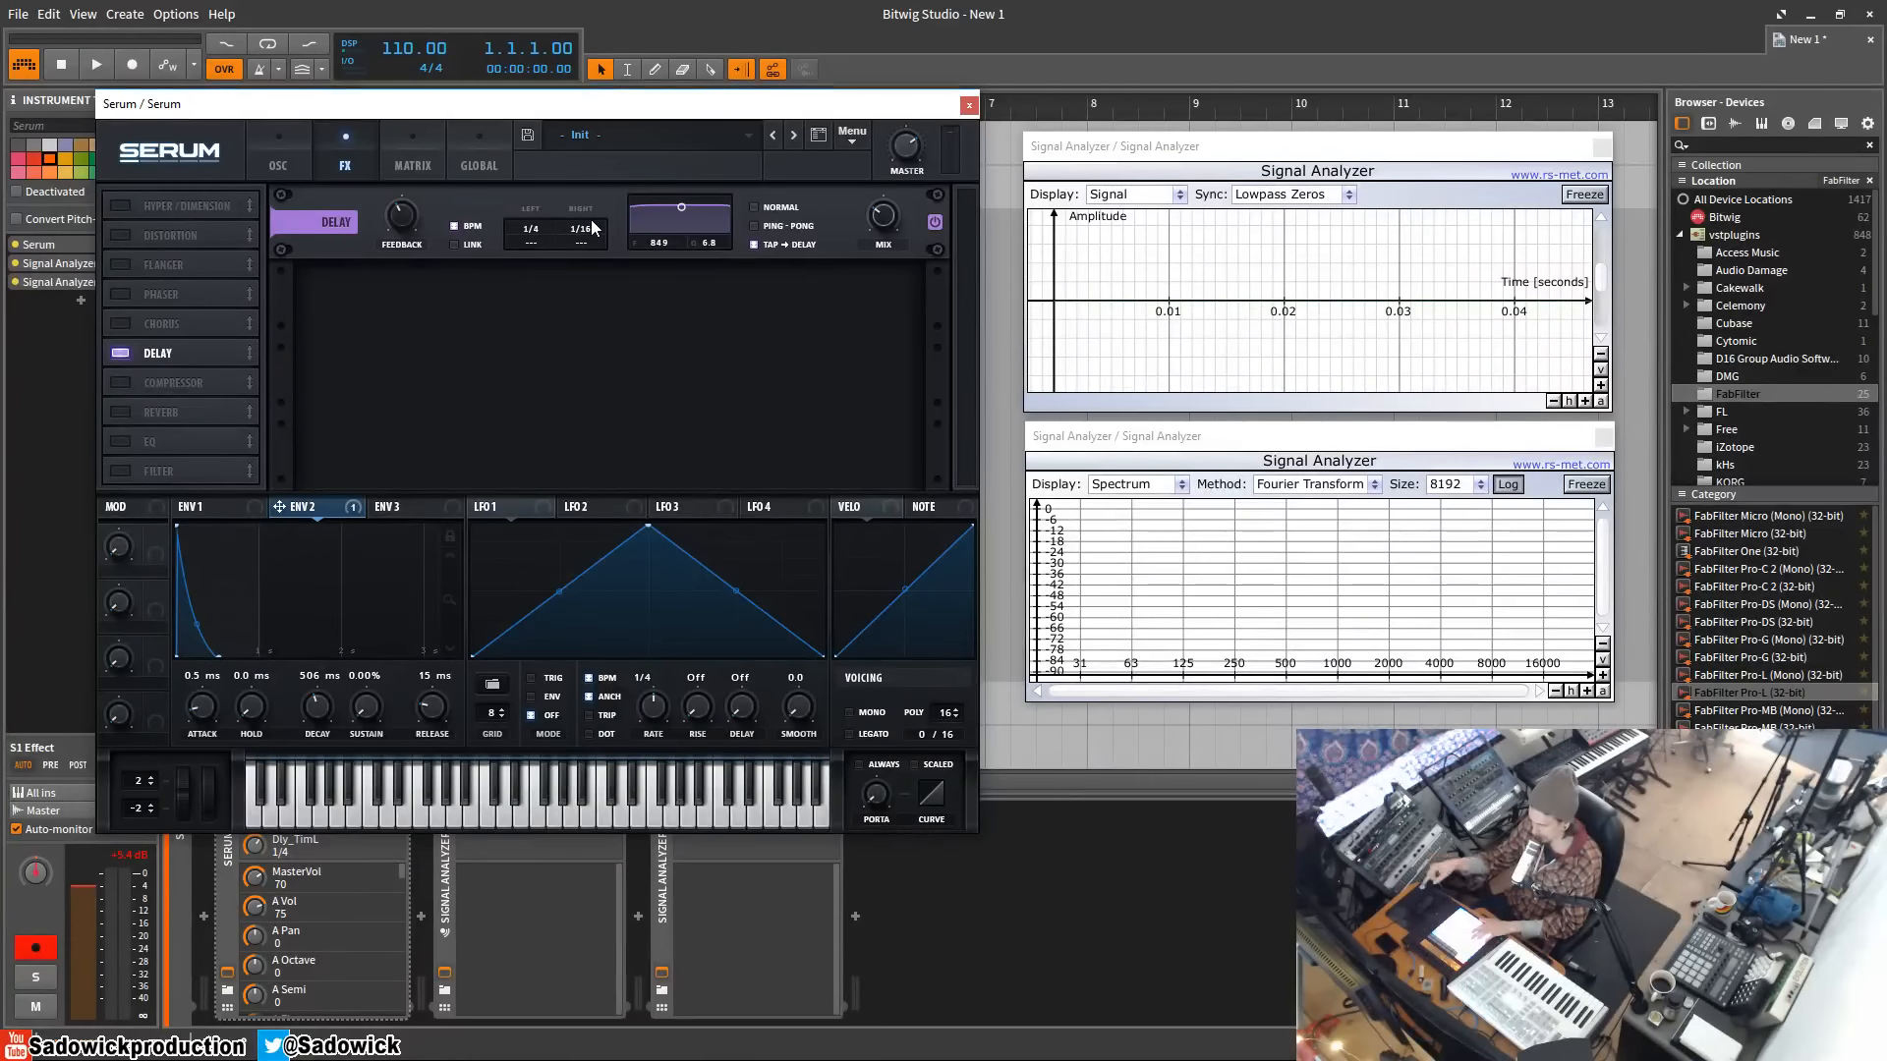
pyautogui.moveTo(722, 289)
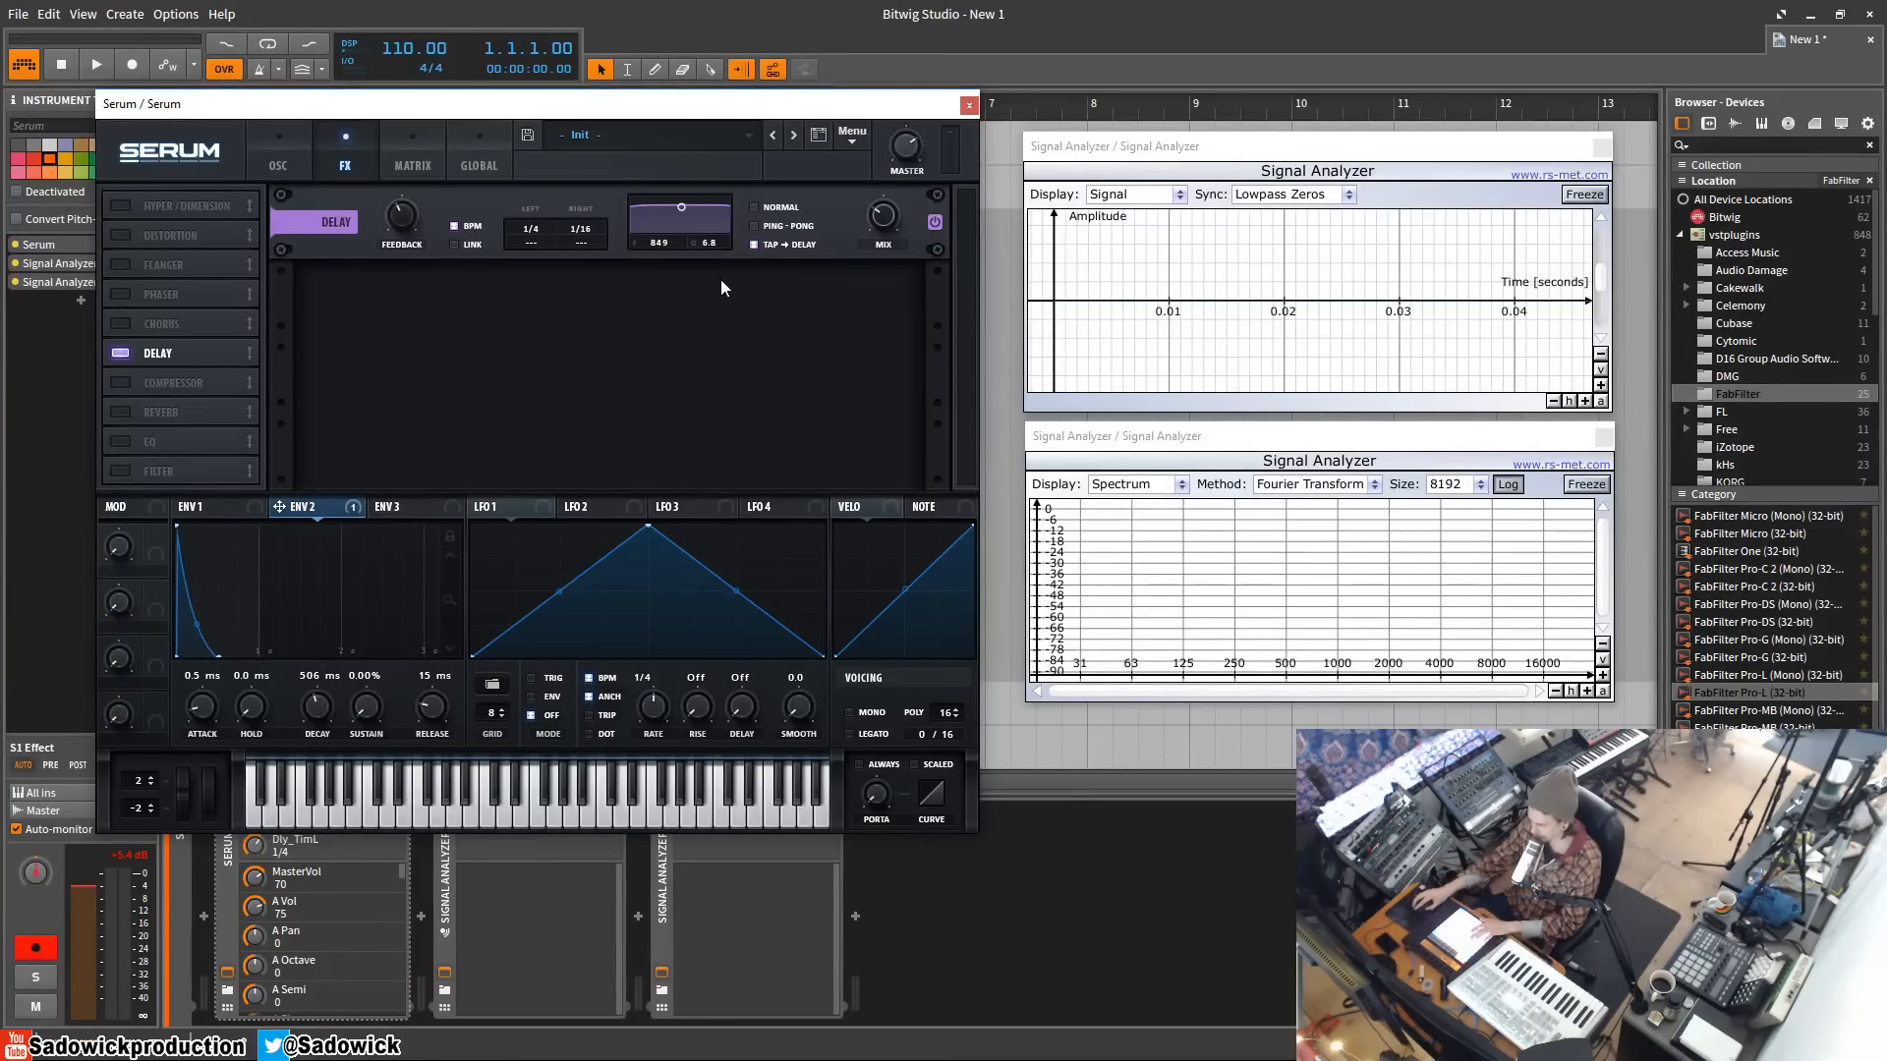
pyautogui.moveTo(648, 272)
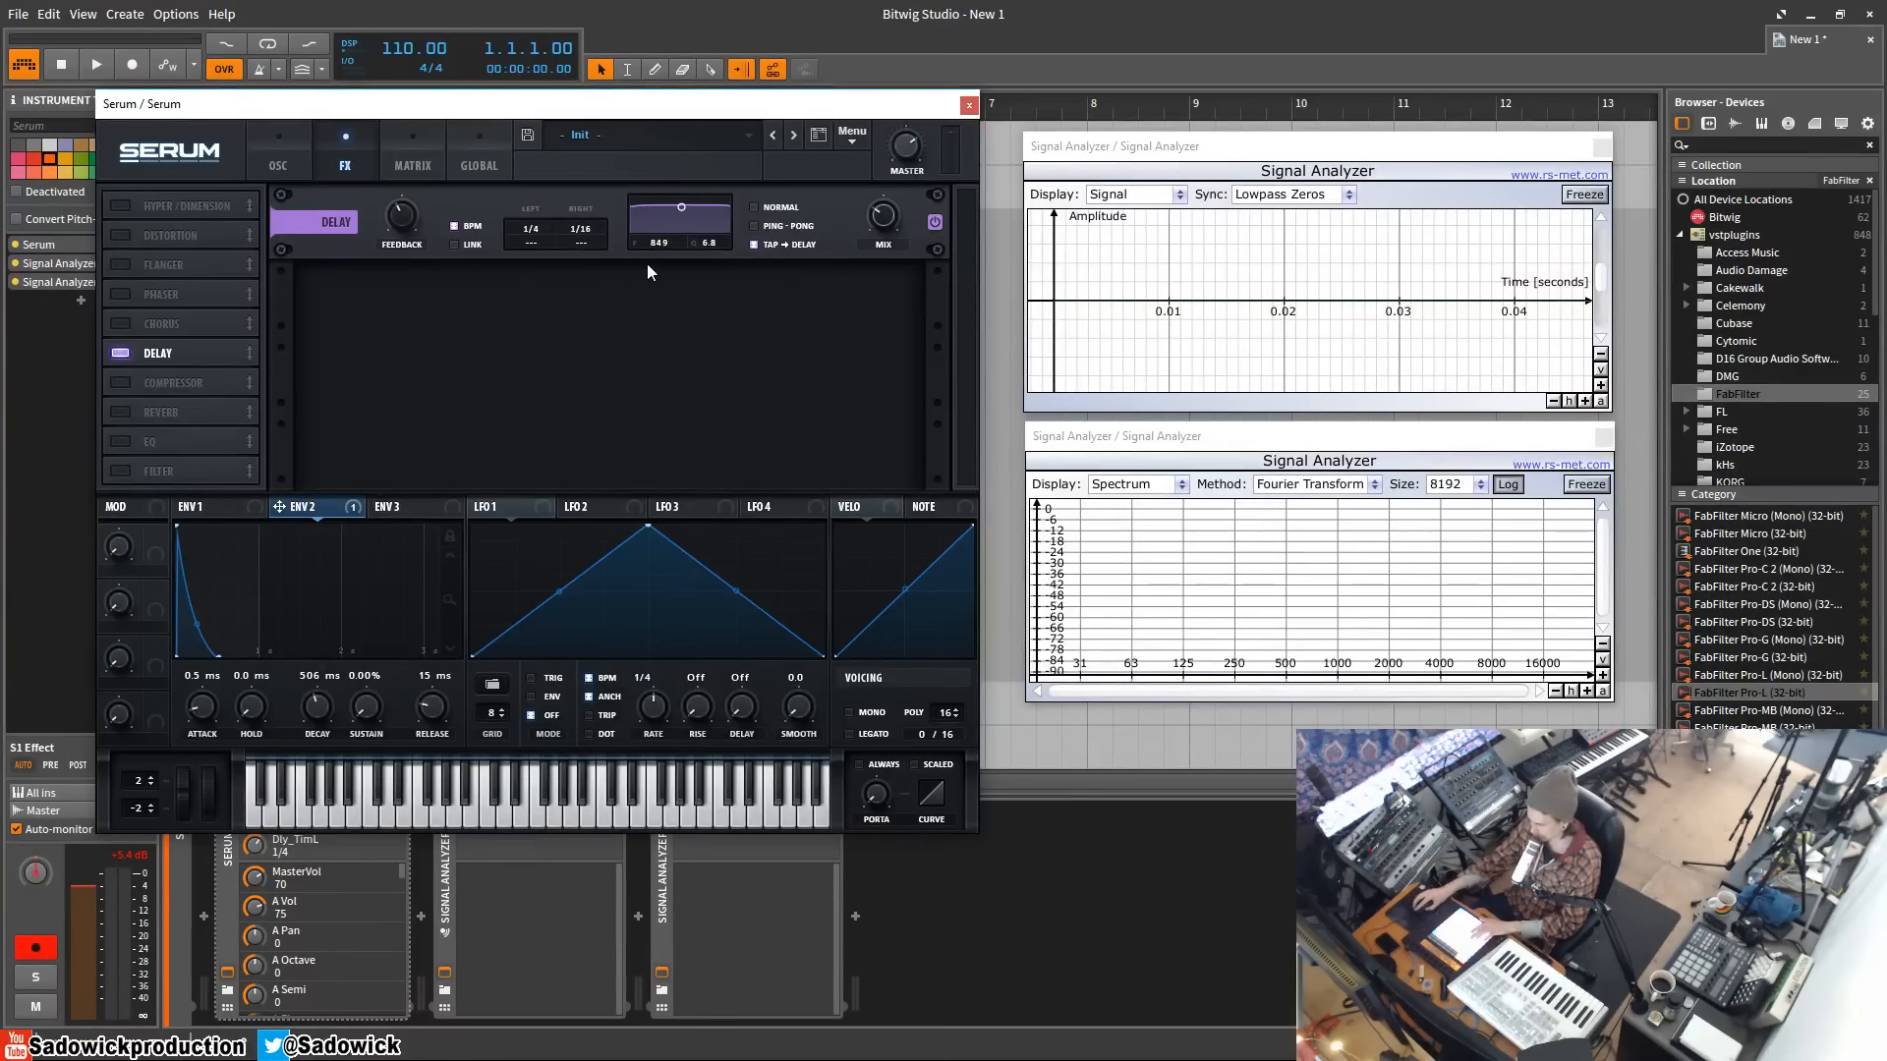
pyautogui.moveTo(884, 220)
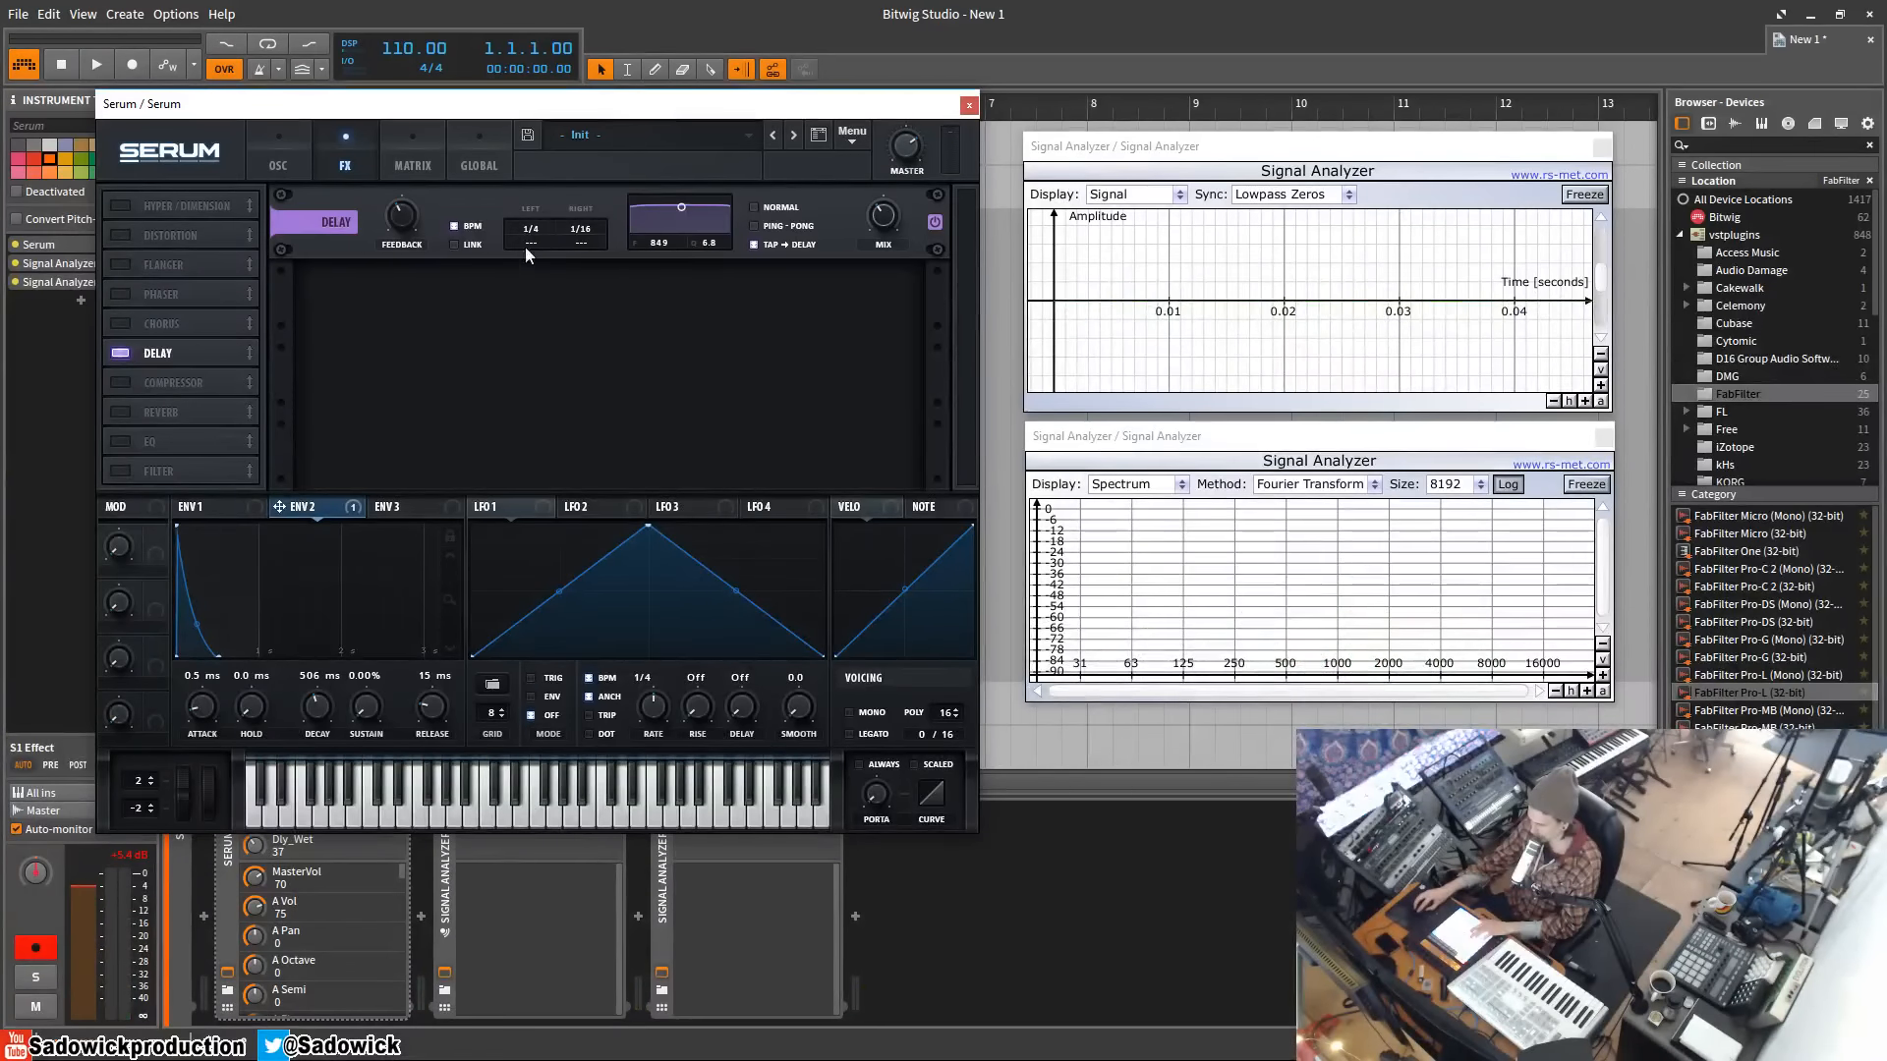
pyautogui.moveTo(535, 241)
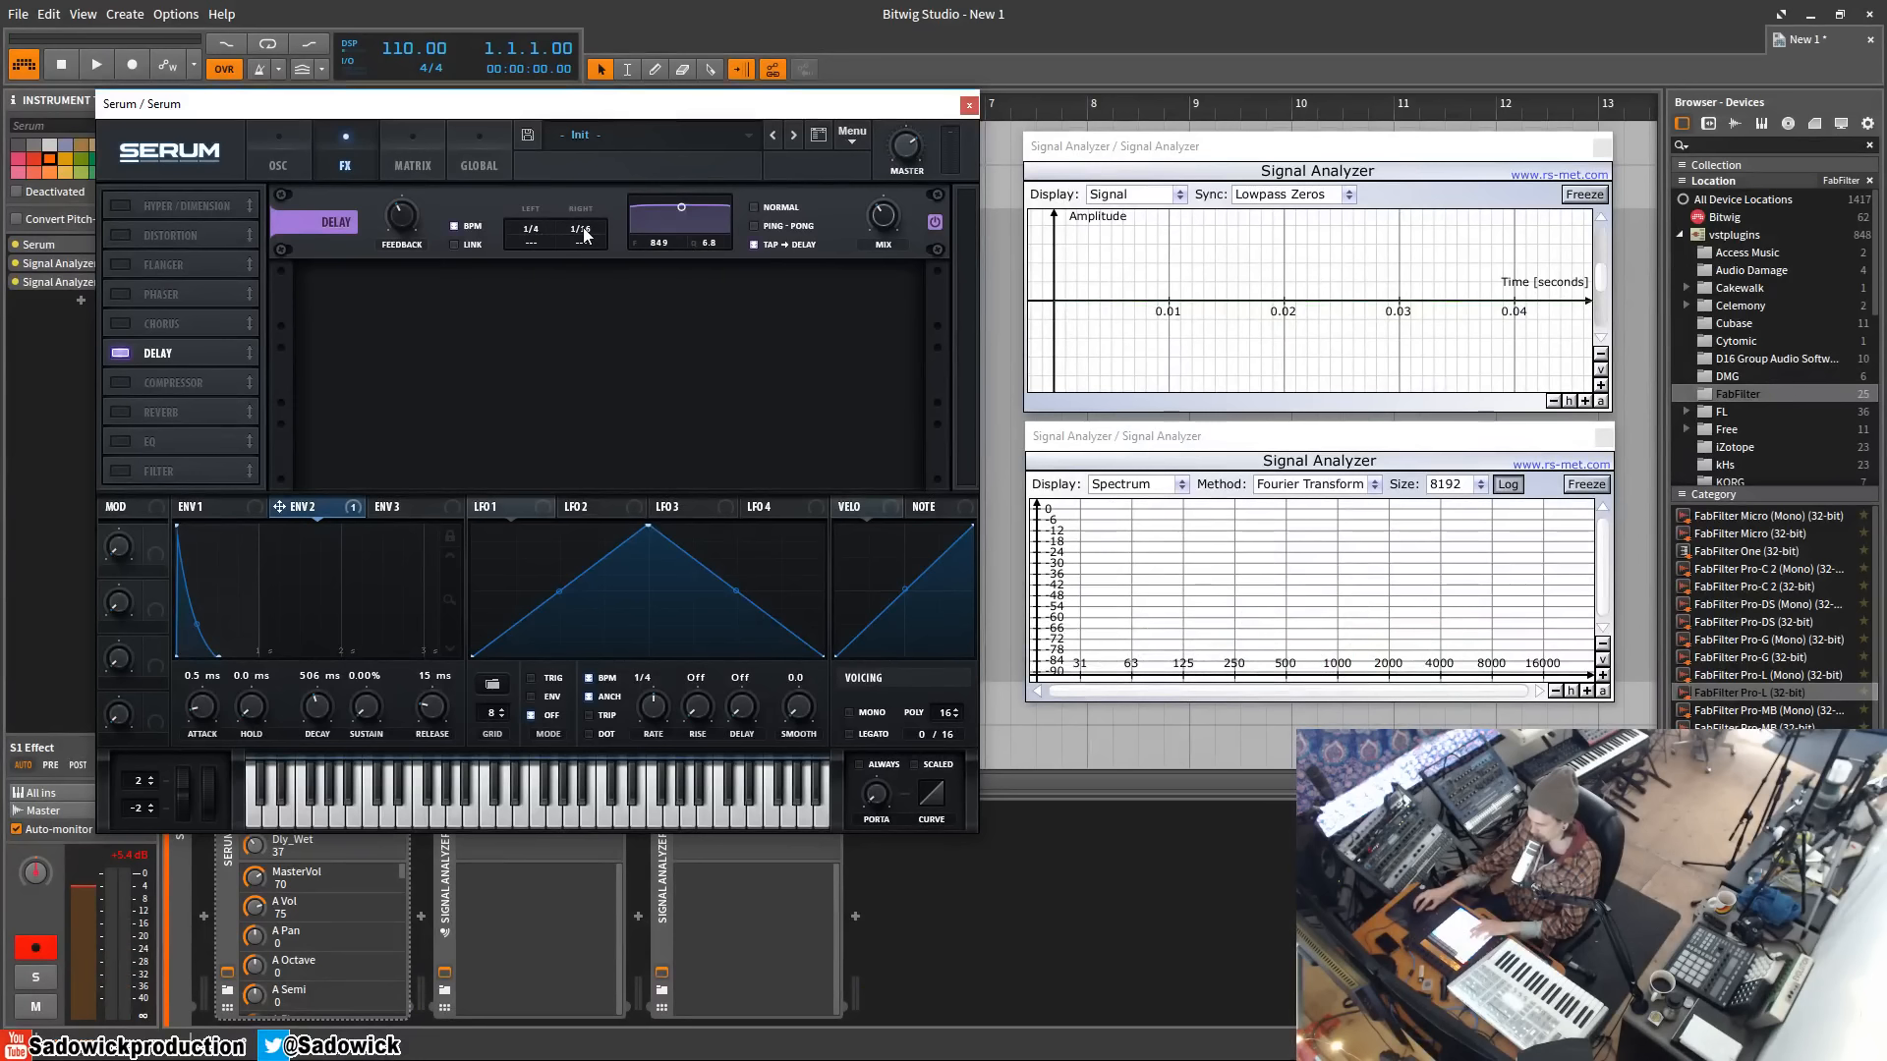
pyautogui.click(580, 229)
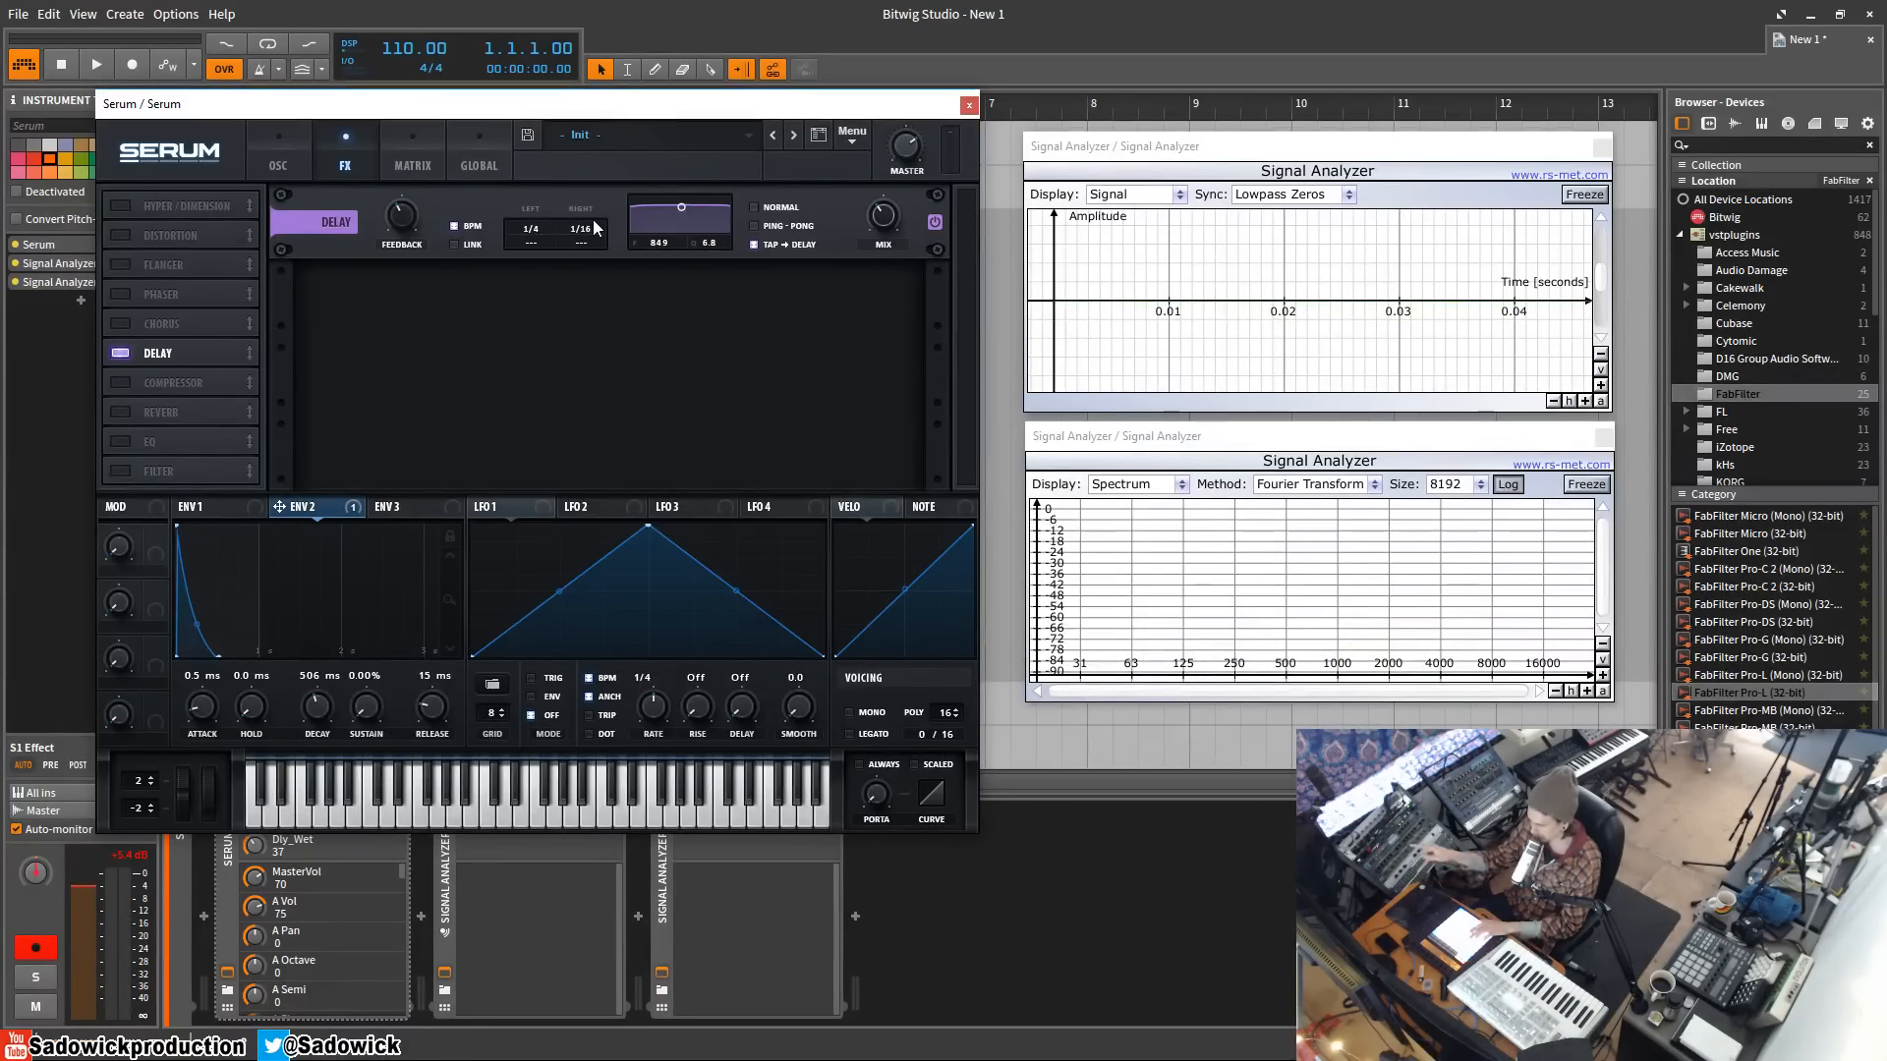
pyautogui.moveTo(776, 216)
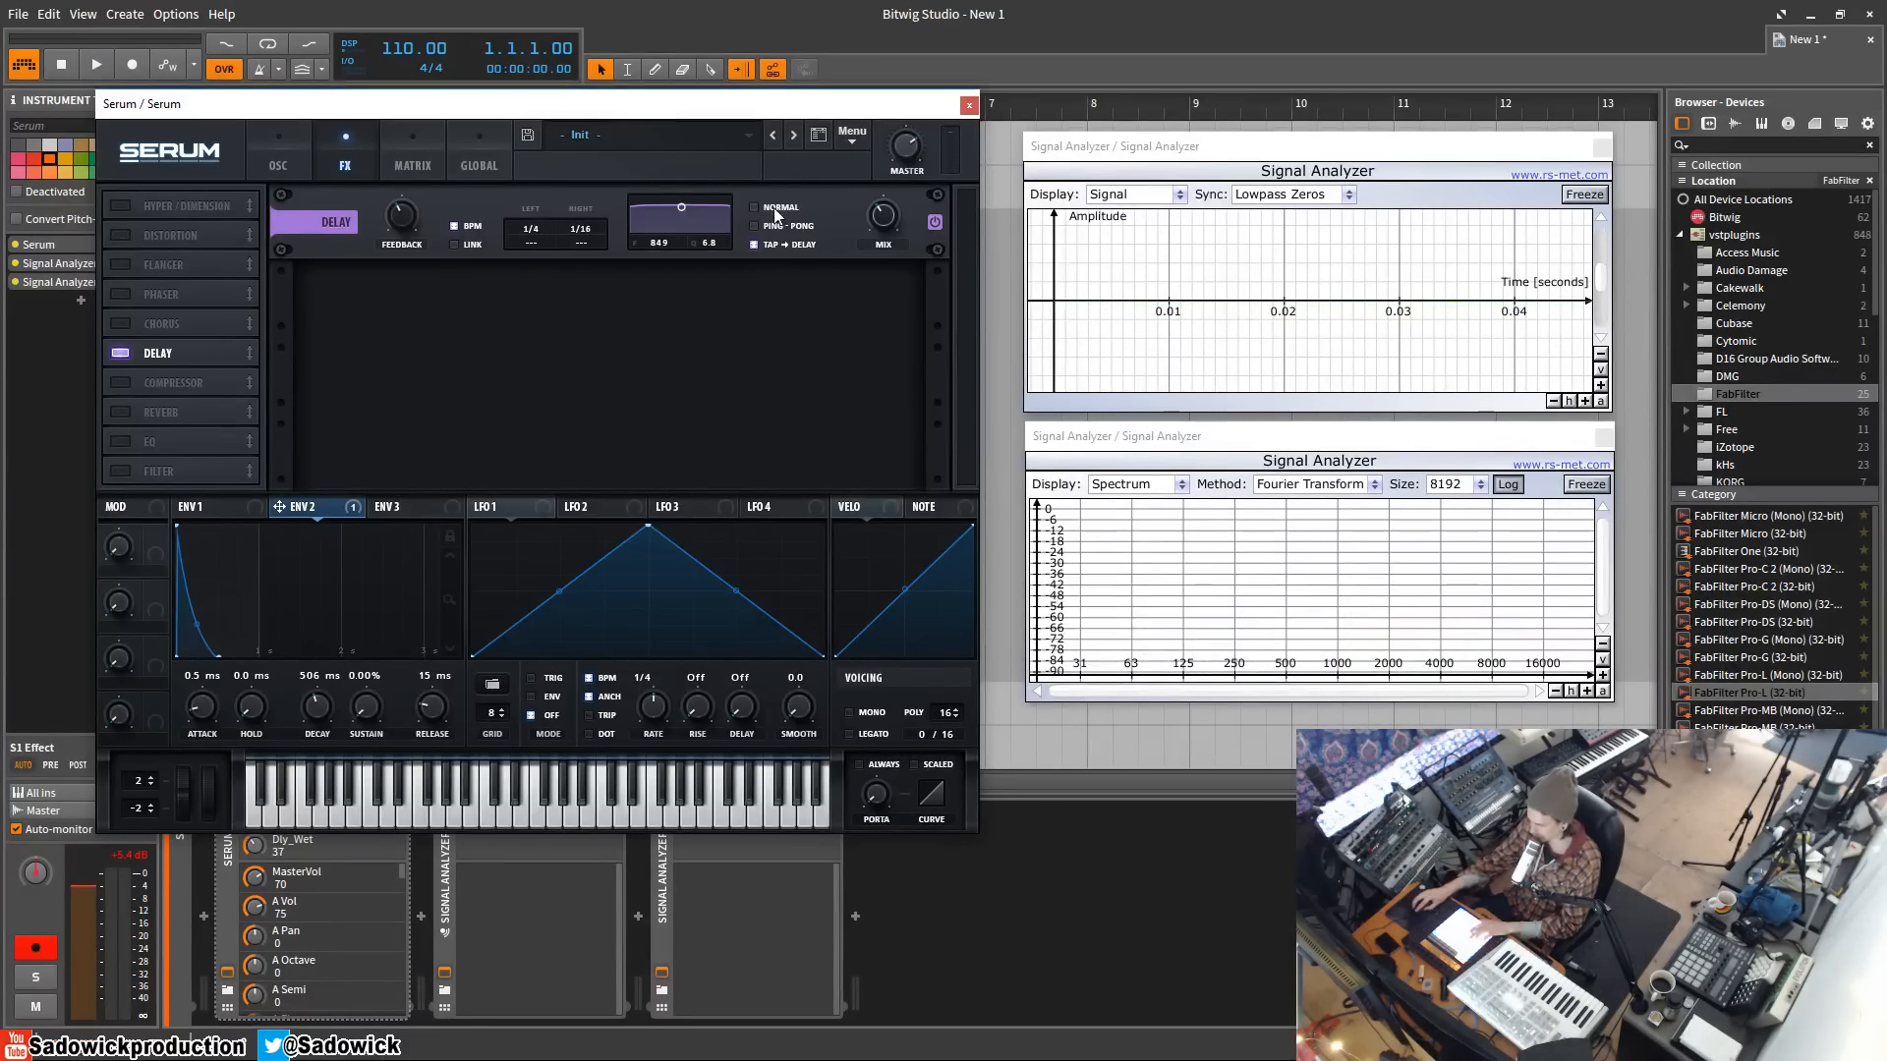
pyautogui.moveTo(779, 216)
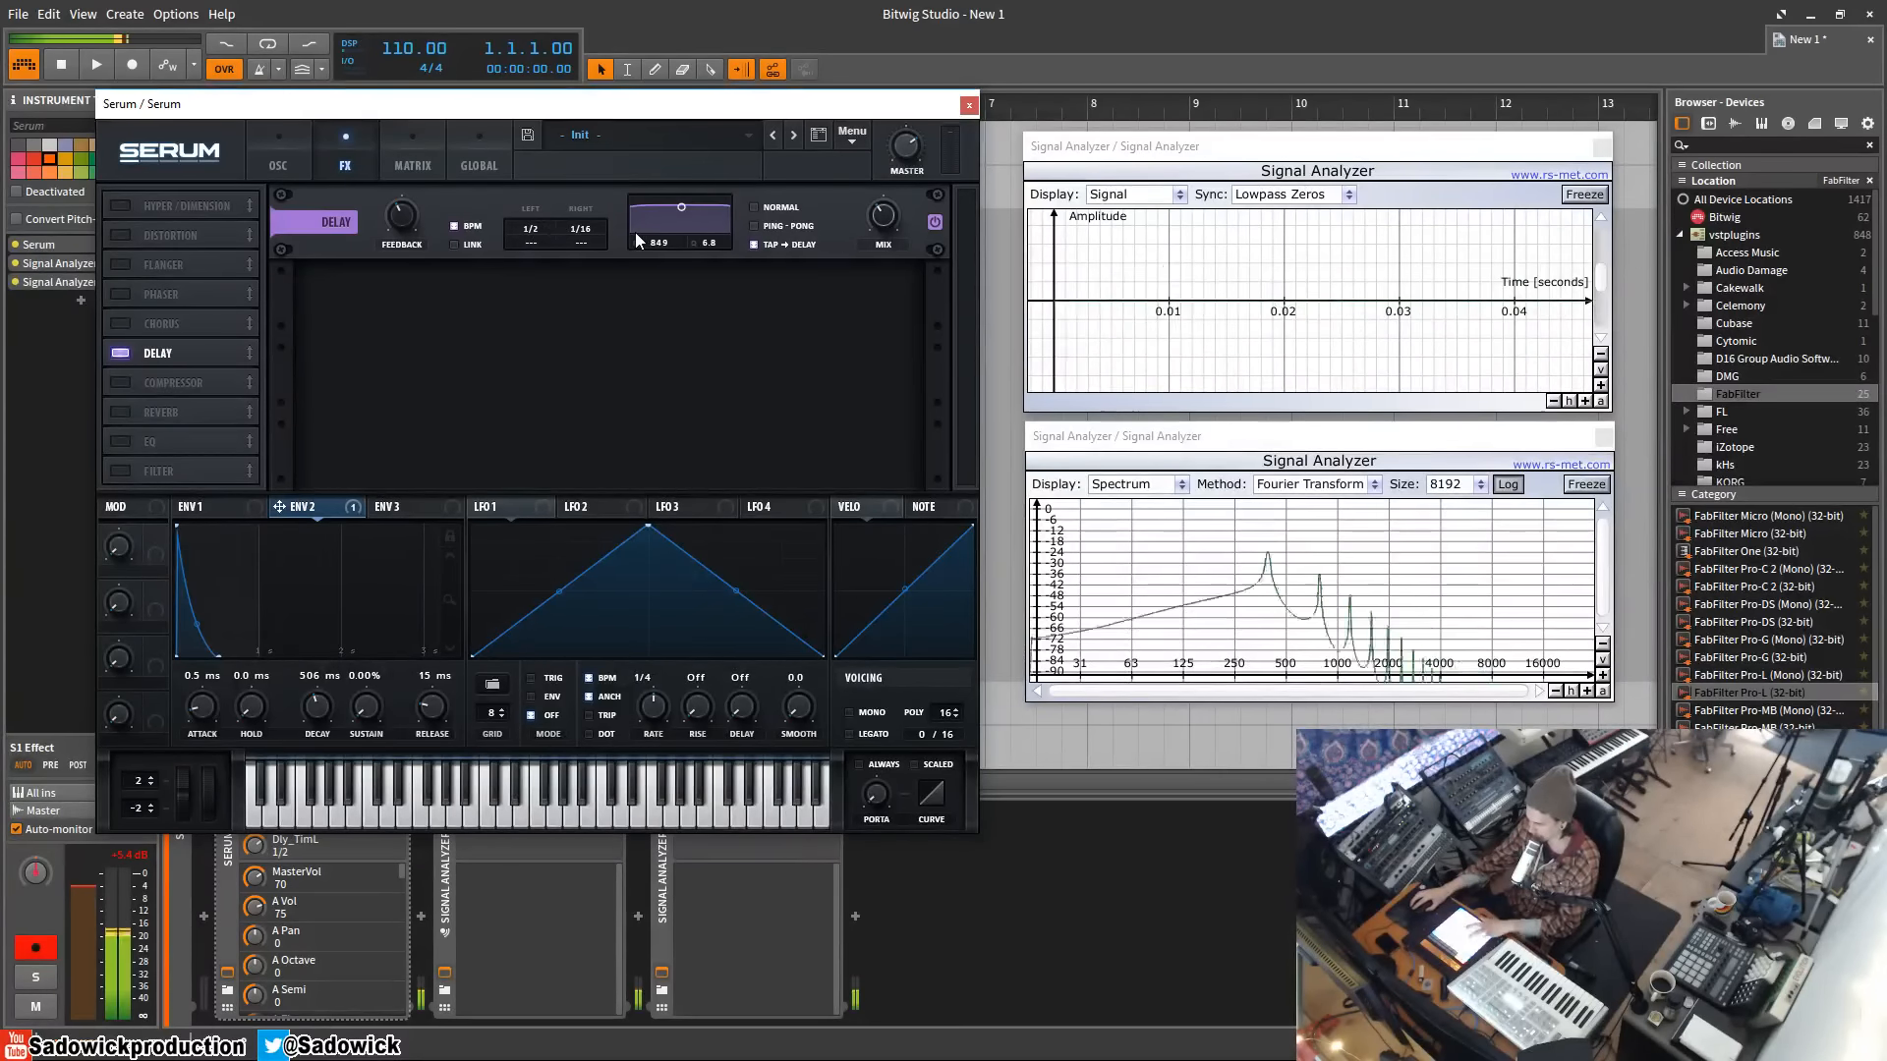
pyautogui.moveTo(635, 245)
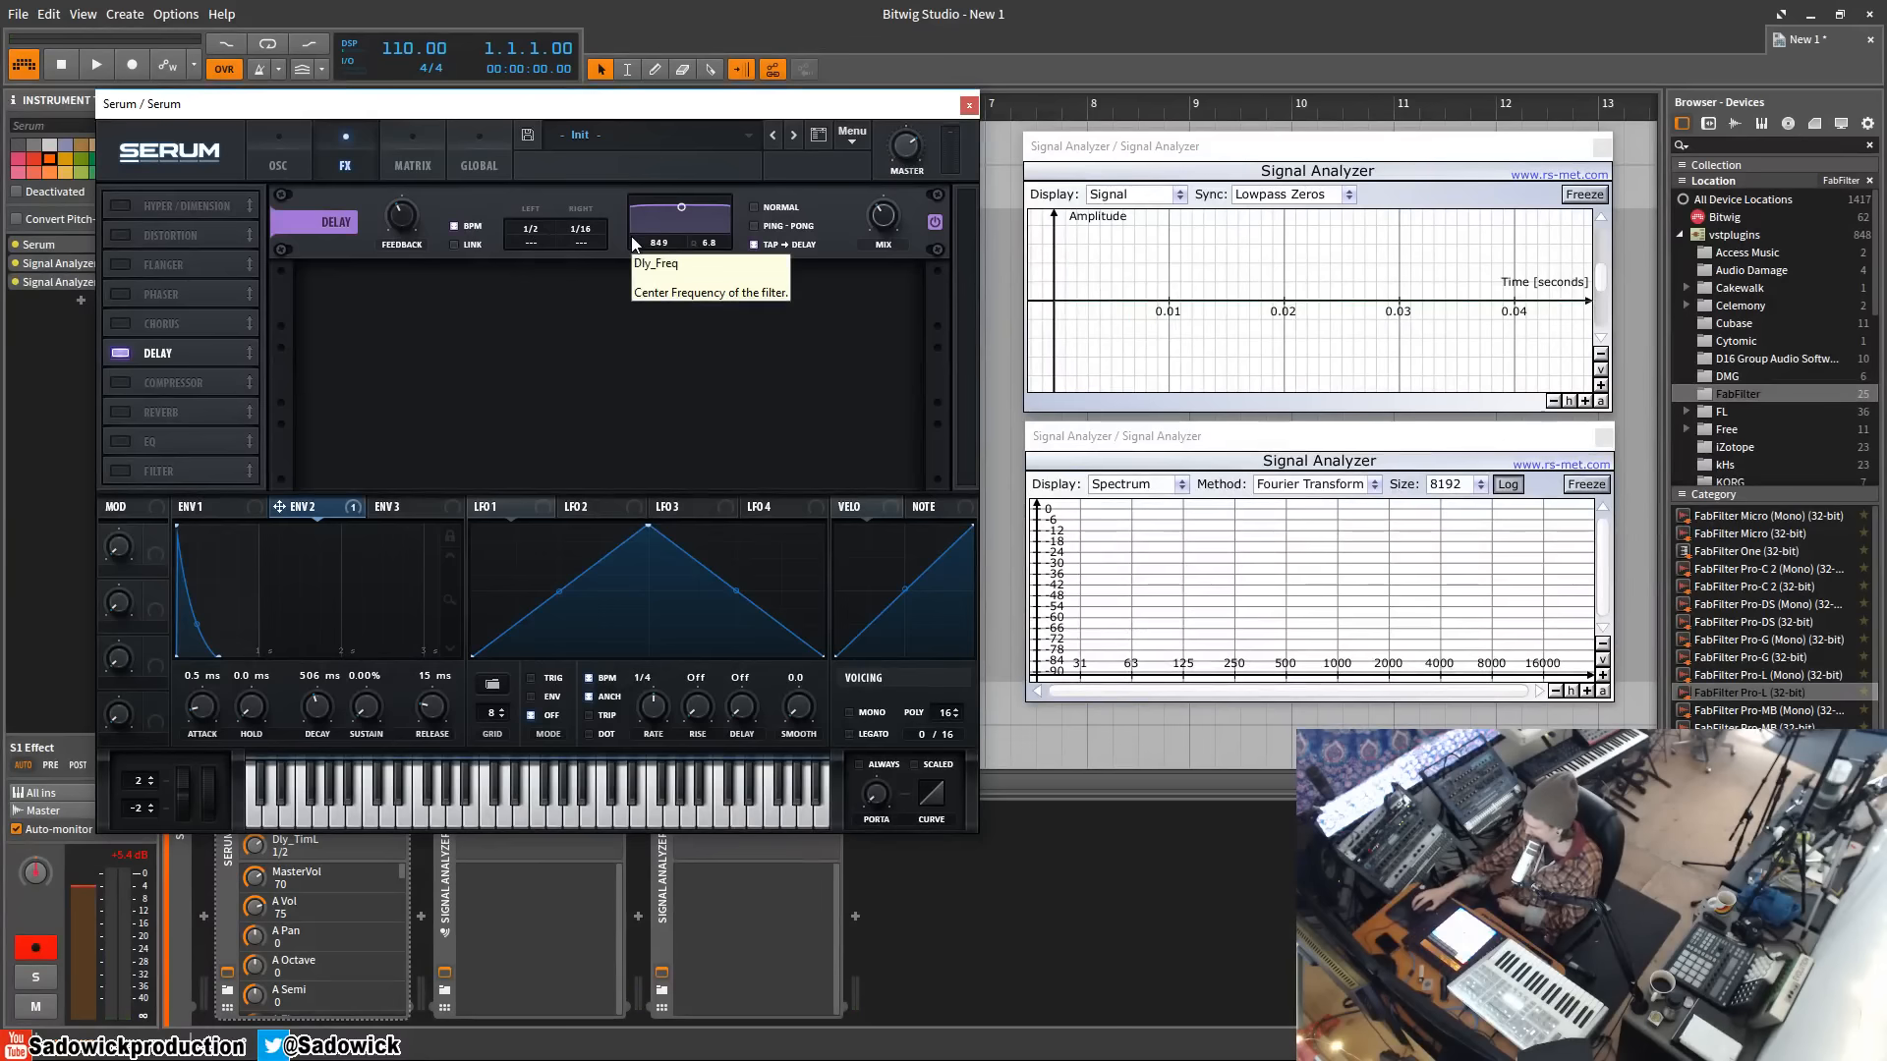
pyautogui.moveTo(529, 229)
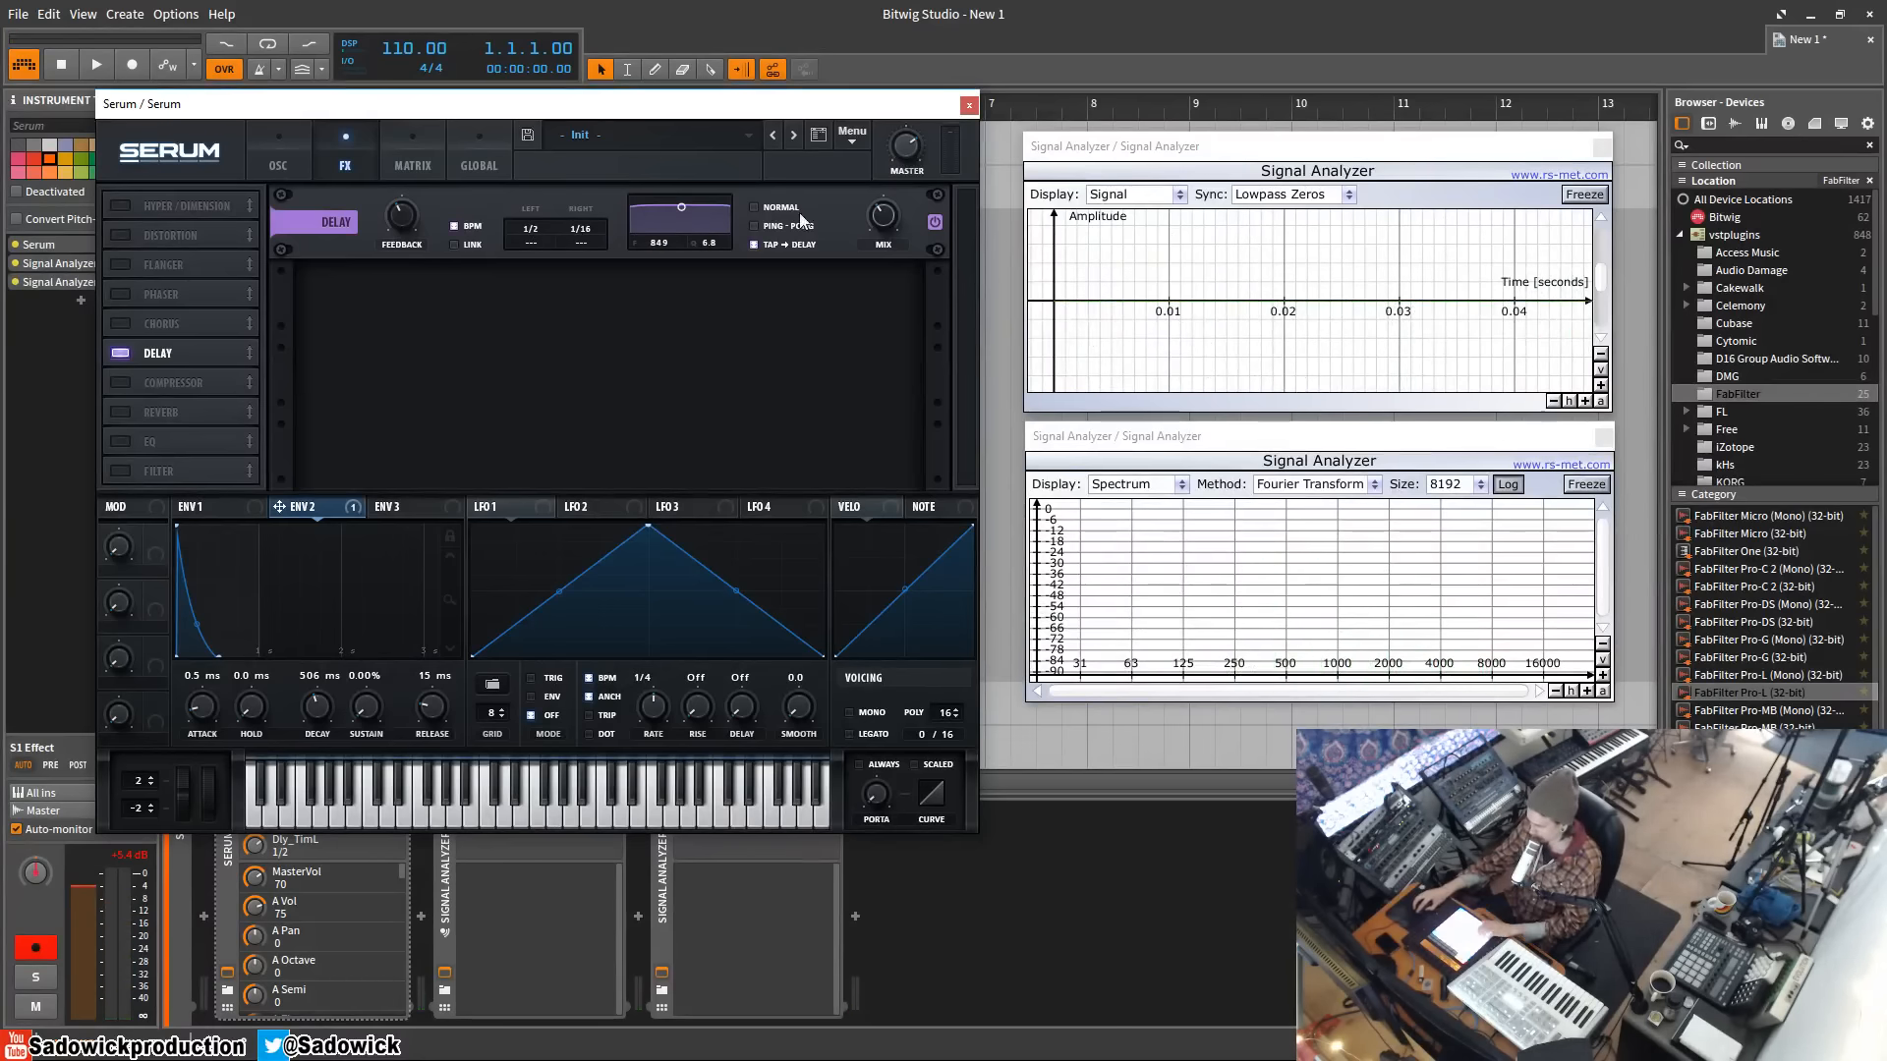
# Step: Put the delay in Normal mode and sweep its filter up to about 7-8 kHz
pyautogui.click(755, 225)
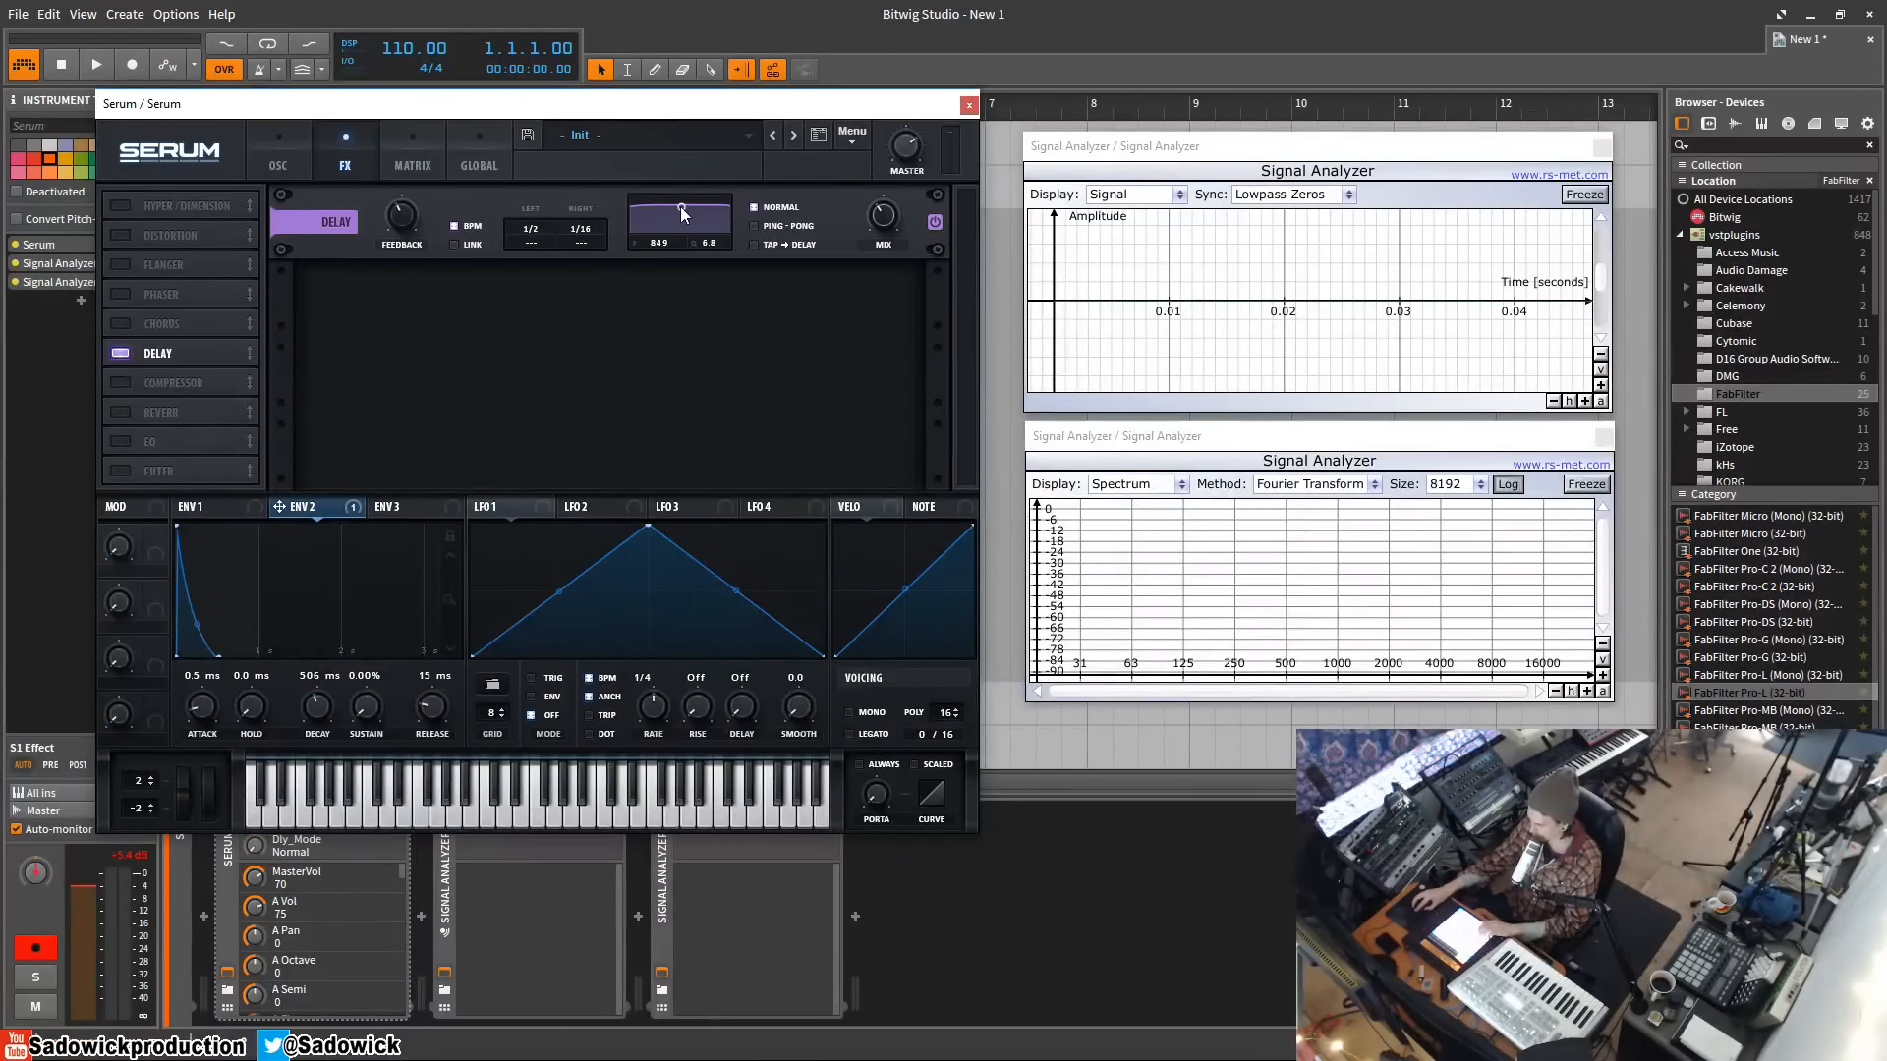
pyautogui.moveTo(680, 214); pyautogui.dragTo(626, 226)
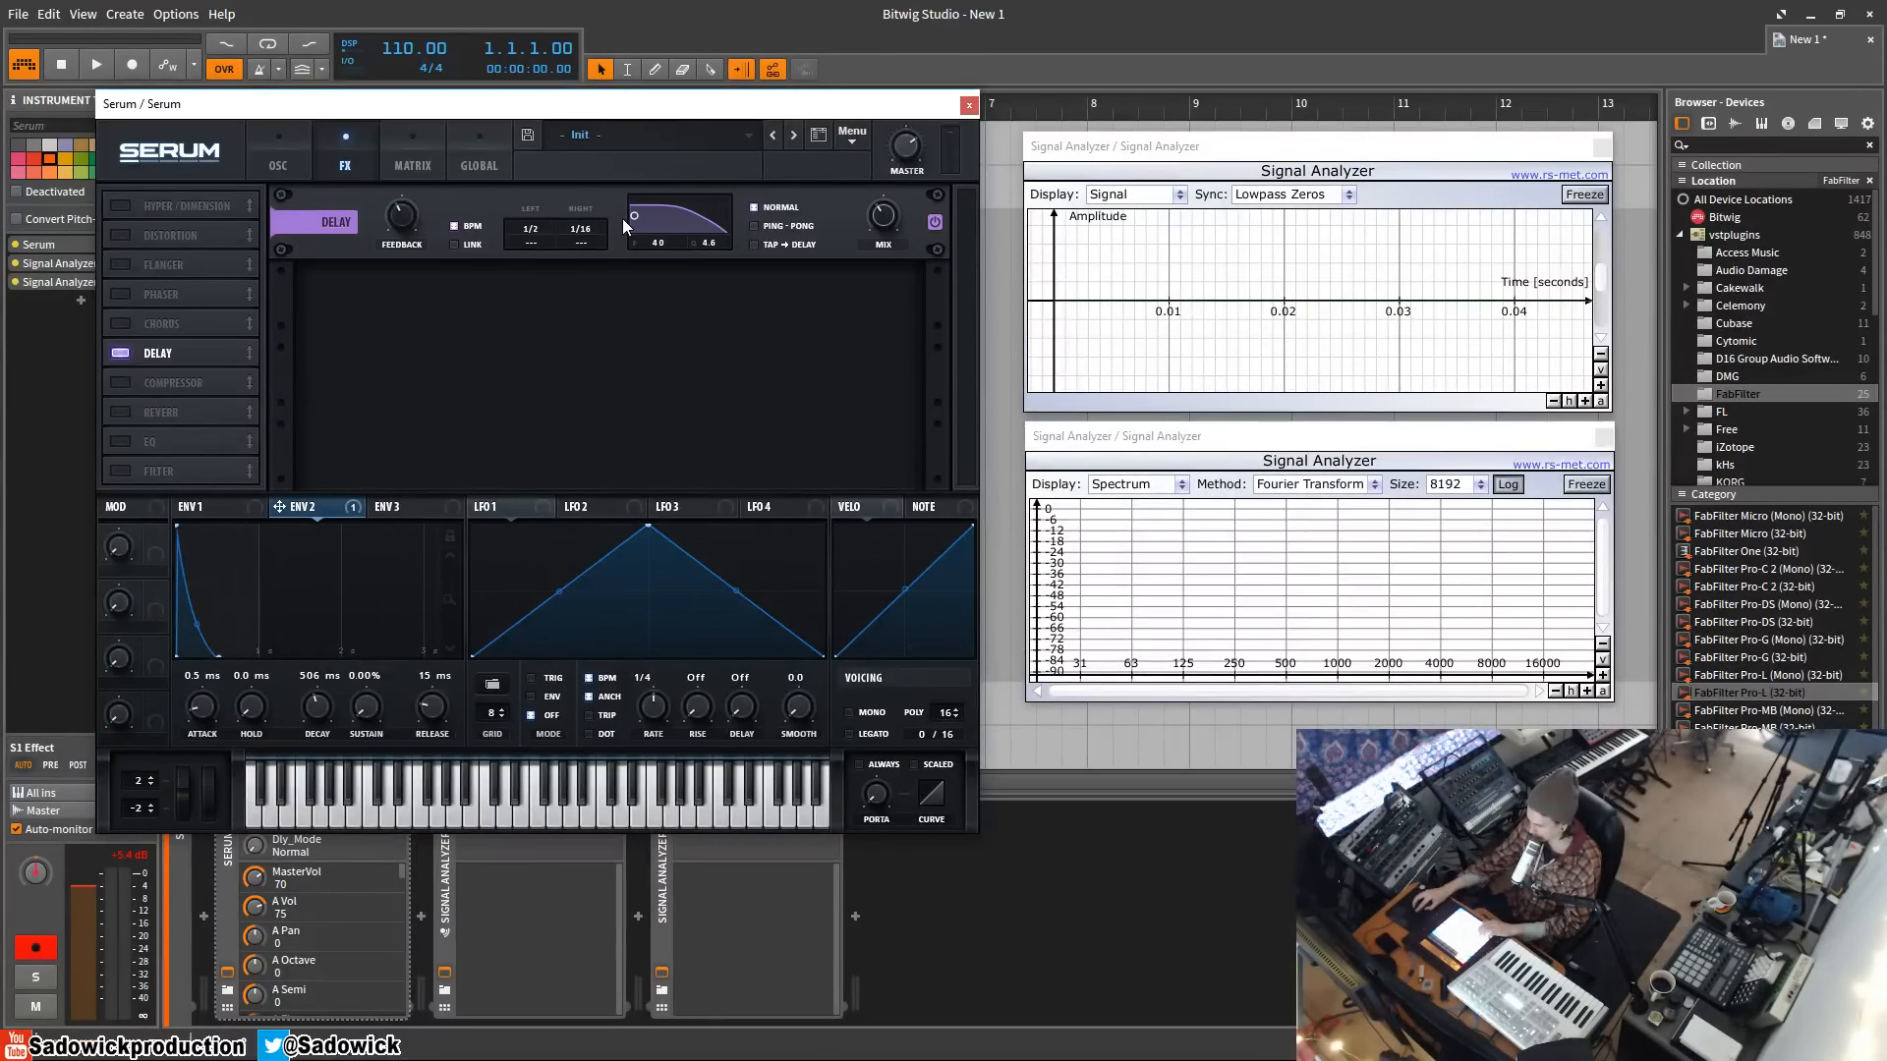
pyautogui.moveTo(680, 216); pyautogui.dragTo(680, 234)
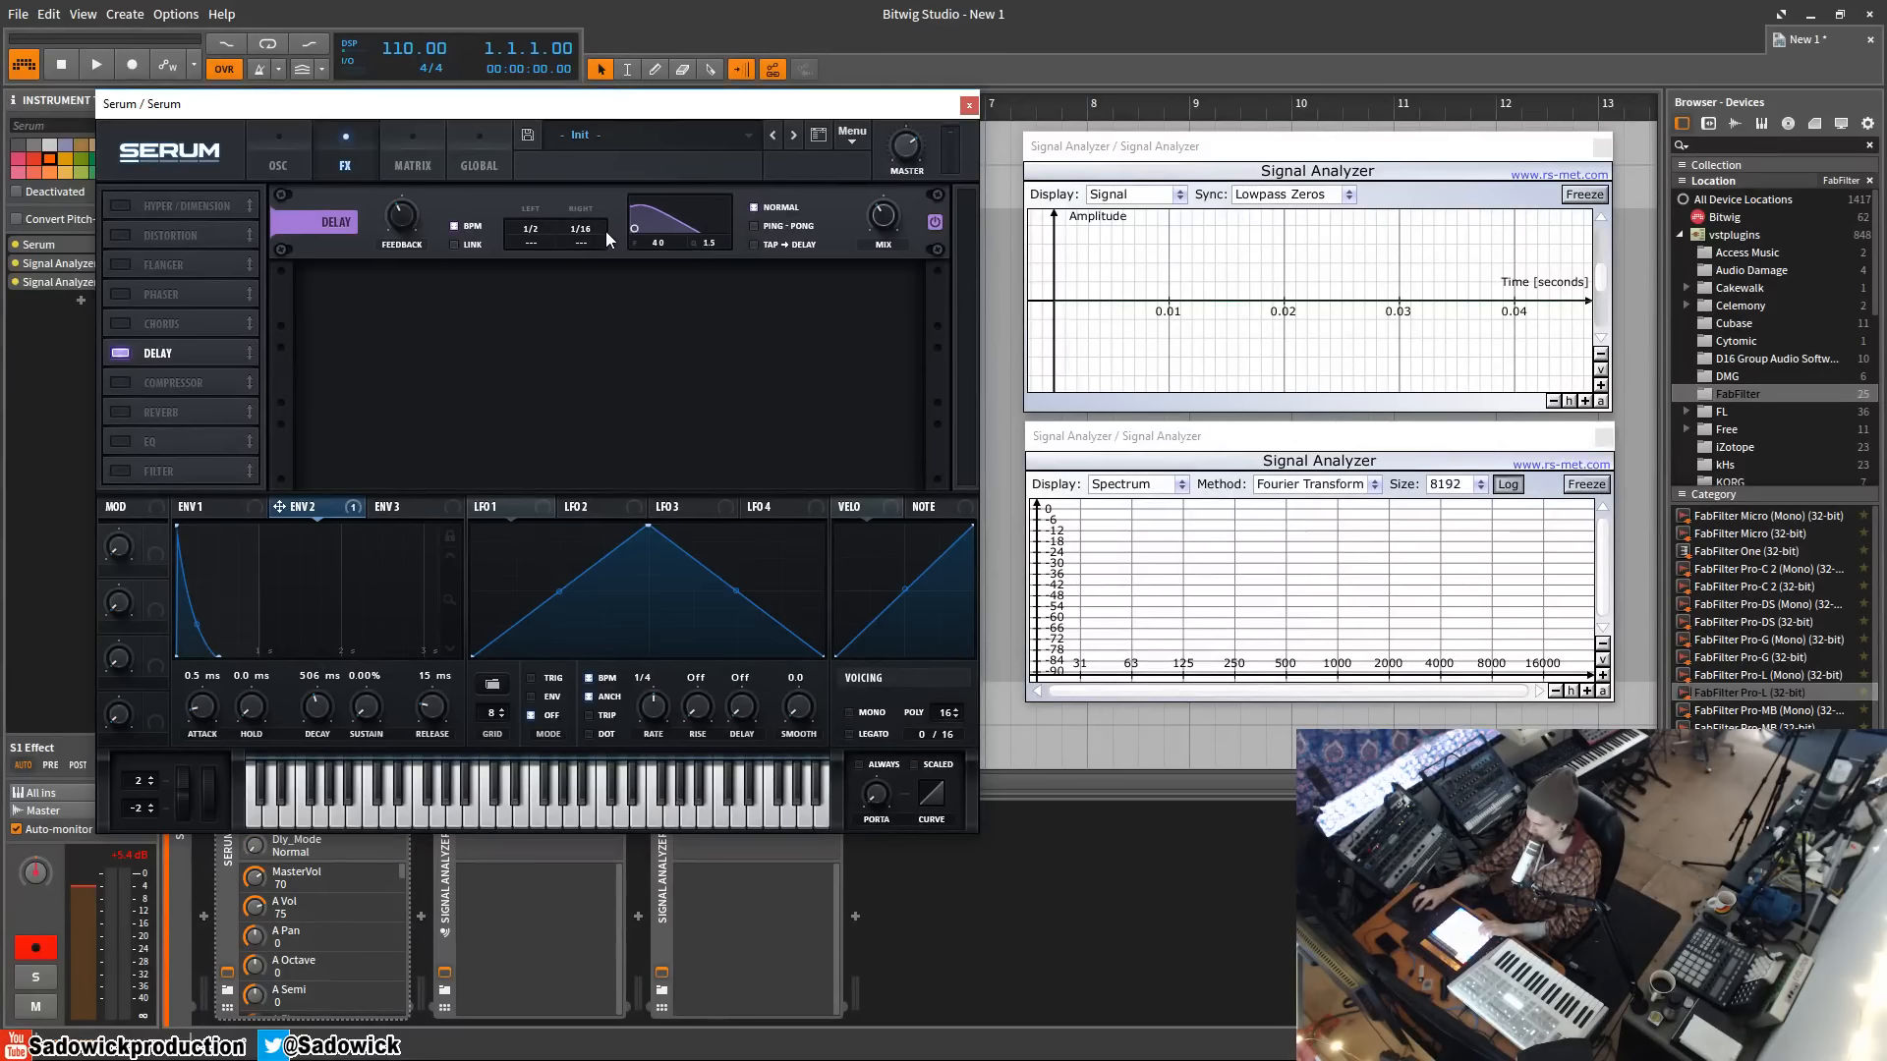
pyautogui.moveTo(680, 223); pyautogui.dragTo(680, 241)
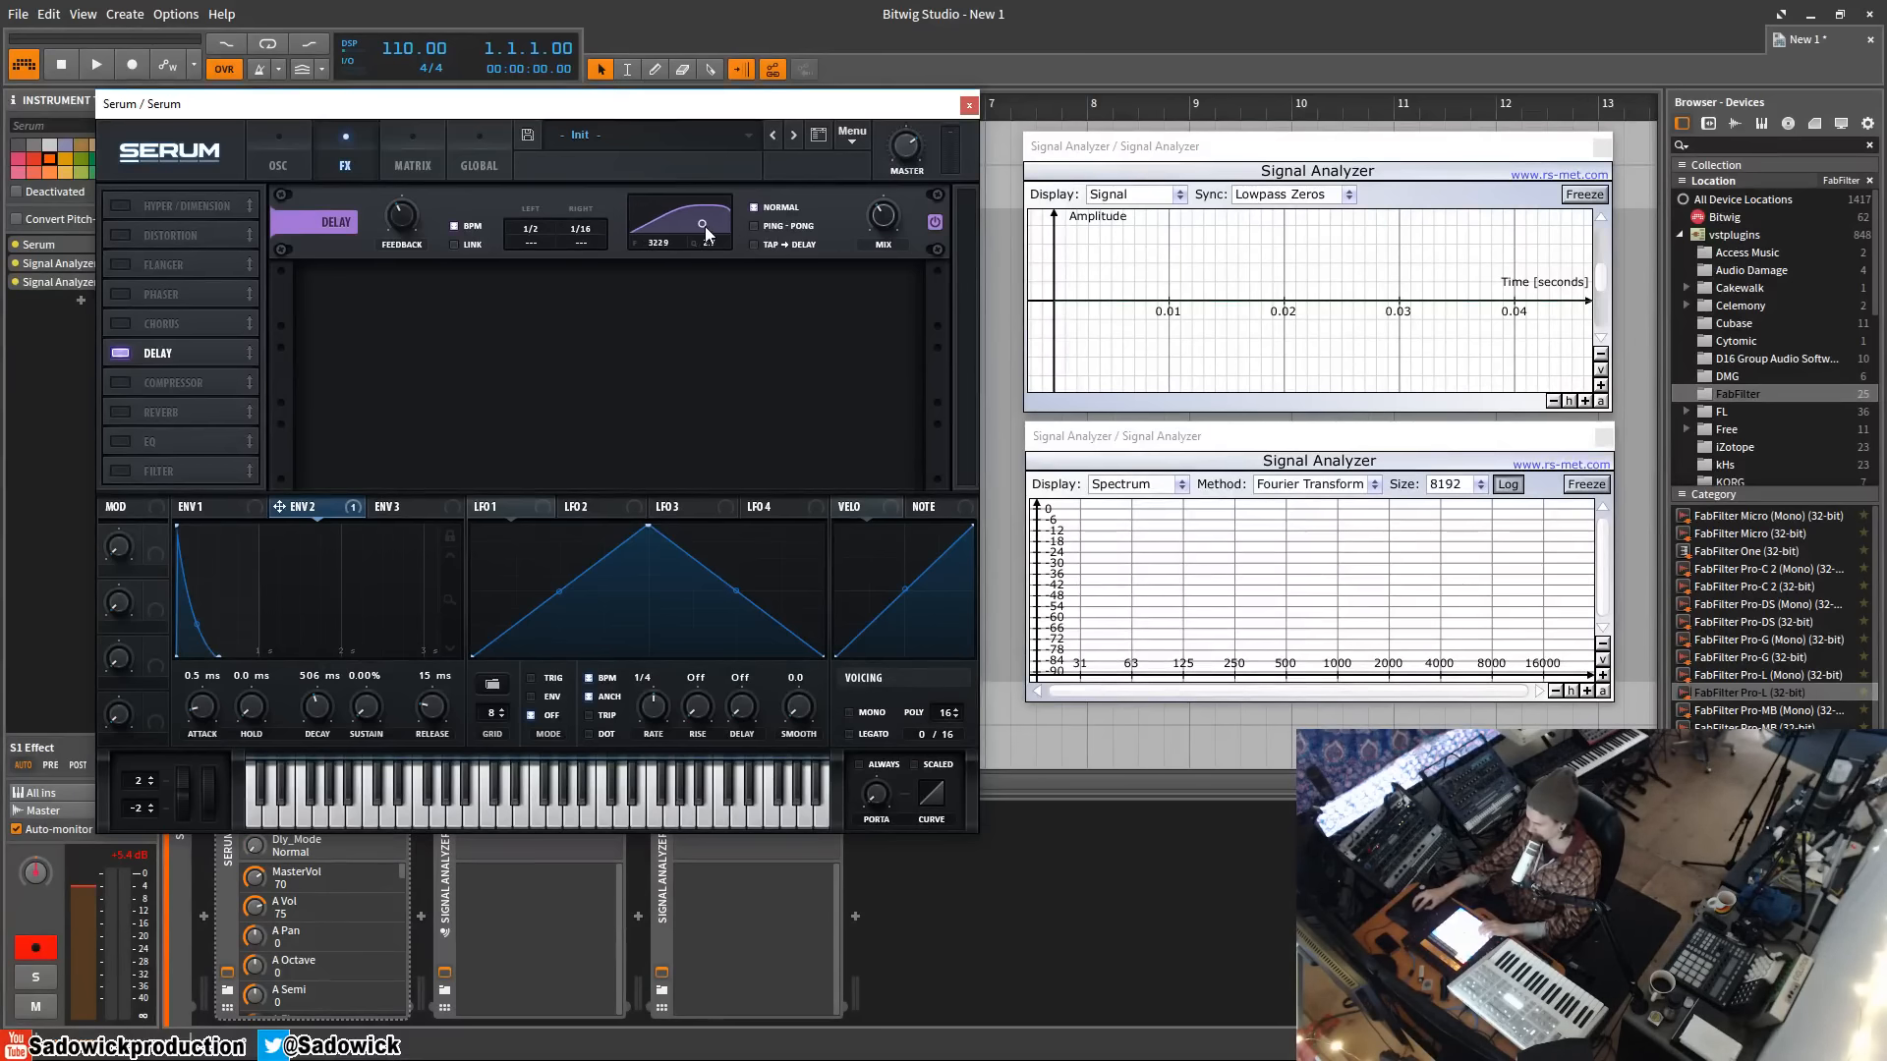
pyautogui.moveTo(680, 234); pyautogui.dragTo(680, 192)
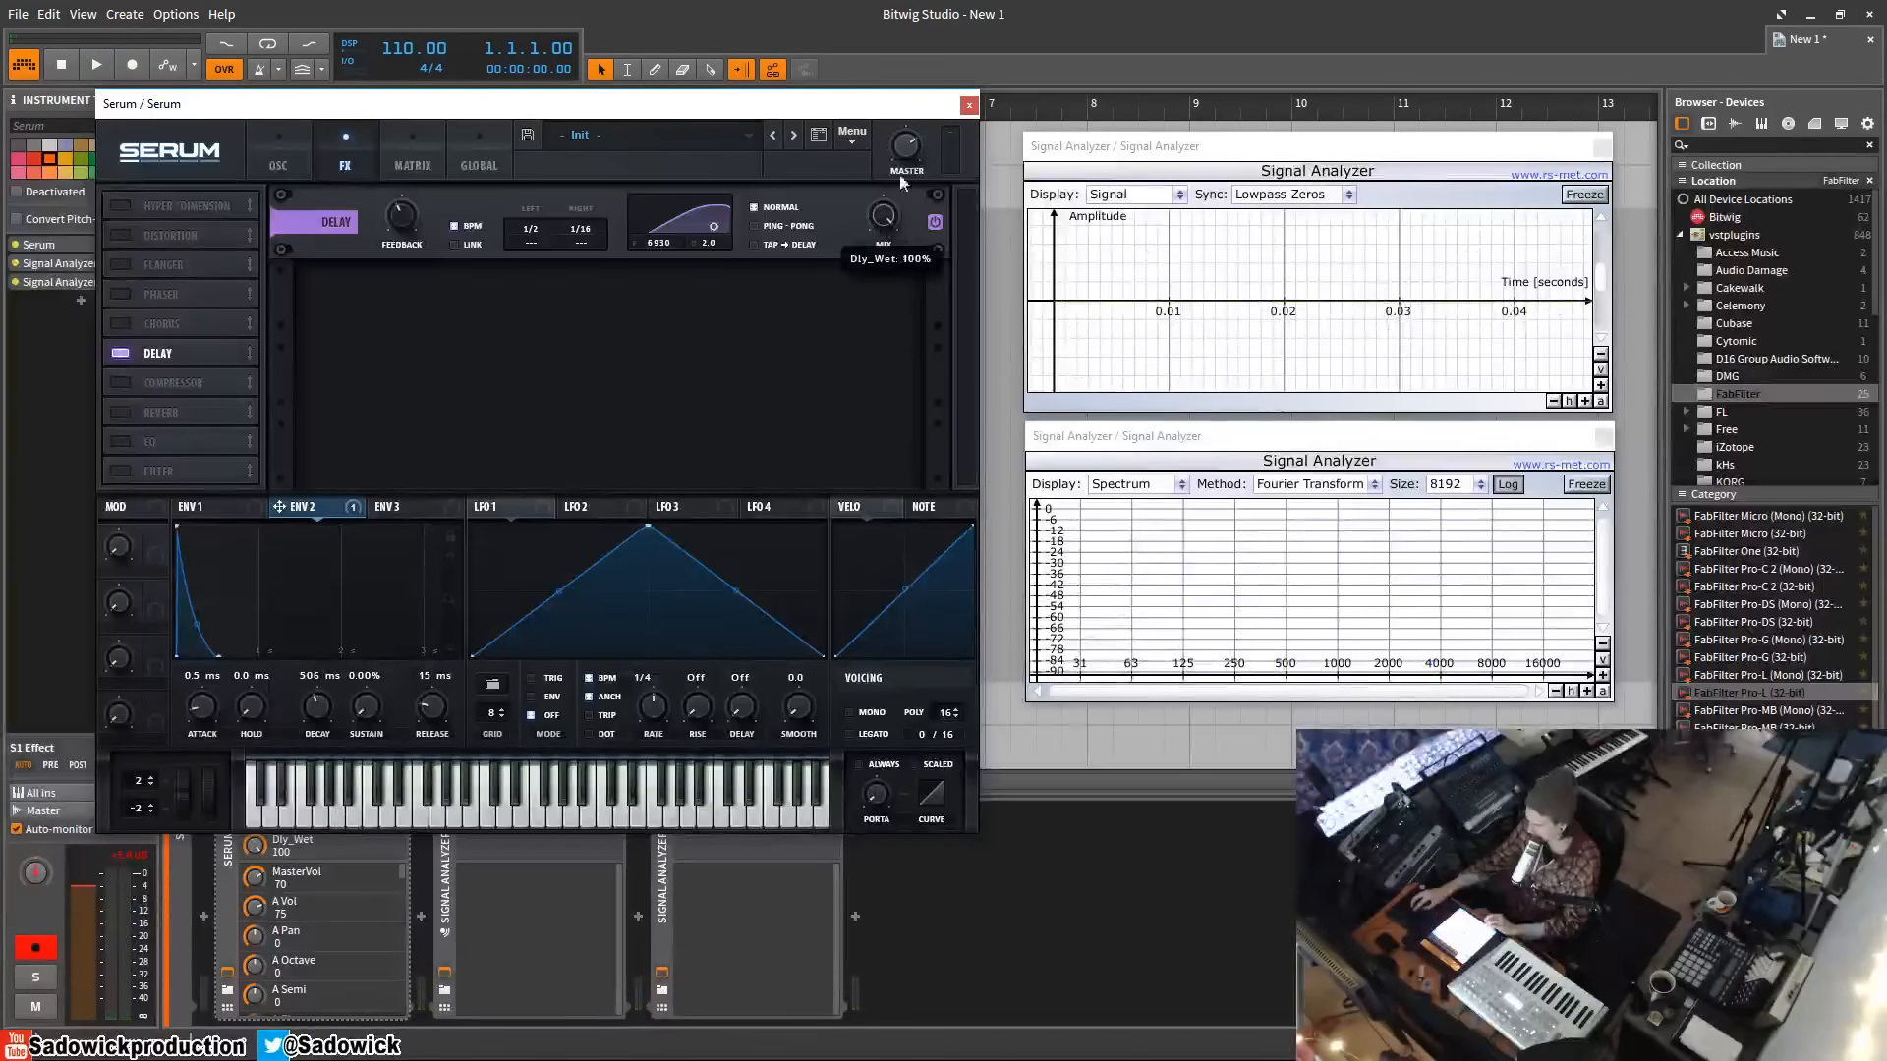
pyautogui.moveTo(723, 216)
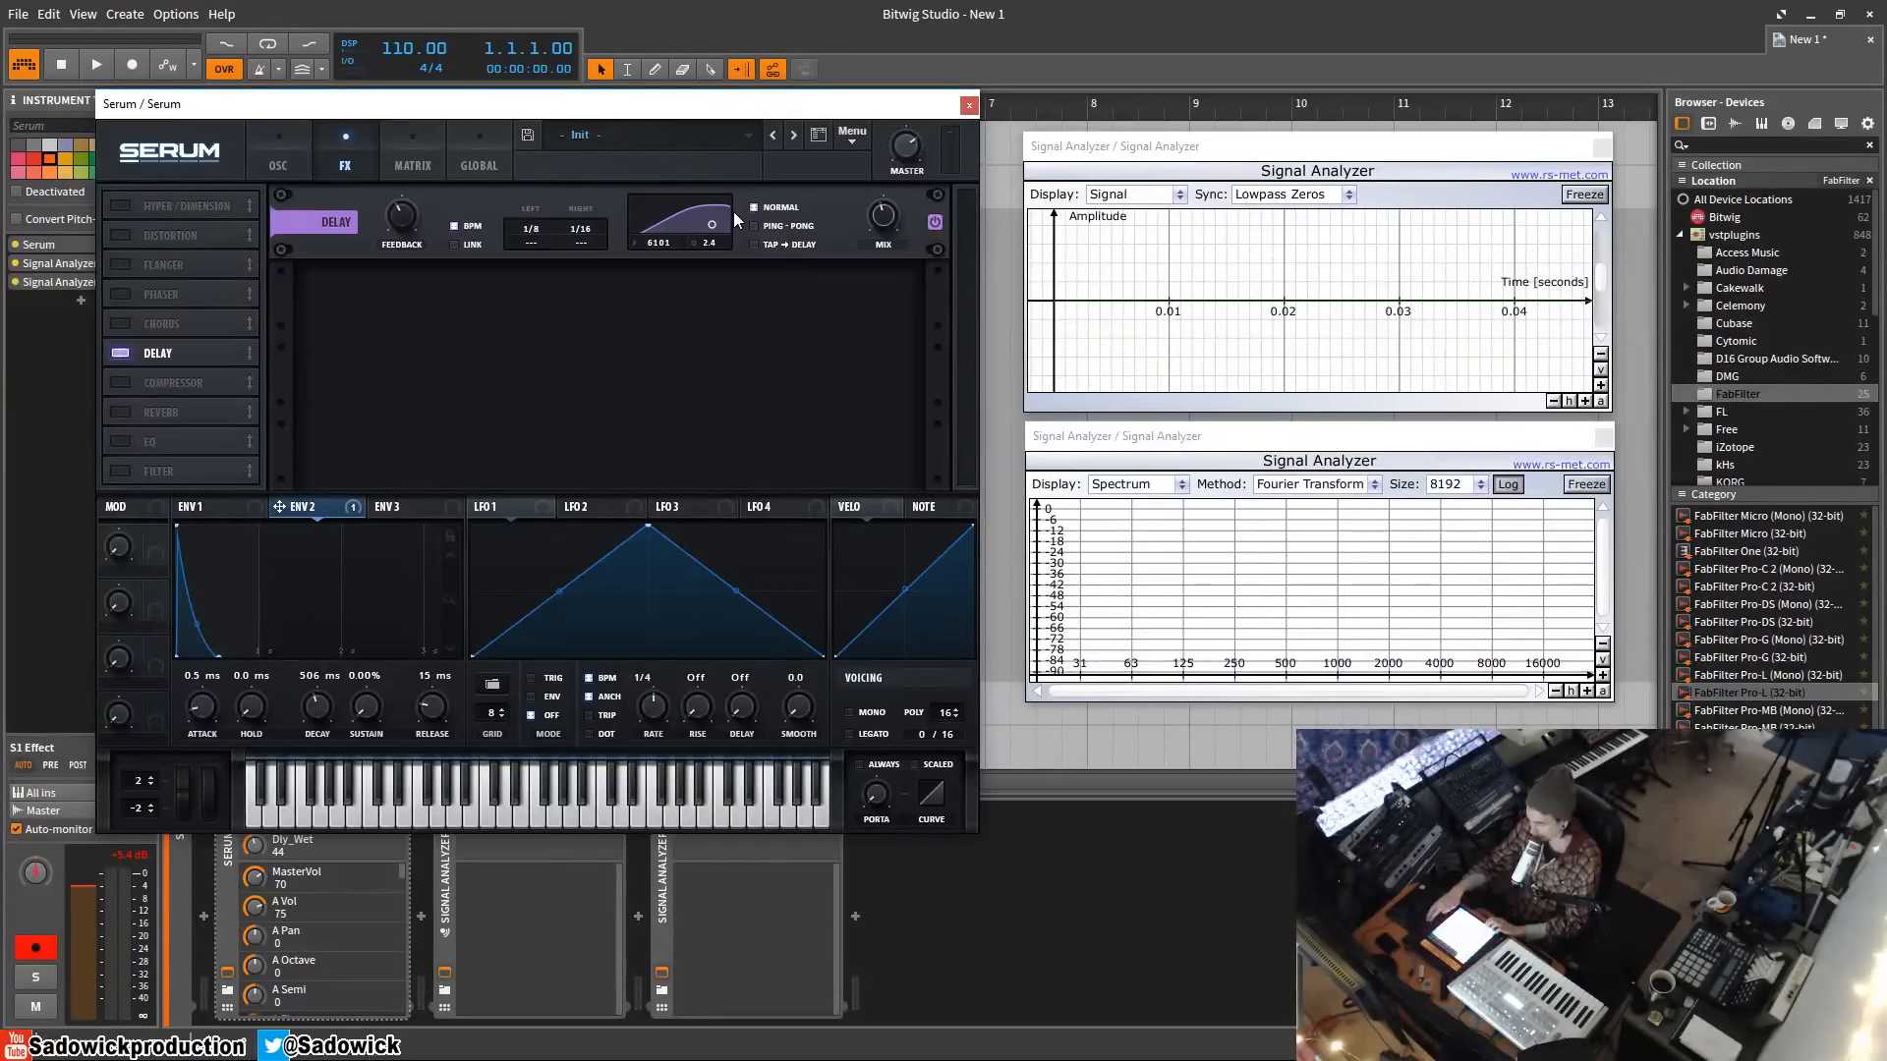
pyautogui.moveTo(990, 245)
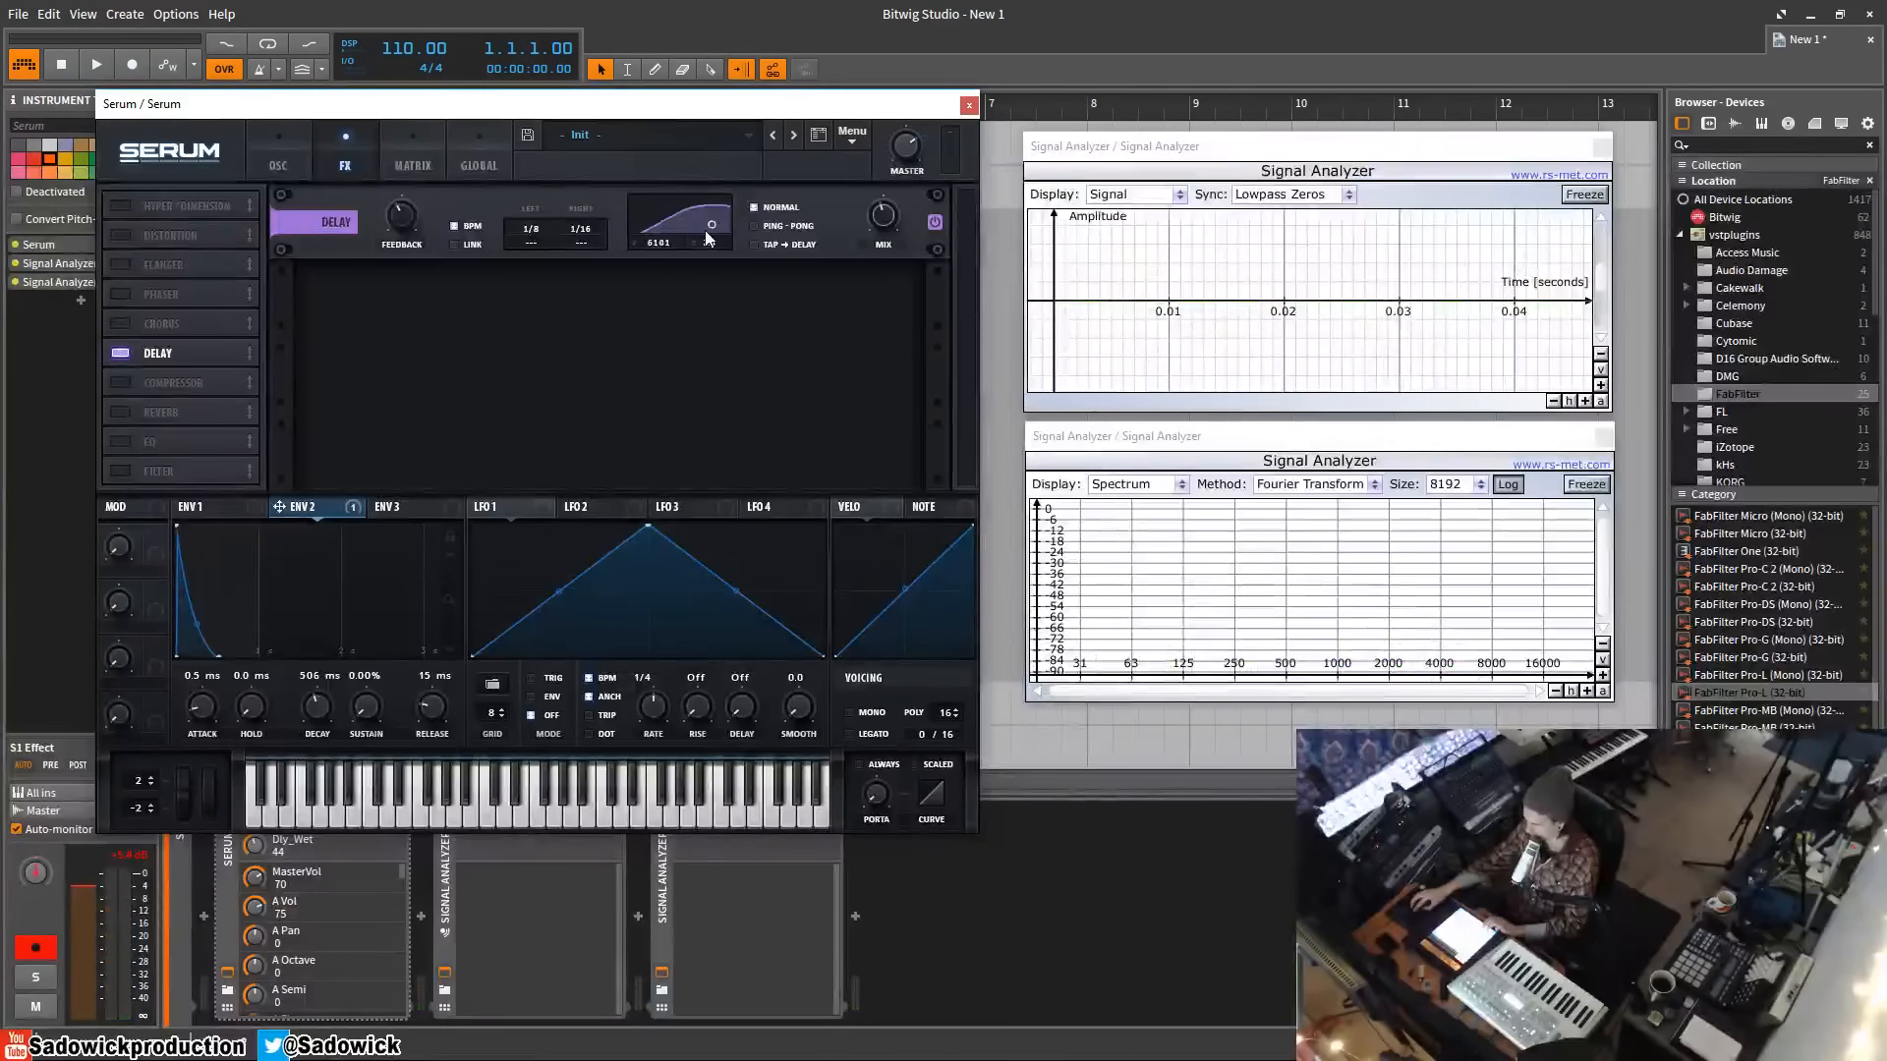
# Step: Recenter the delay filter, link both channels, and begin lowering the left offset
pyautogui.moveTo(680, 229); pyautogui.dragTo(680, 210)
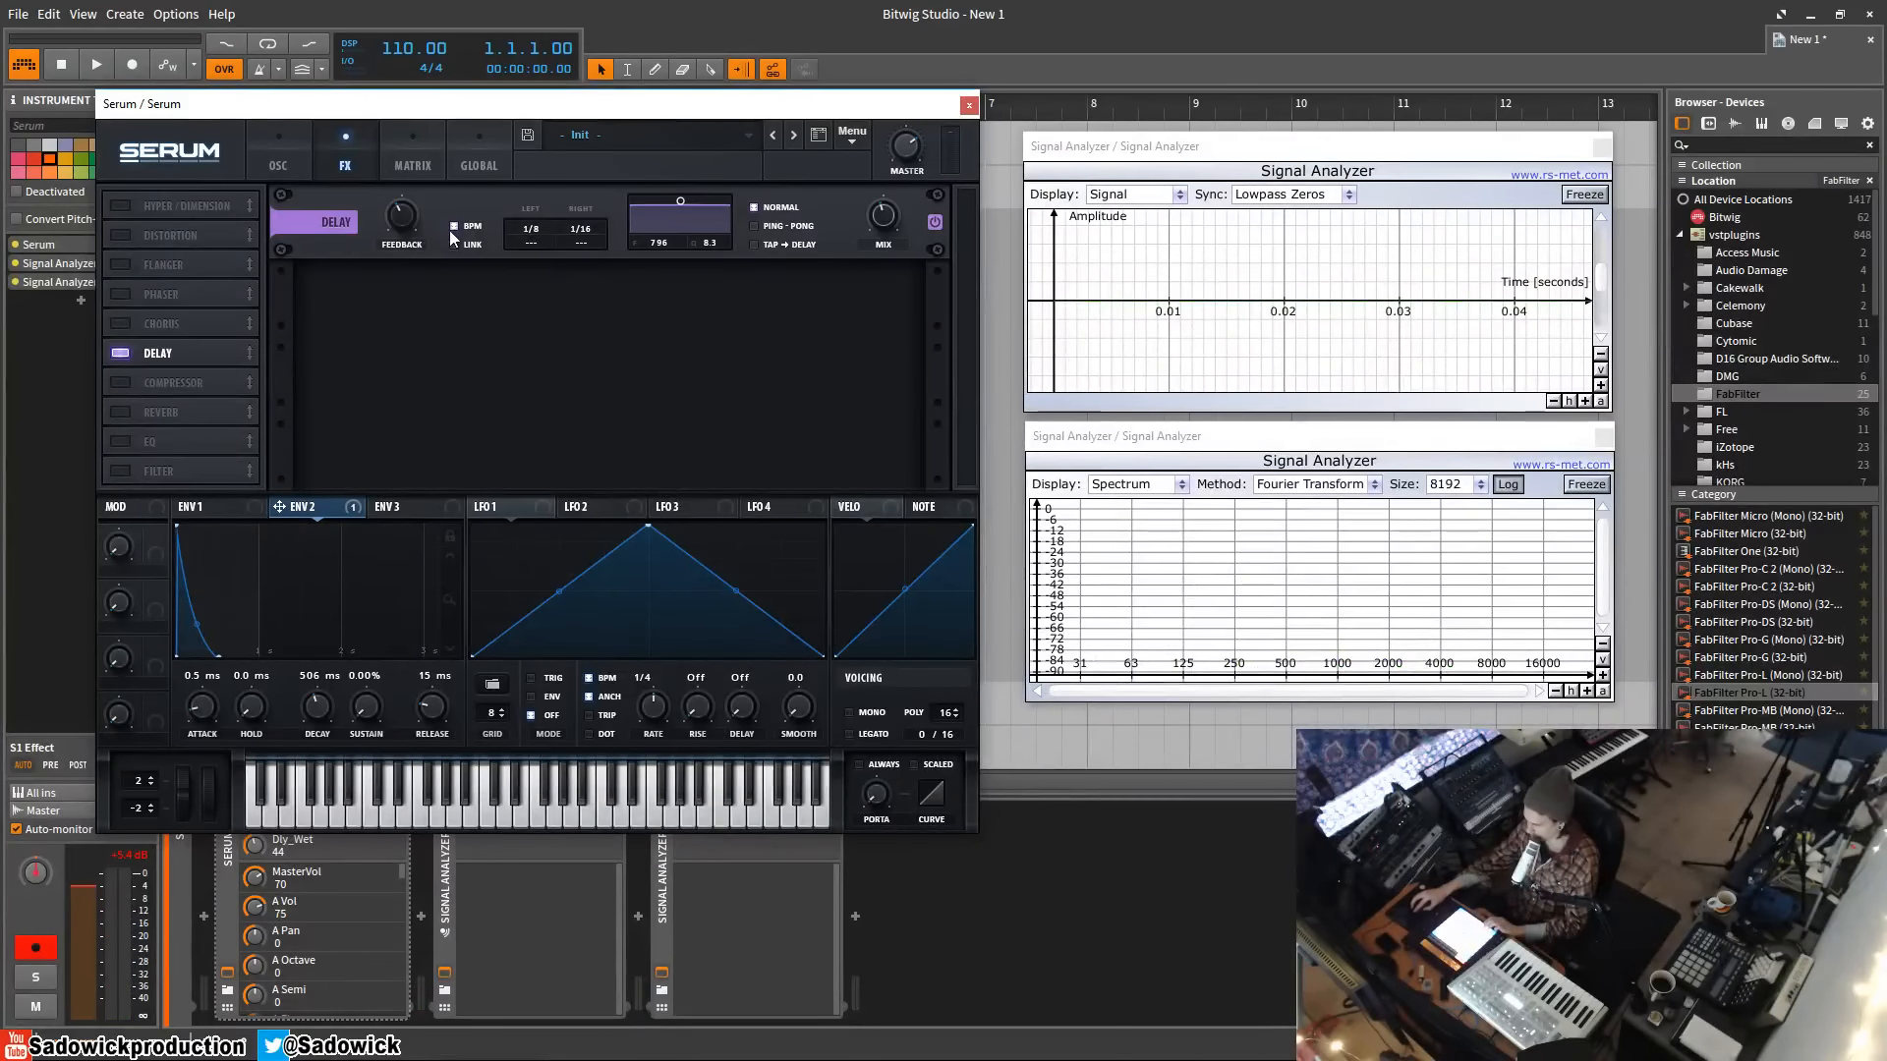
pyautogui.click(455, 245)
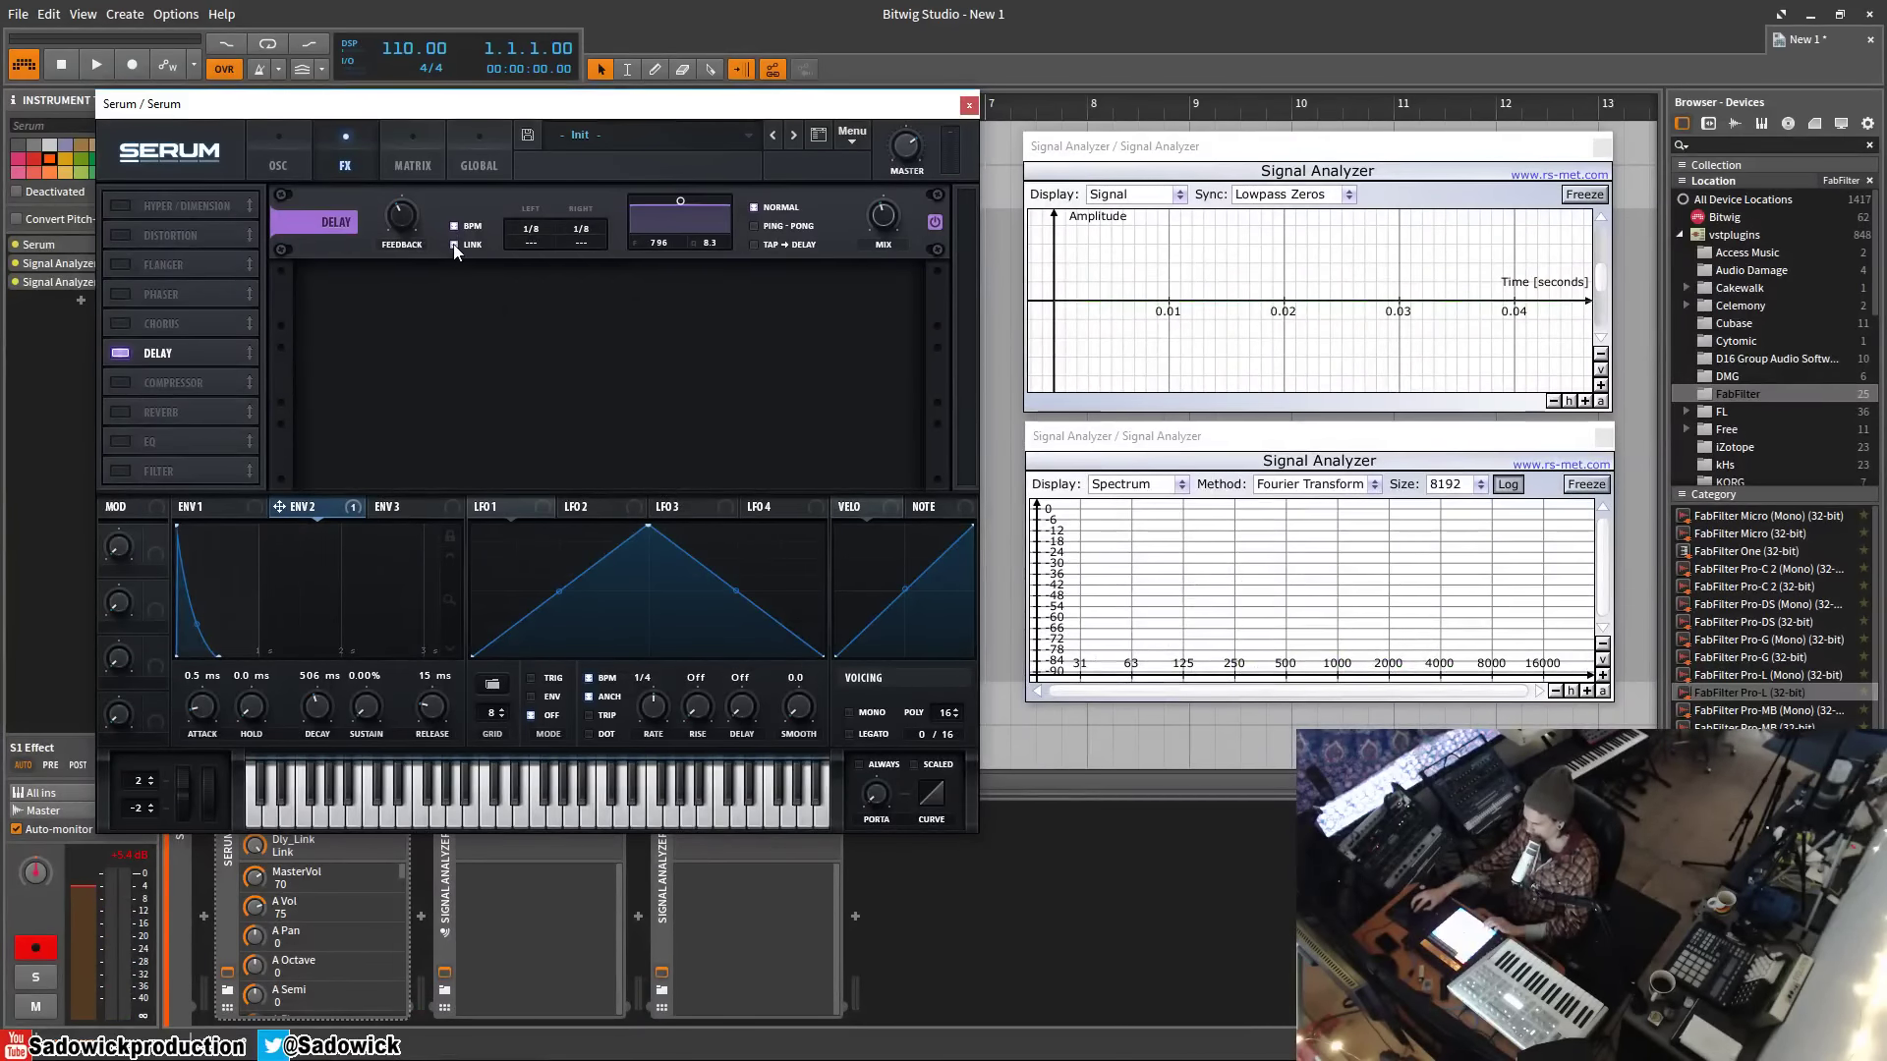
pyautogui.moveTo(542, 235)
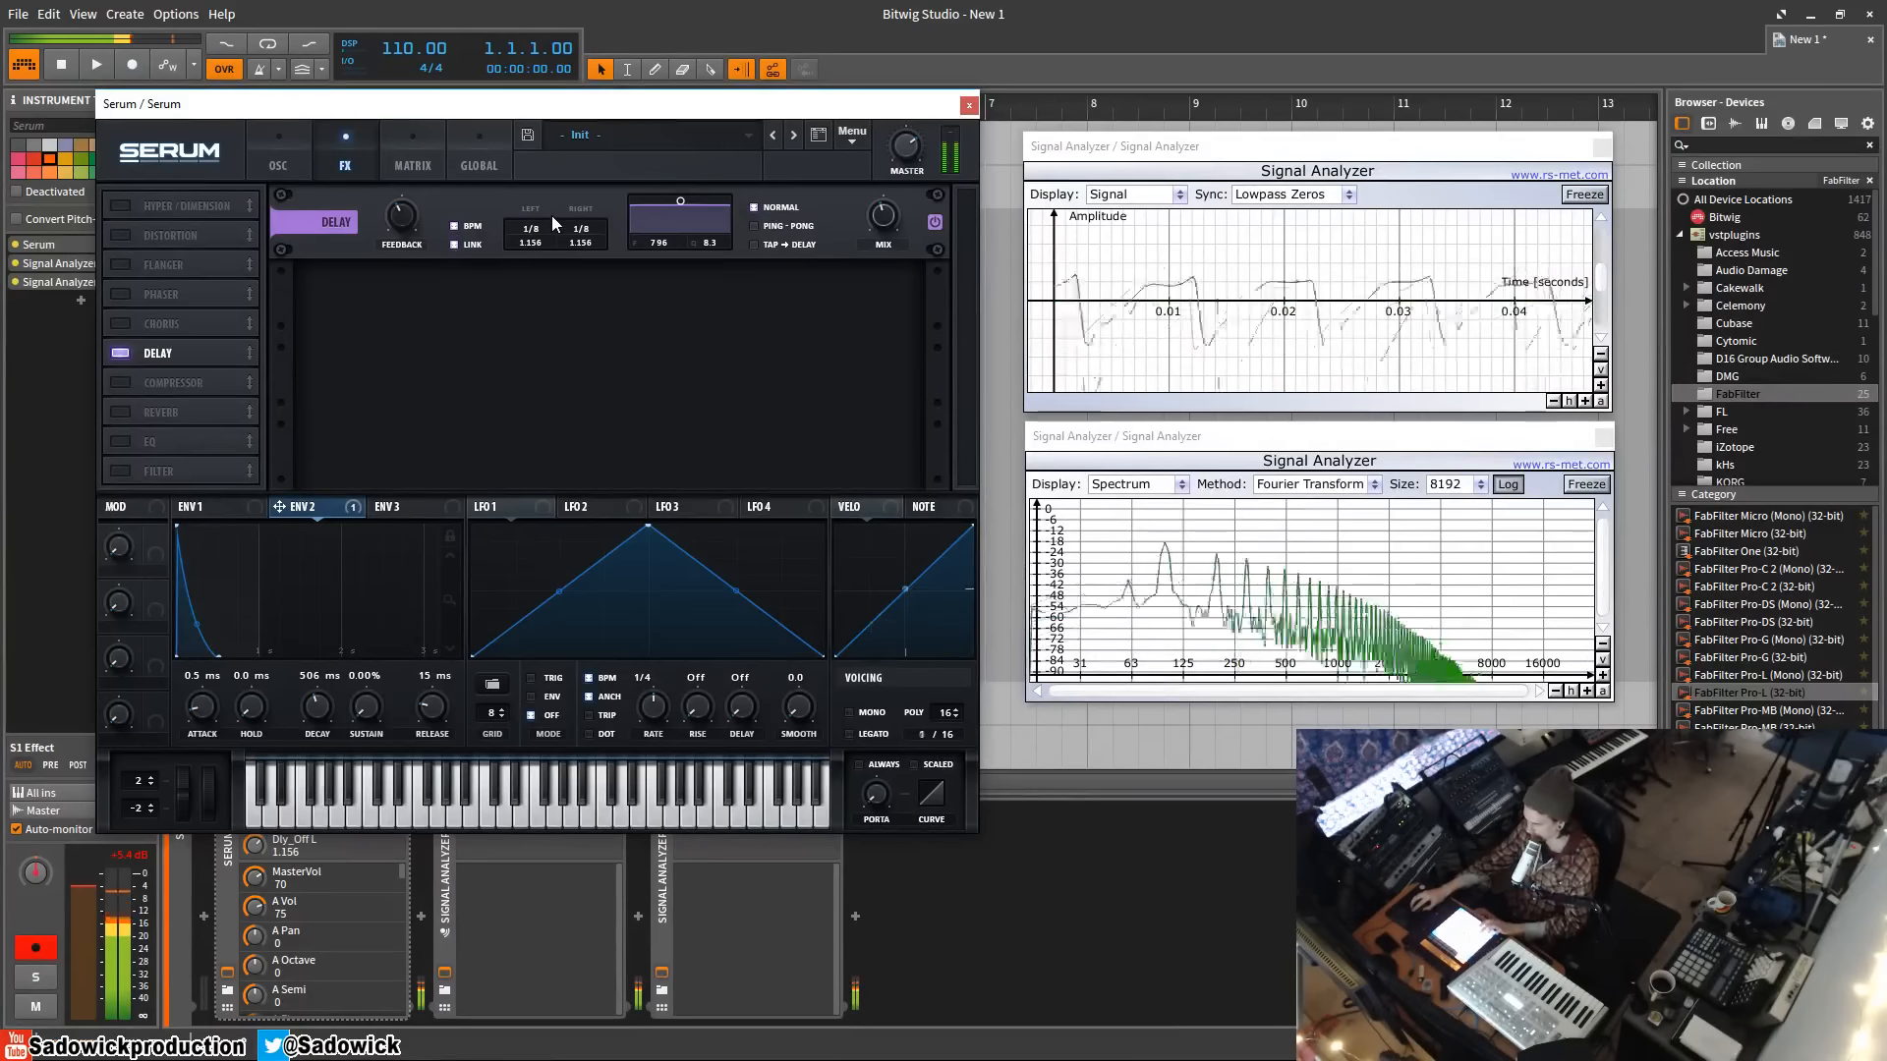
pyautogui.moveTo(554, 231)
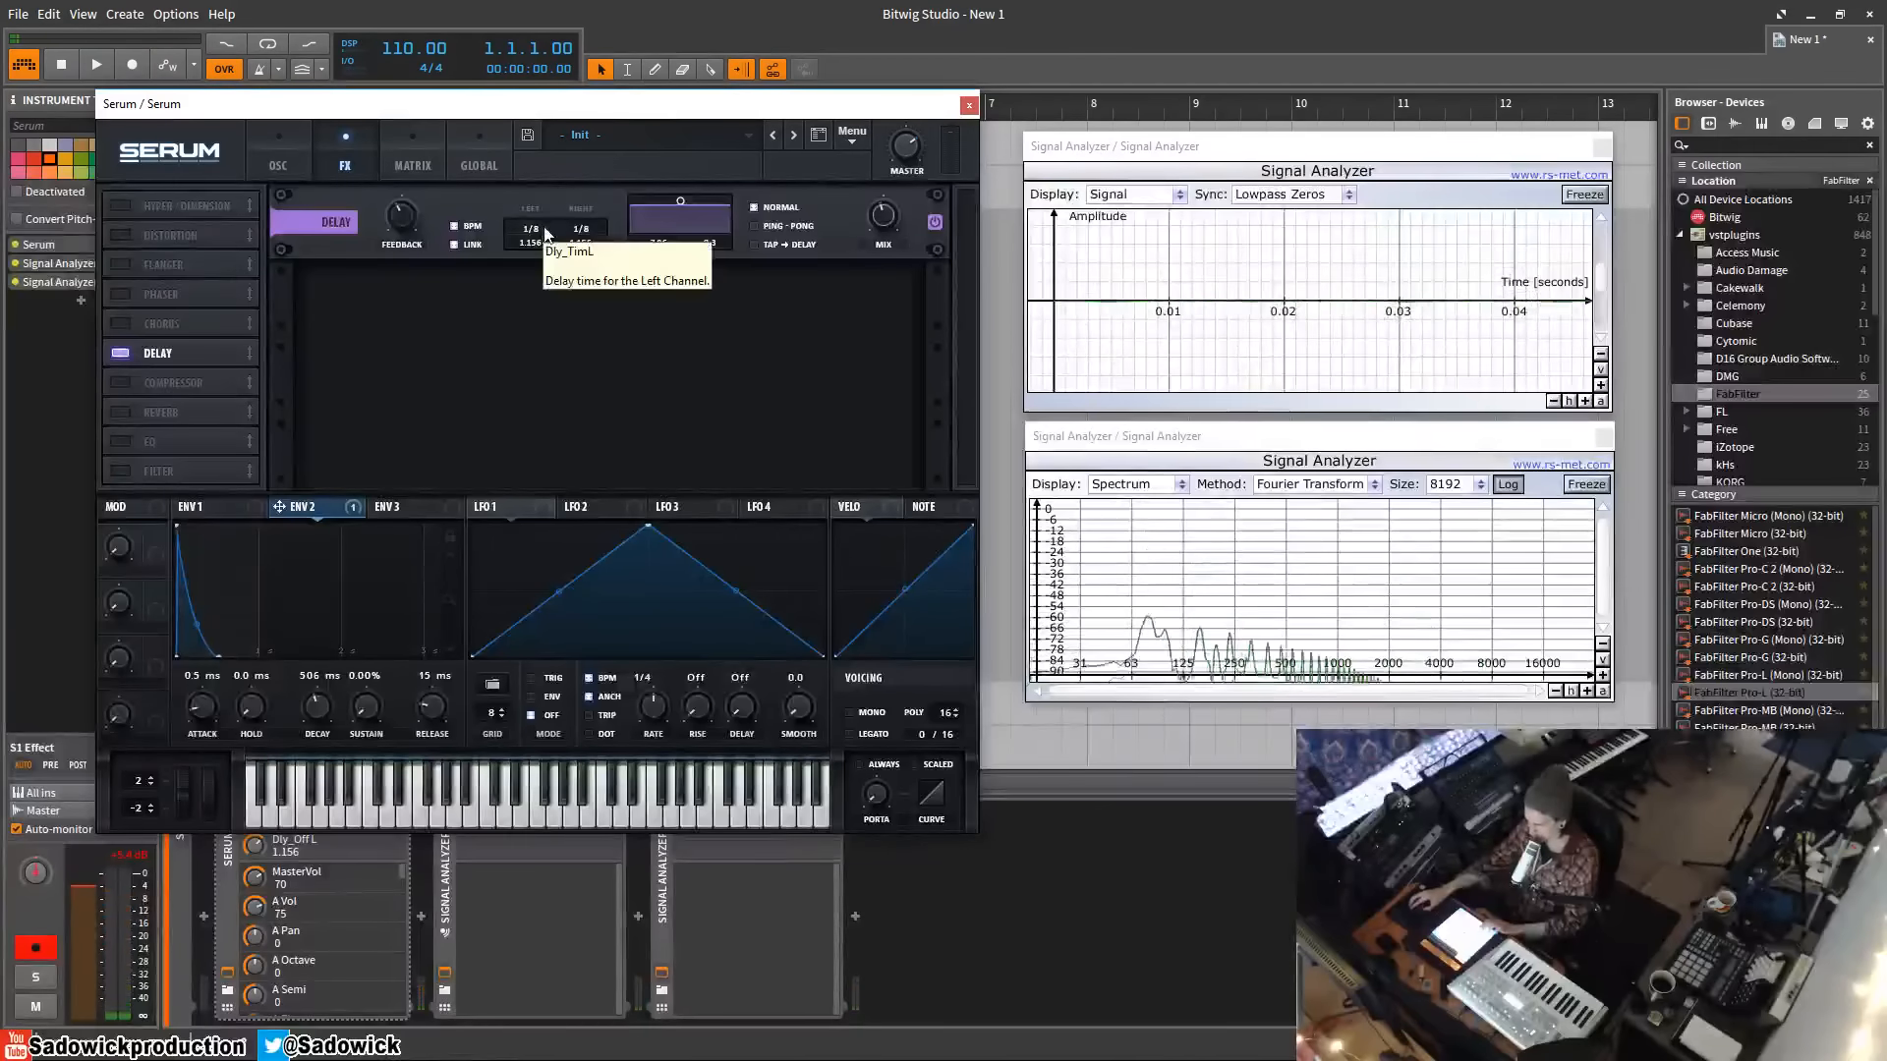
pyautogui.click(473, 226)
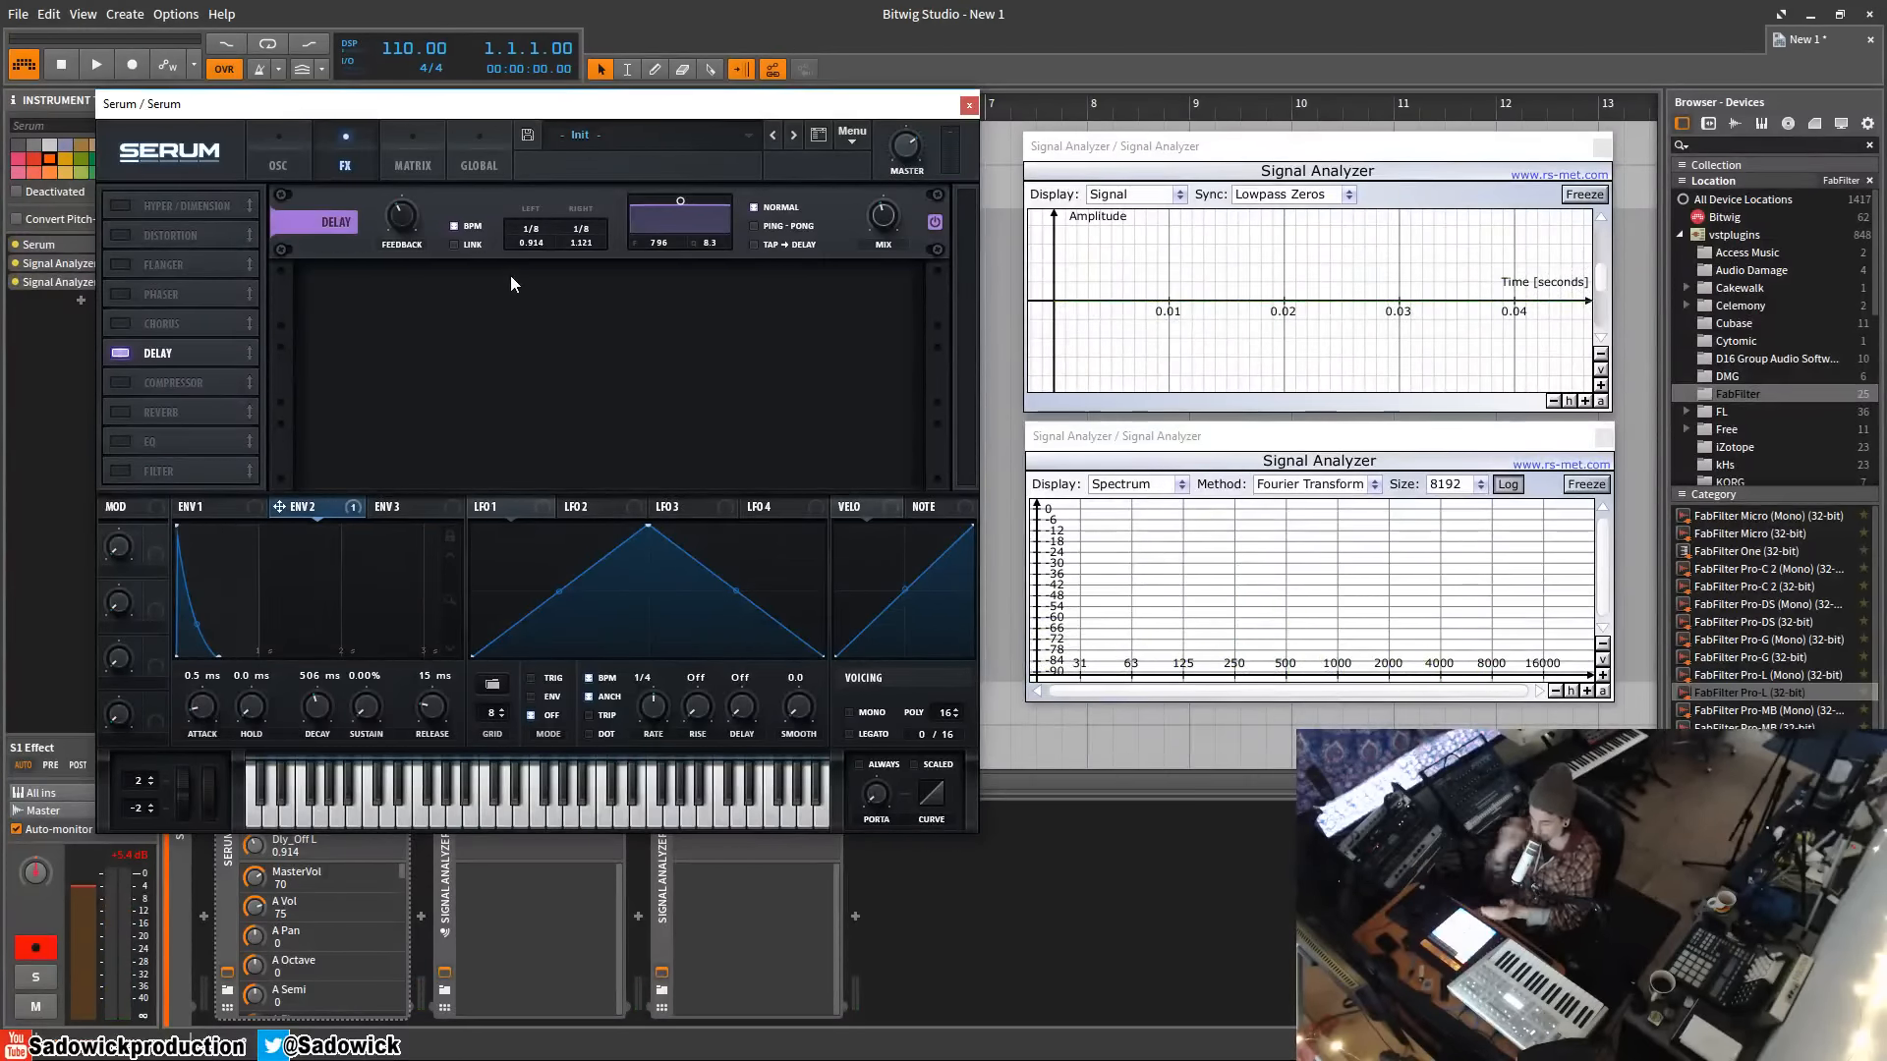
pyautogui.moveTo(401, 212)
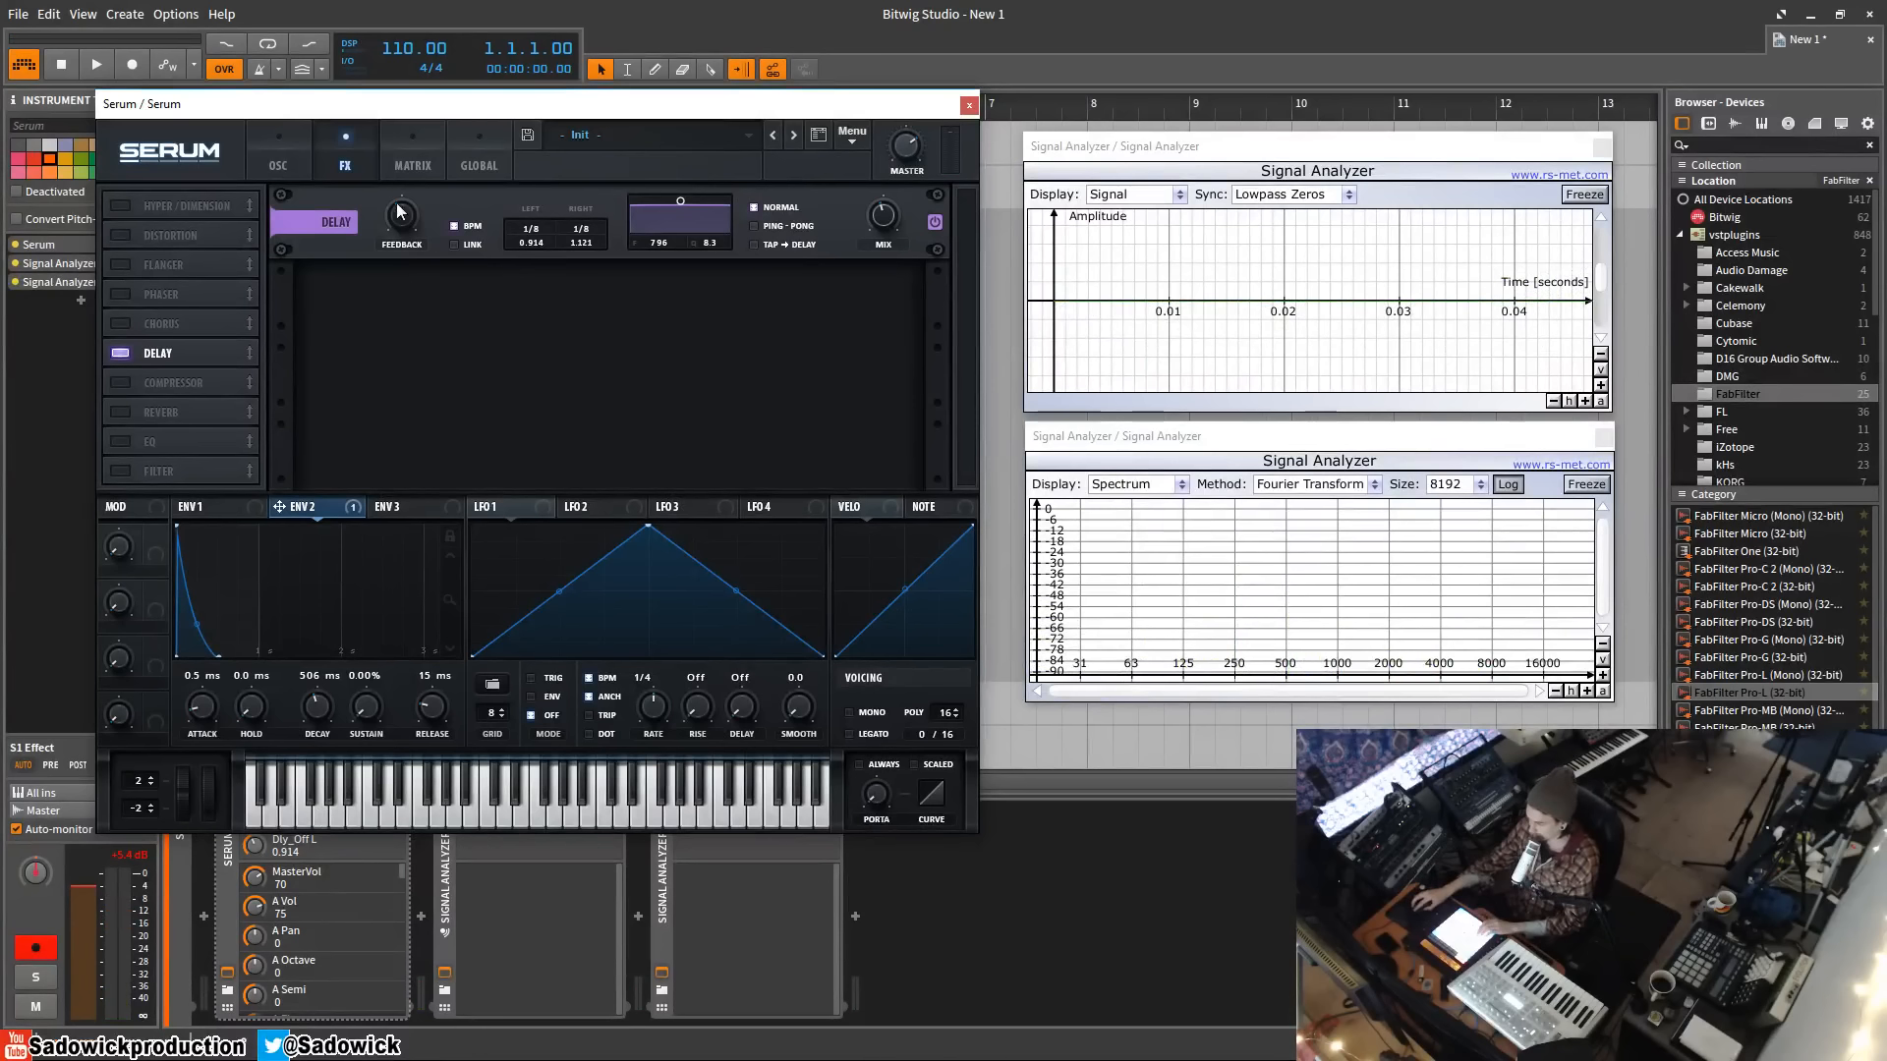
pyautogui.moveTo(584, 253)
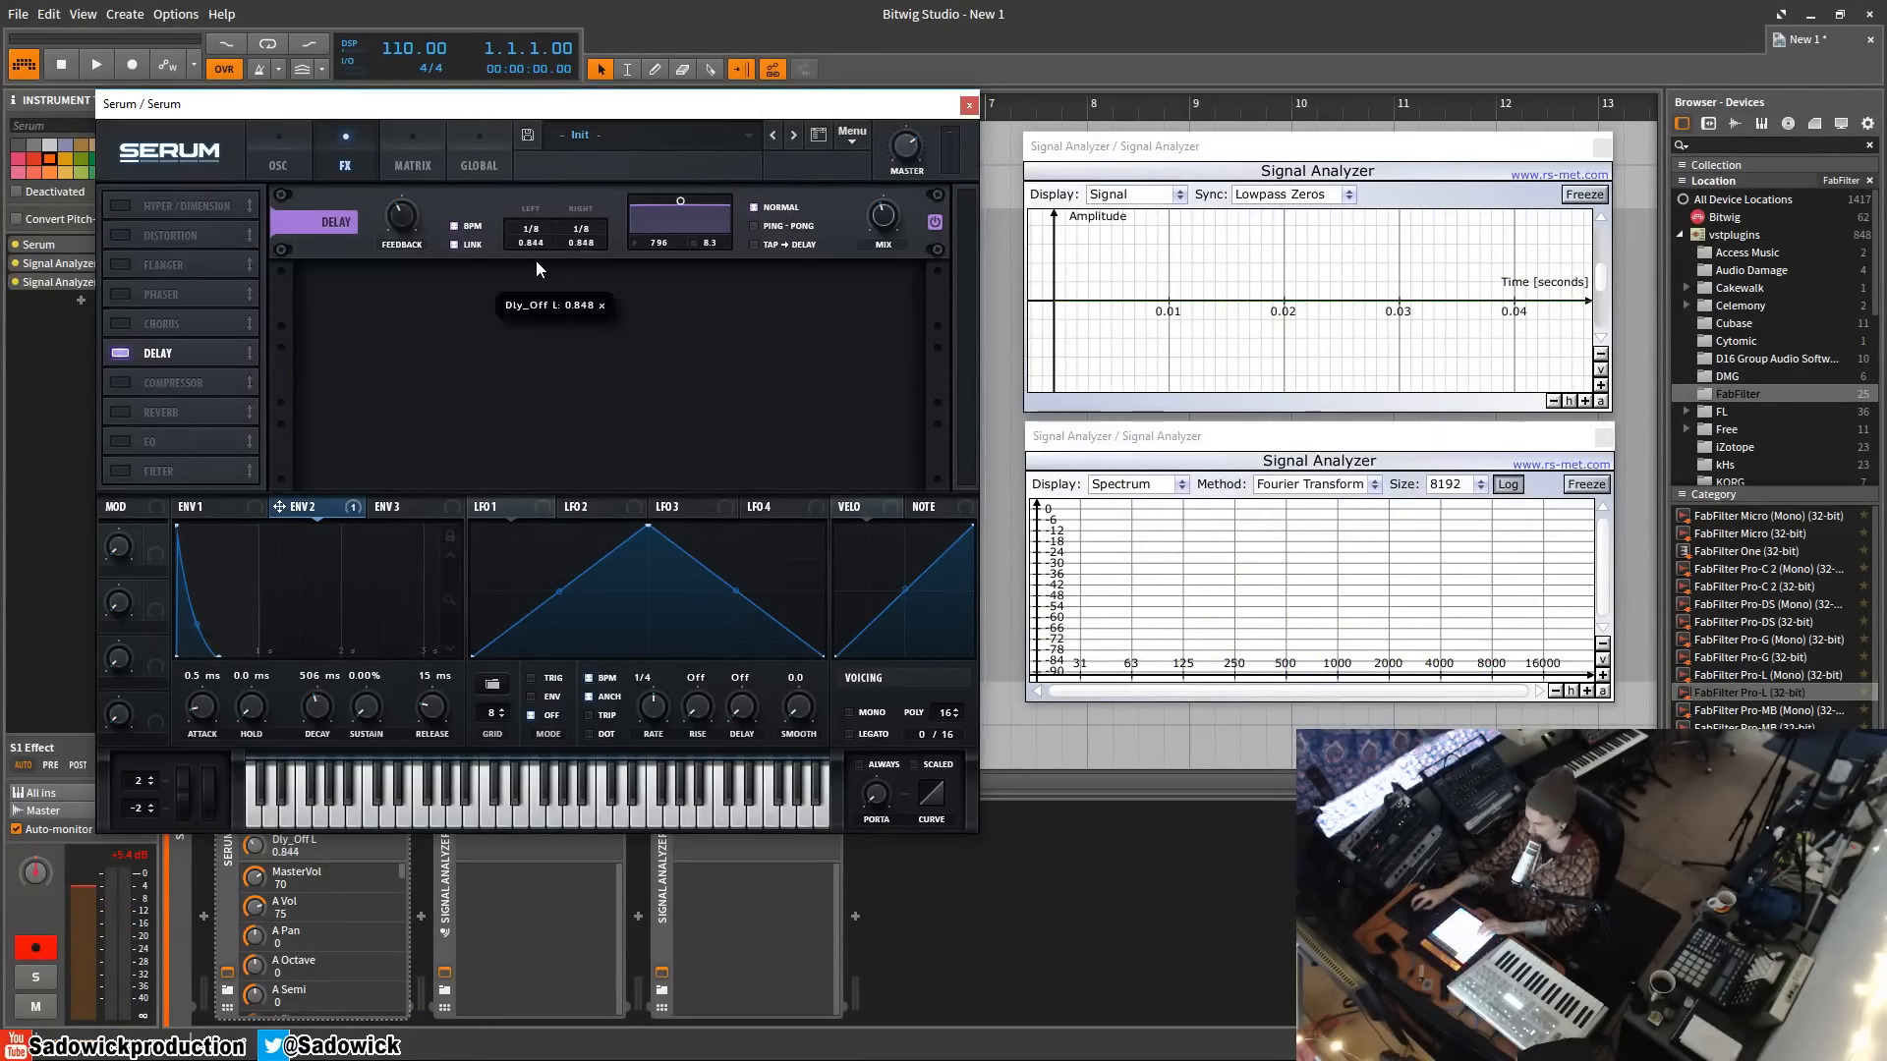
# Step: Set both delay channels to 1/16 with a dotted offset applied
pyautogui.moveTo(528, 235); pyautogui.dragTo(528, 198)
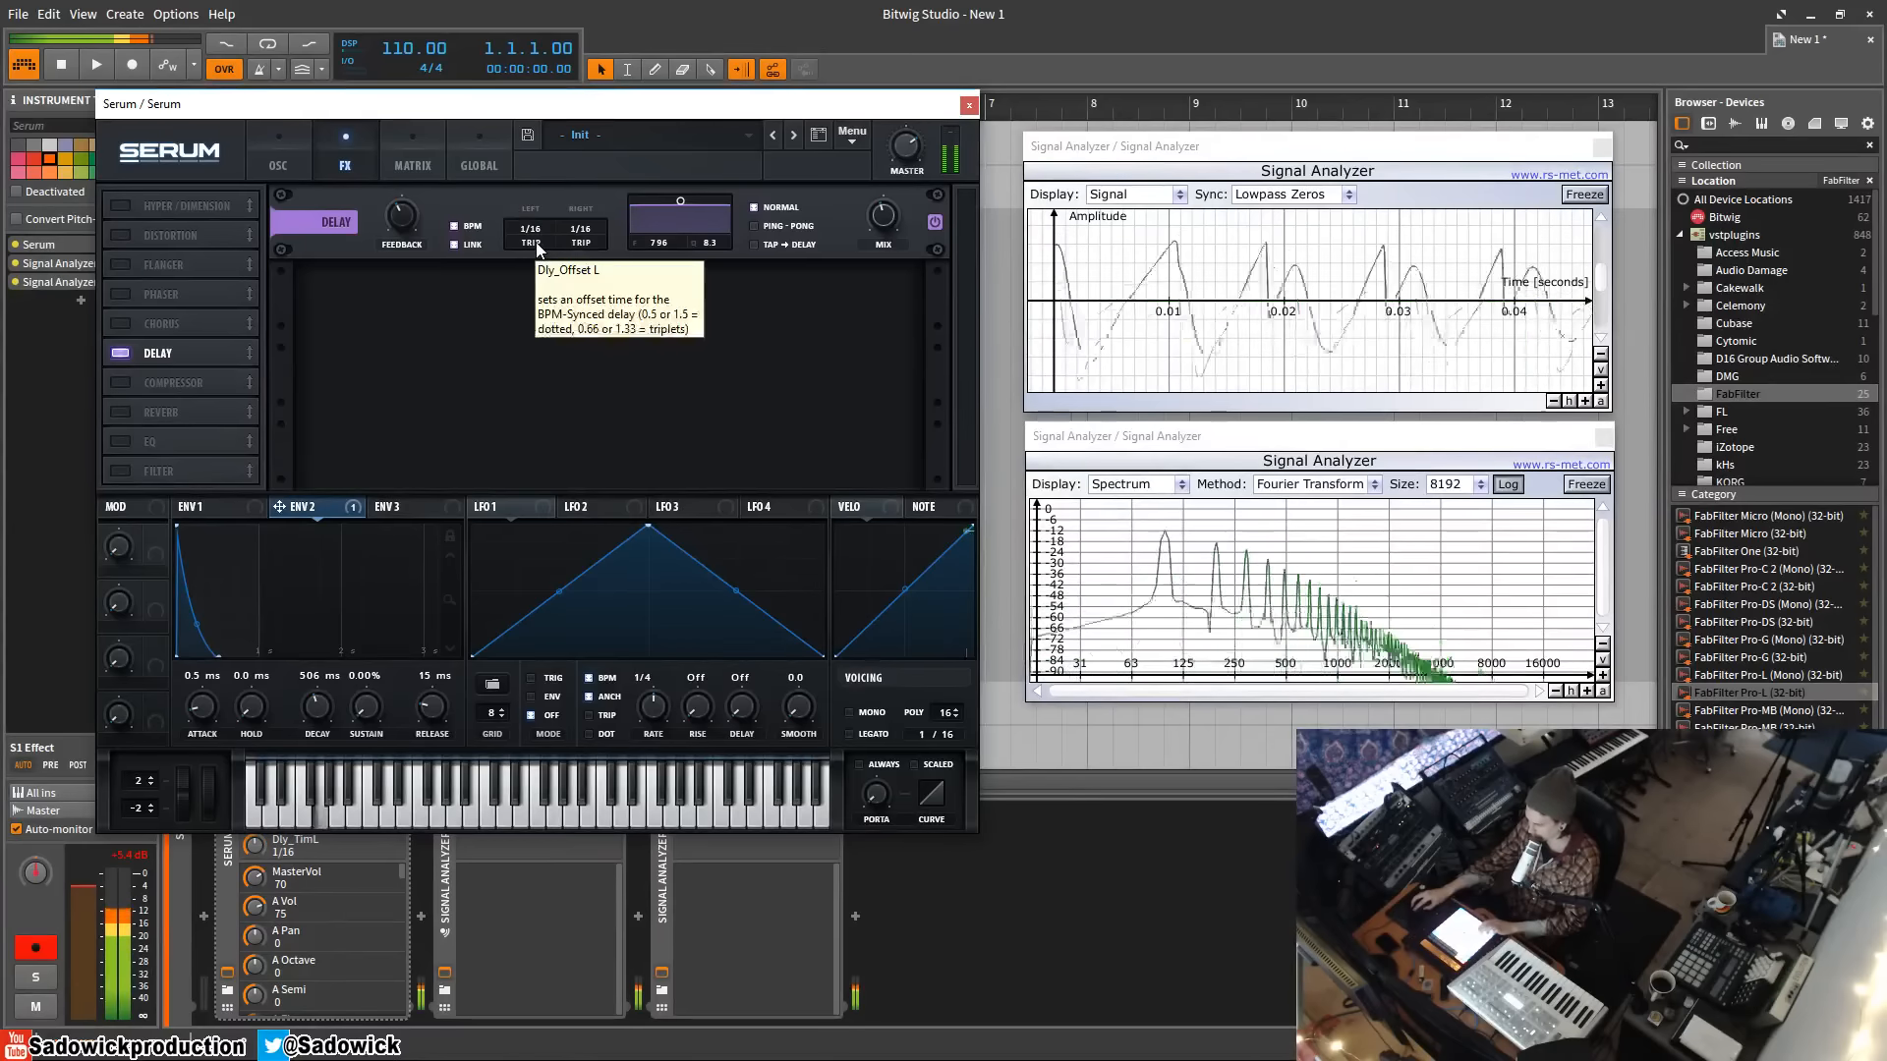
pyautogui.click(530, 243)
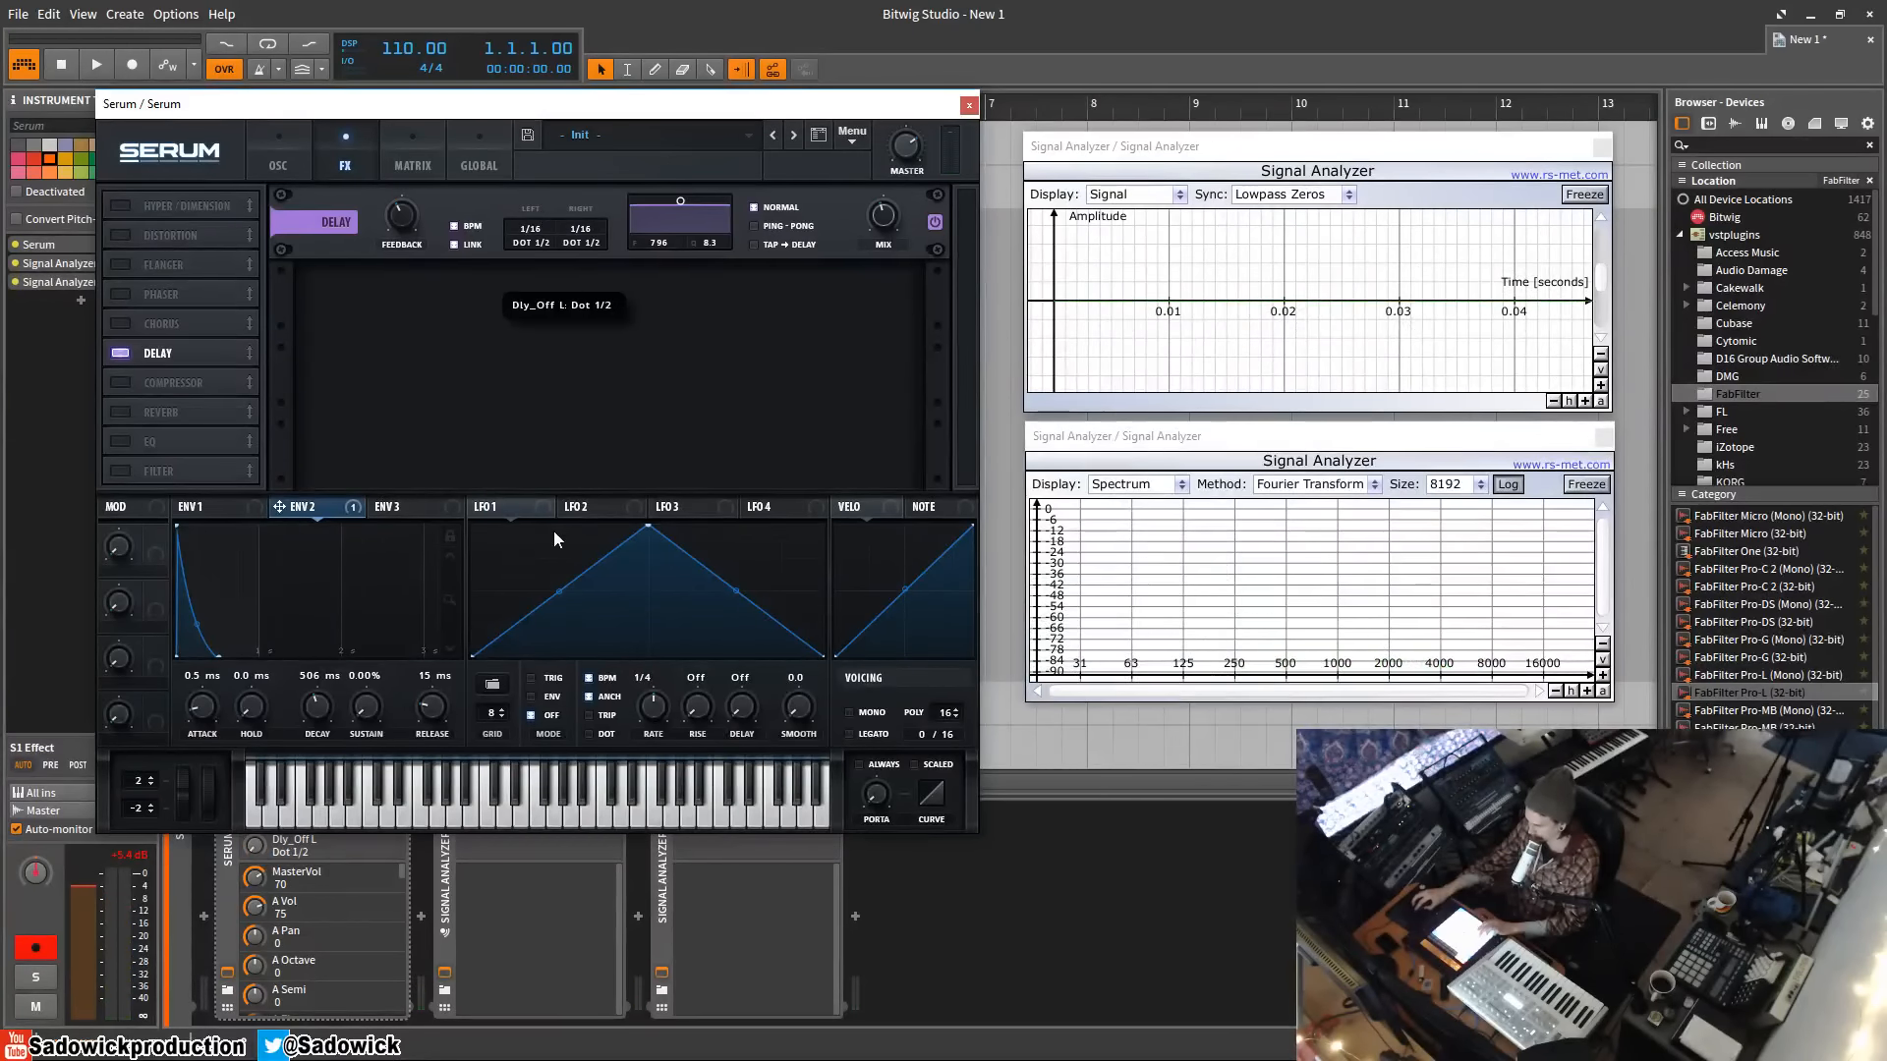
pyautogui.click(95, 63)
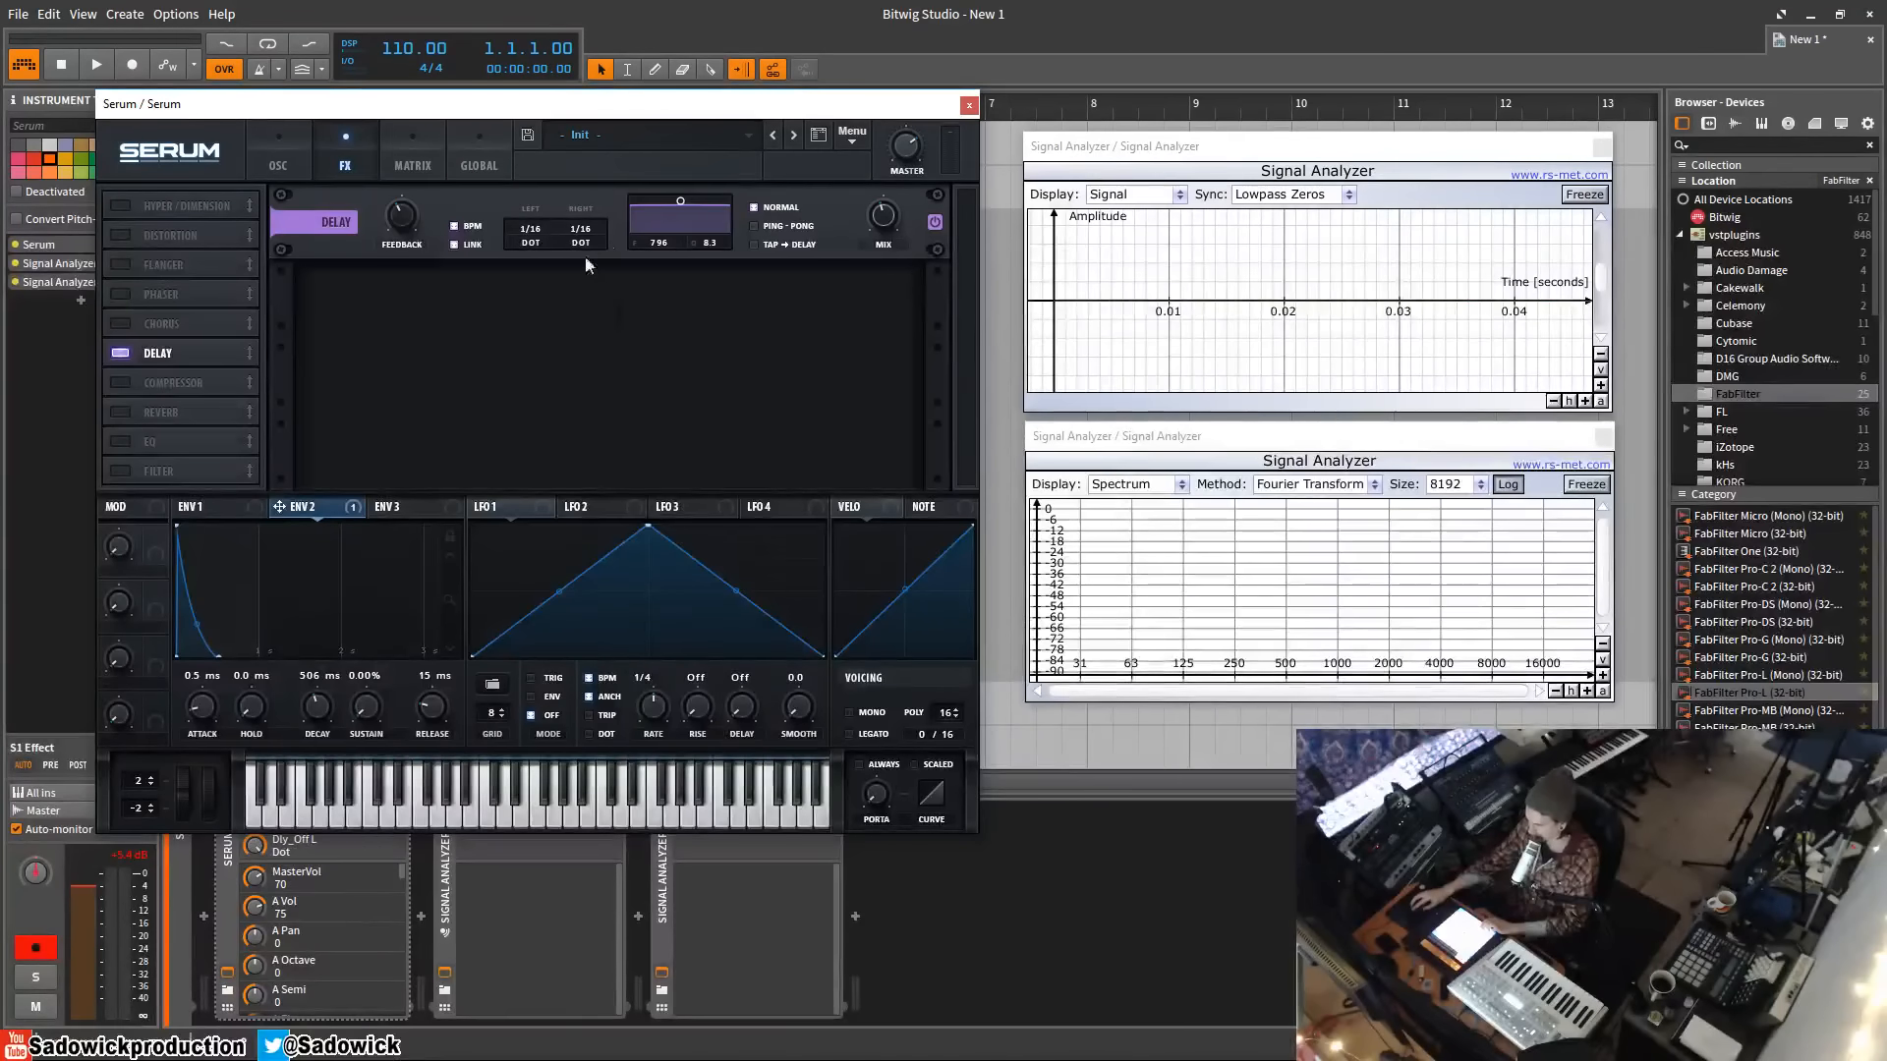
pyautogui.moveTo(604, 190)
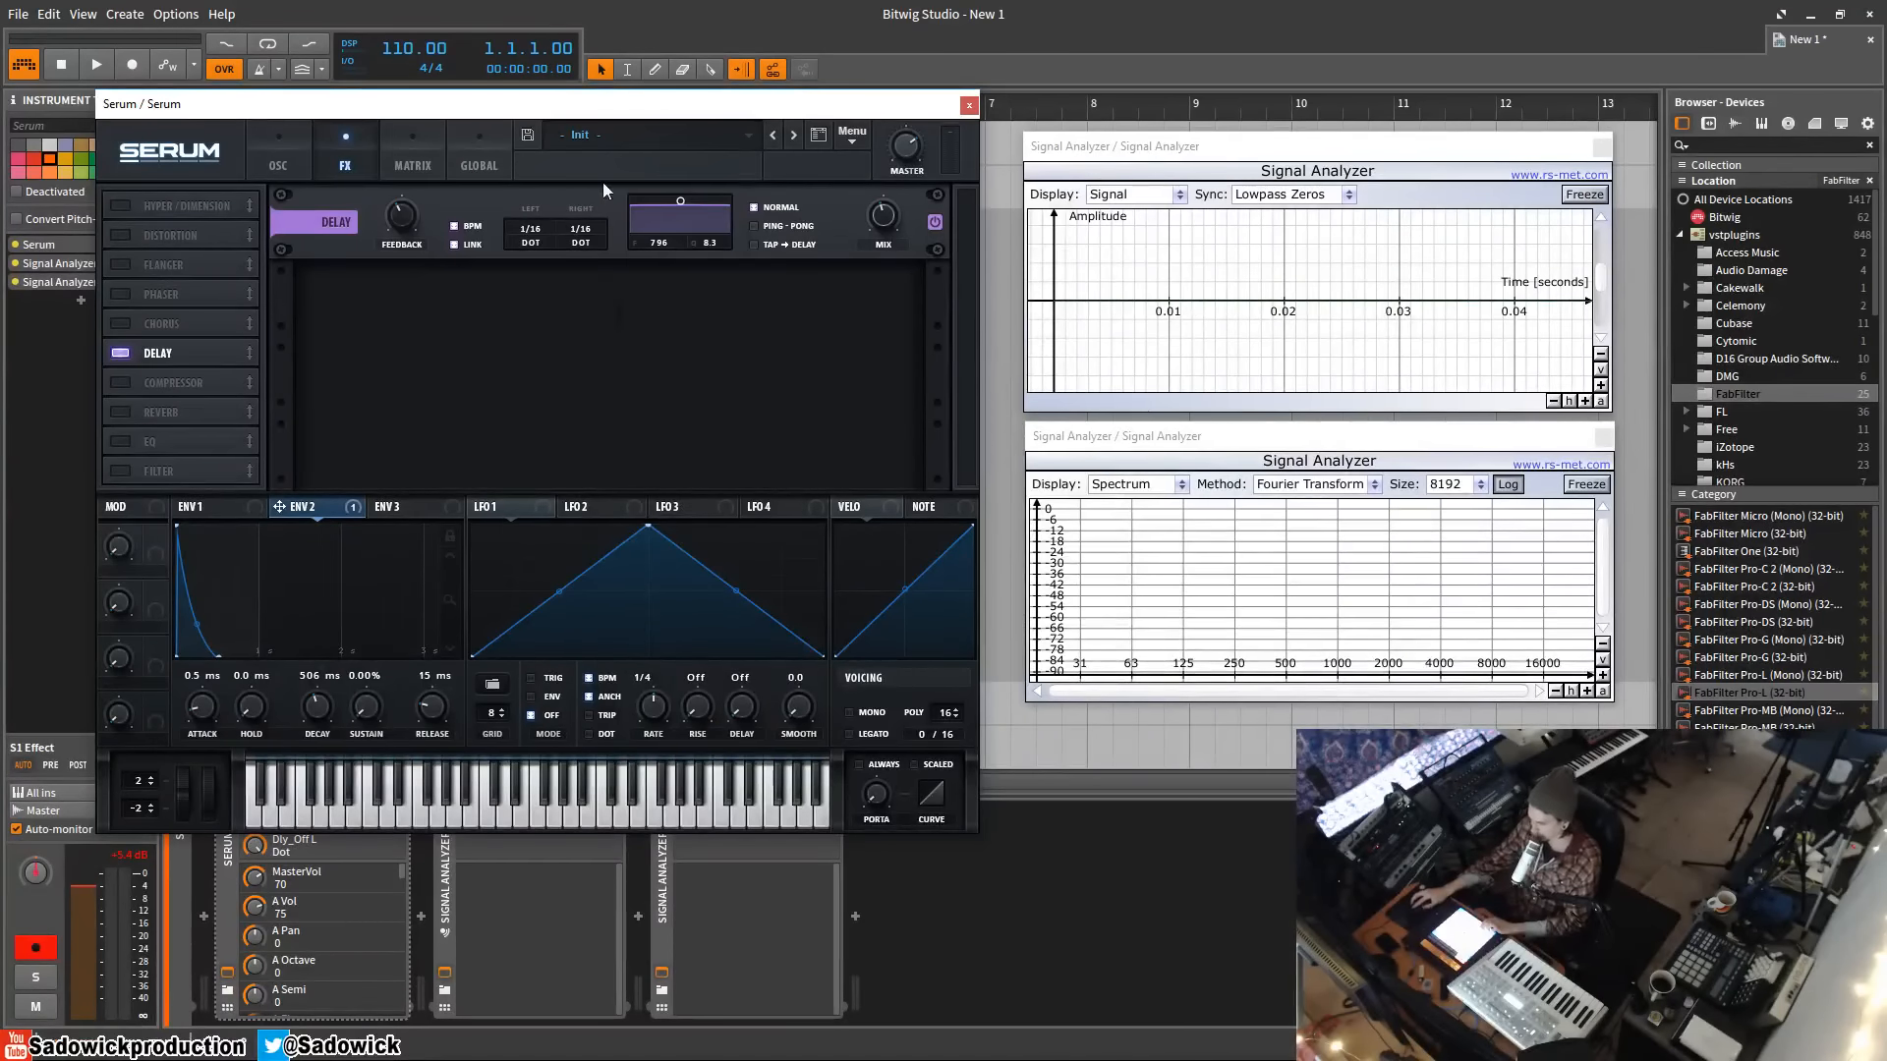
pyautogui.moveTo(939, 237)
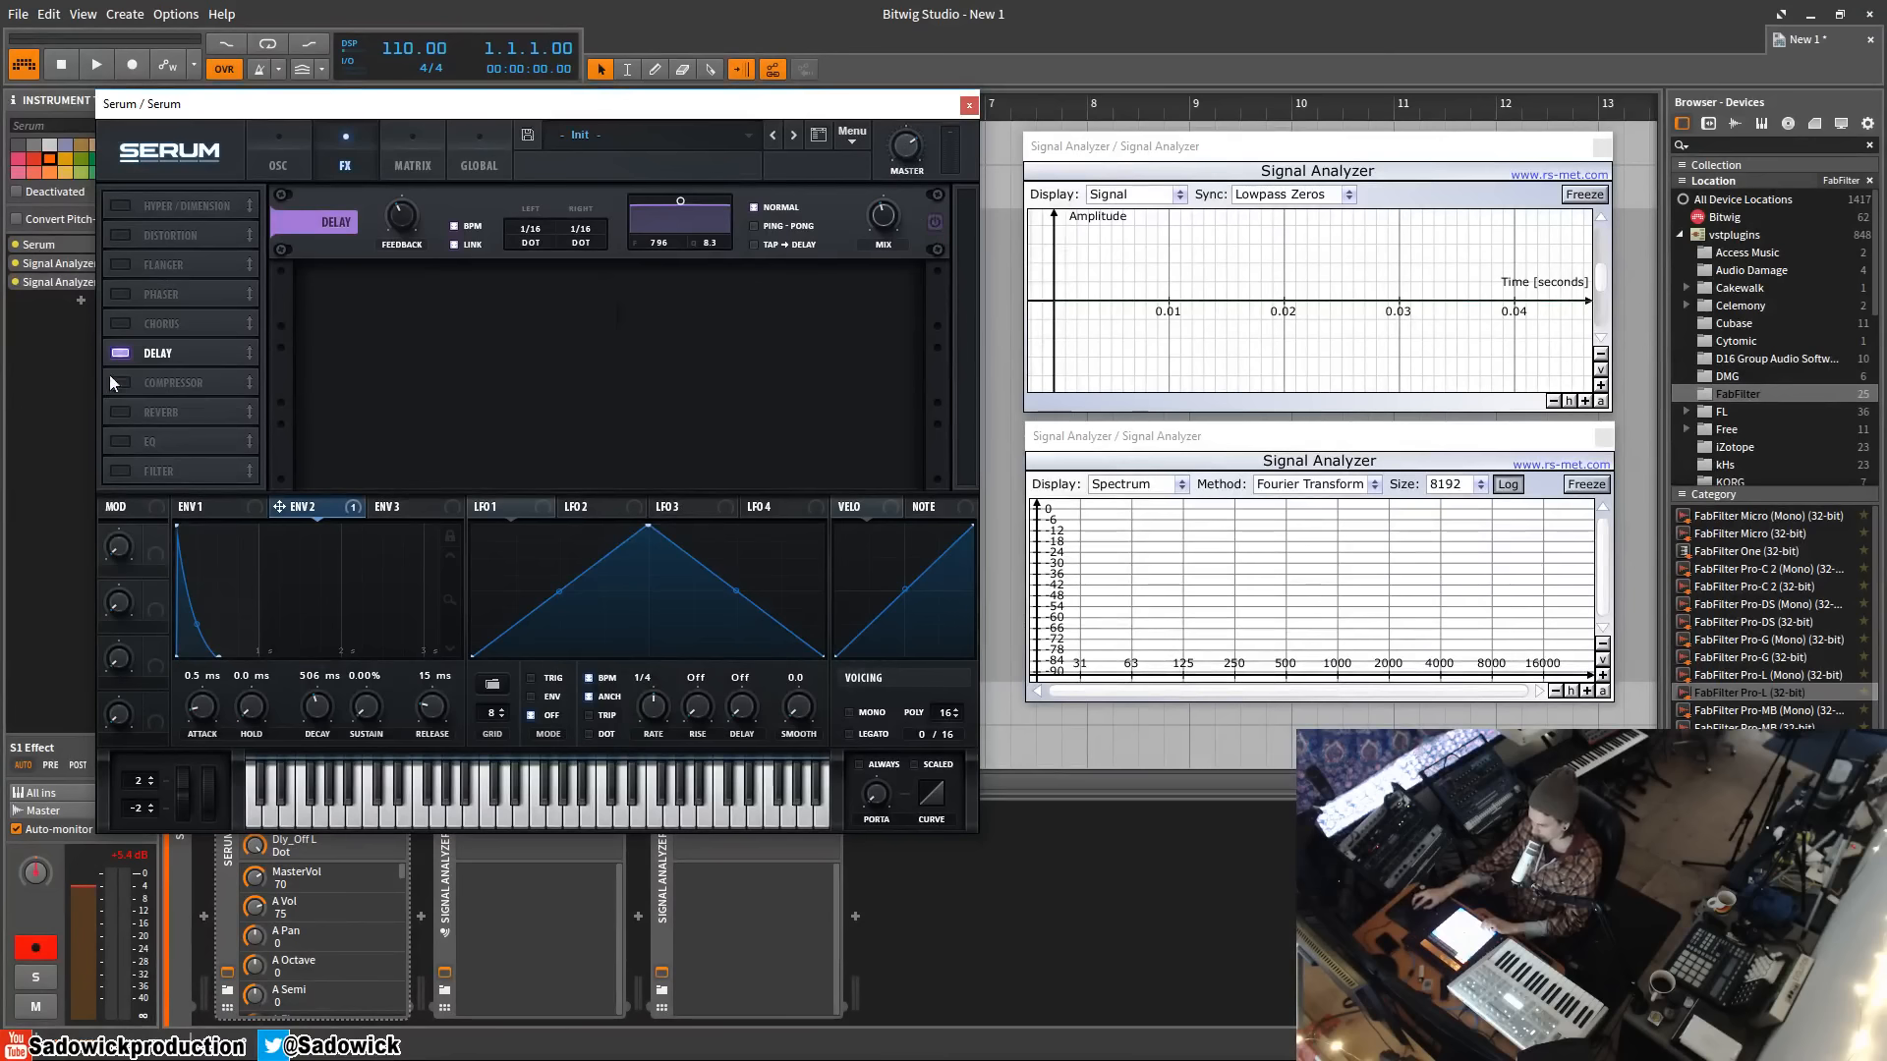
# Step: Switch on the Reverb module in Serum's FX rack
pyautogui.click(157, 411)
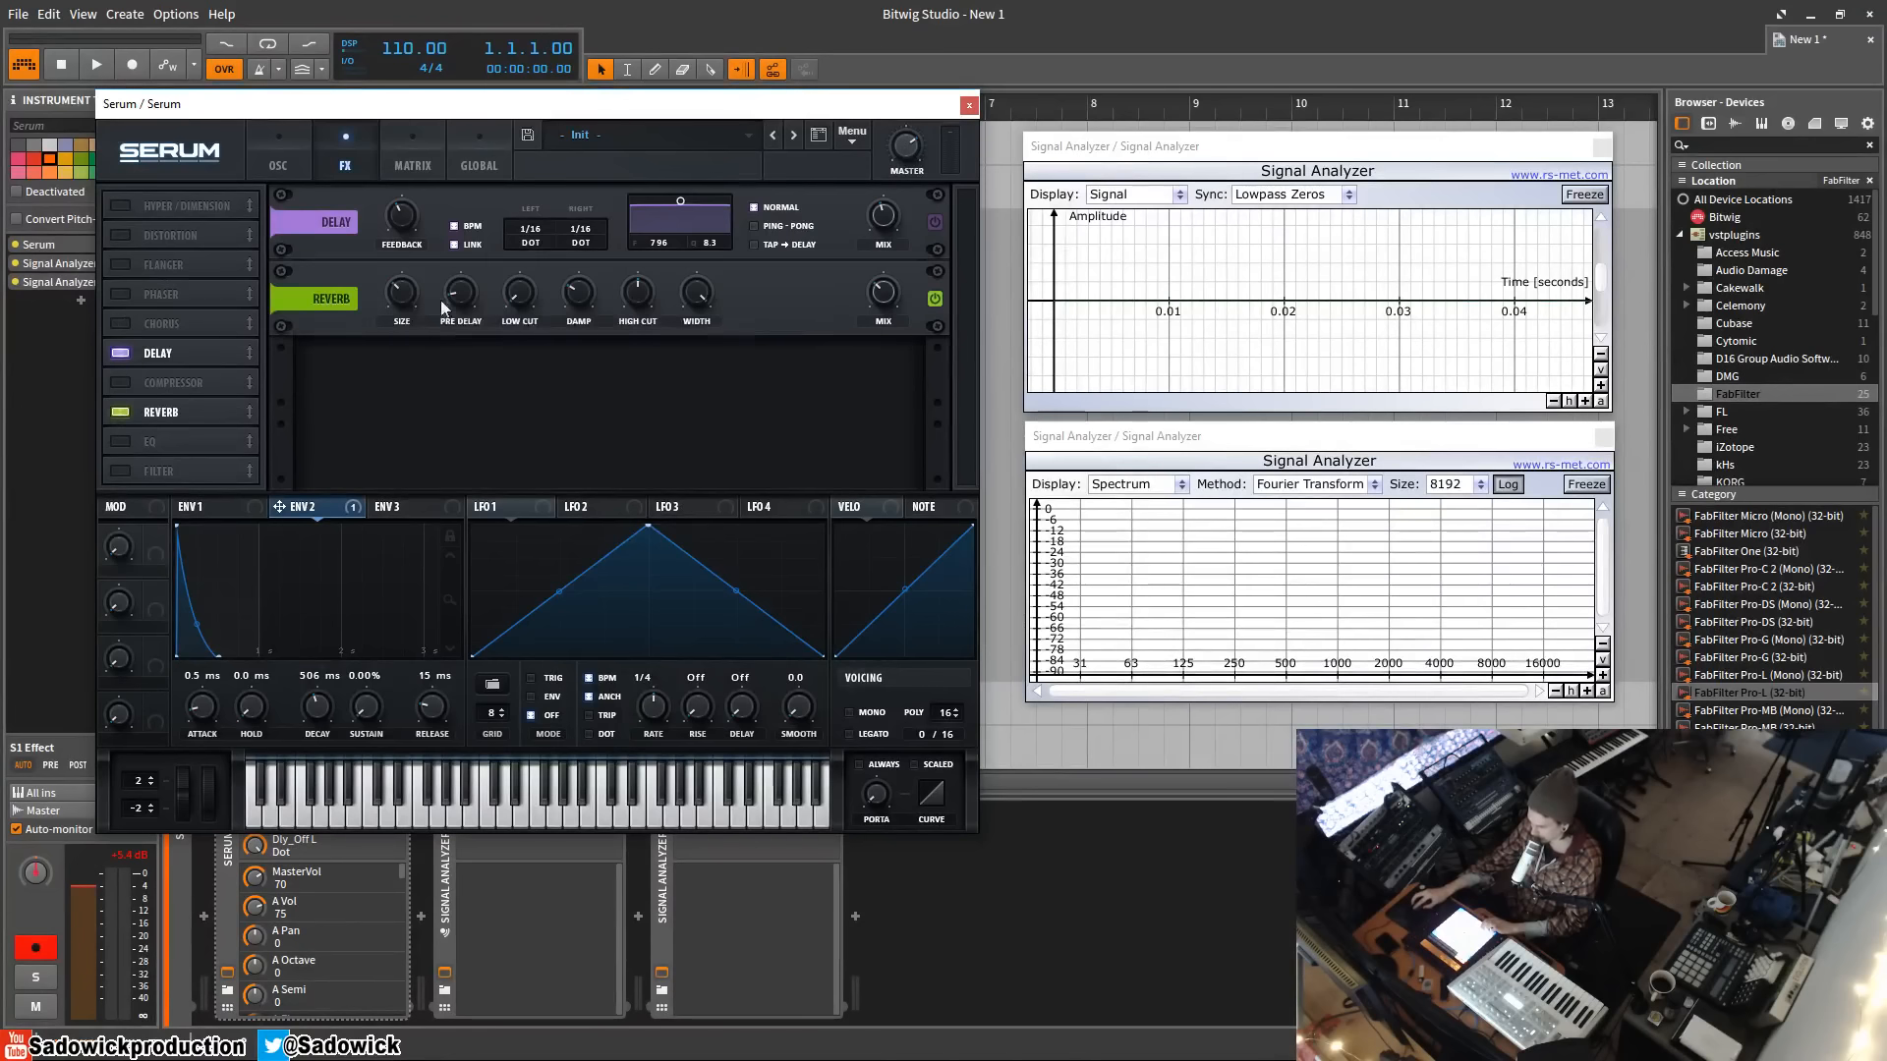
pyautogui.moveTo(882, 295)
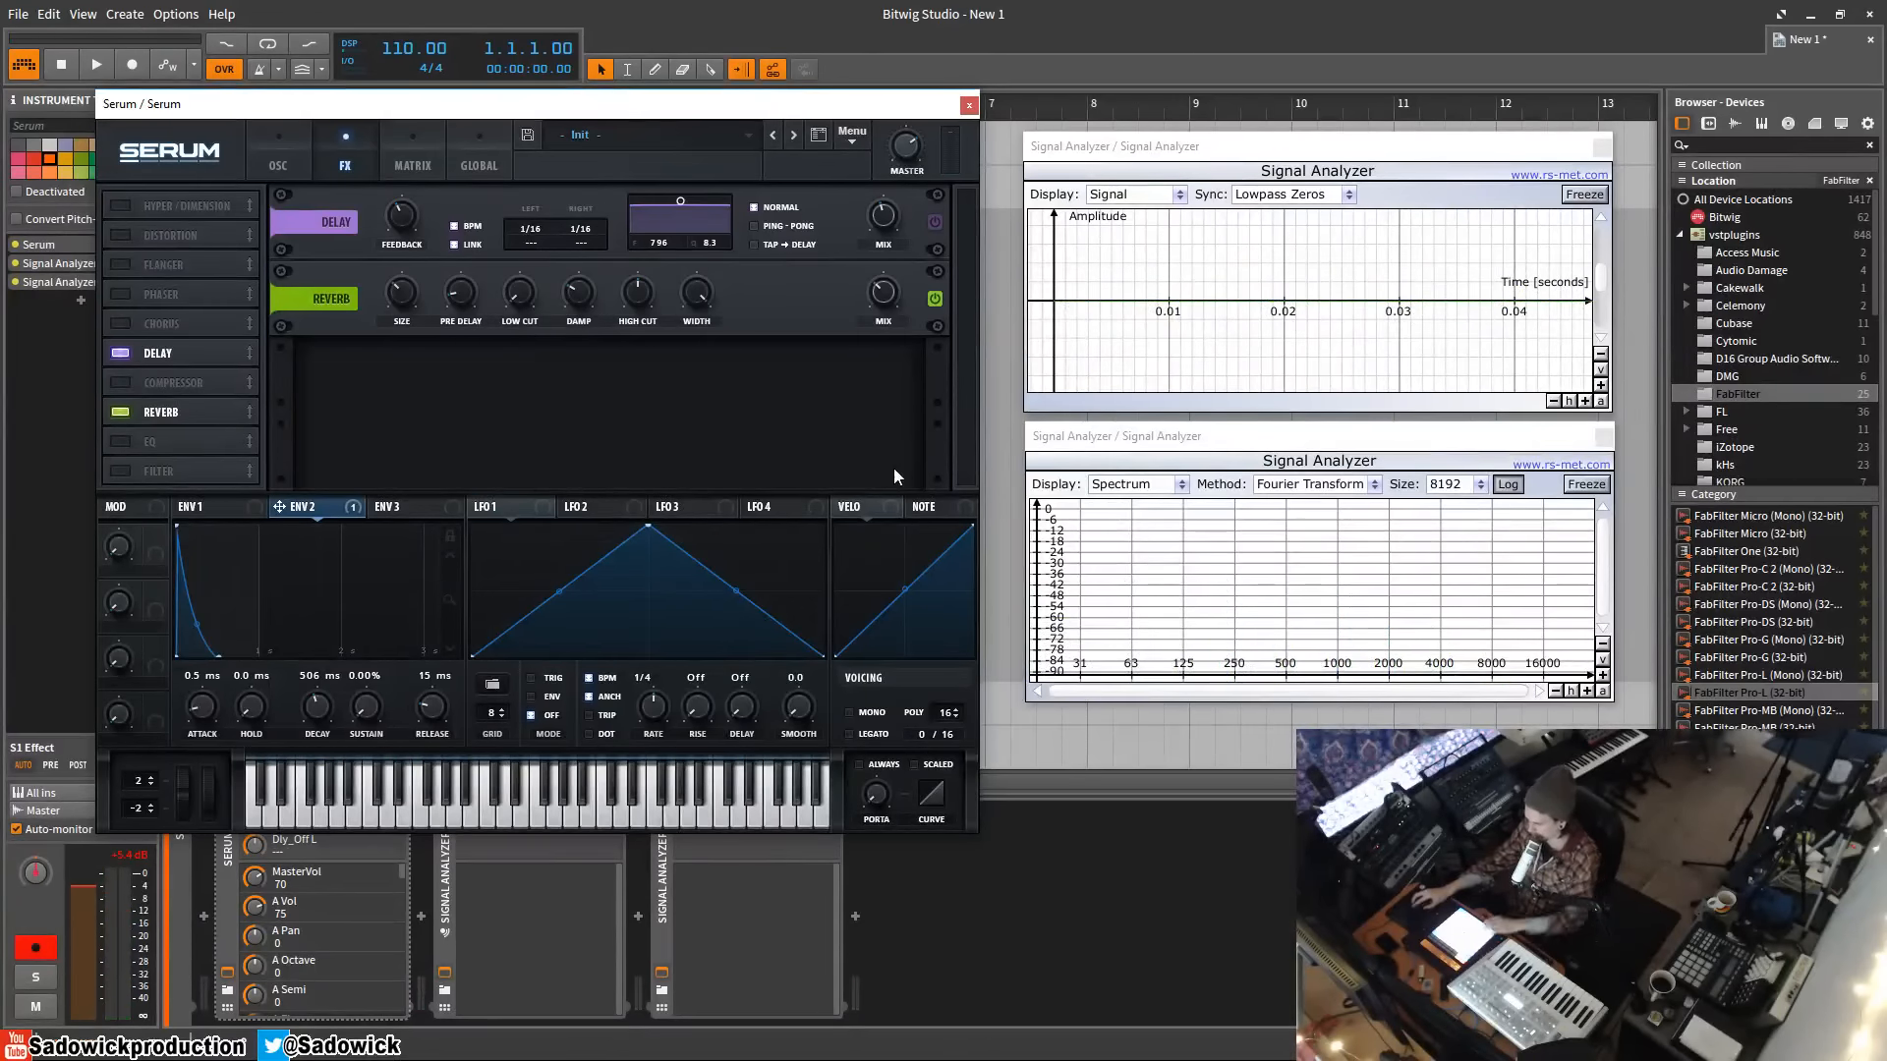
pyautogui.moveTo(912, 297)
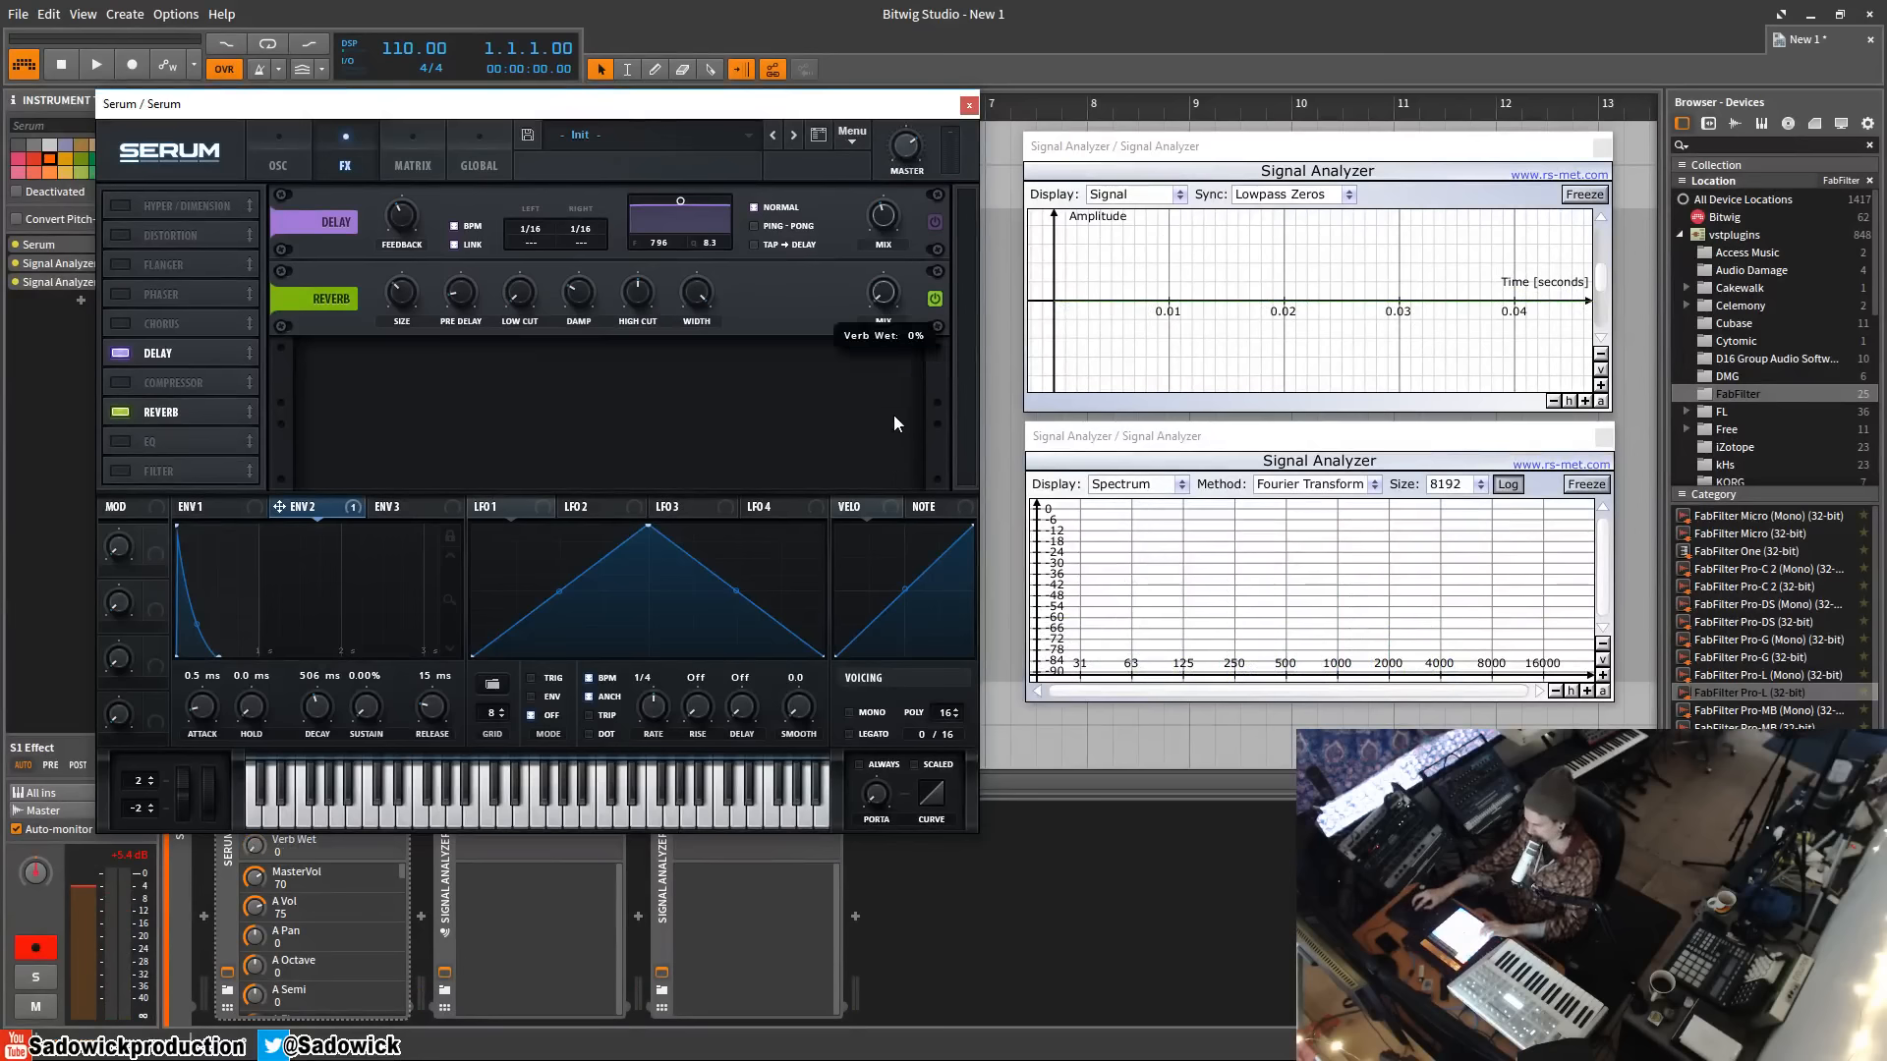
pyautogui.moveTo(873, 380)
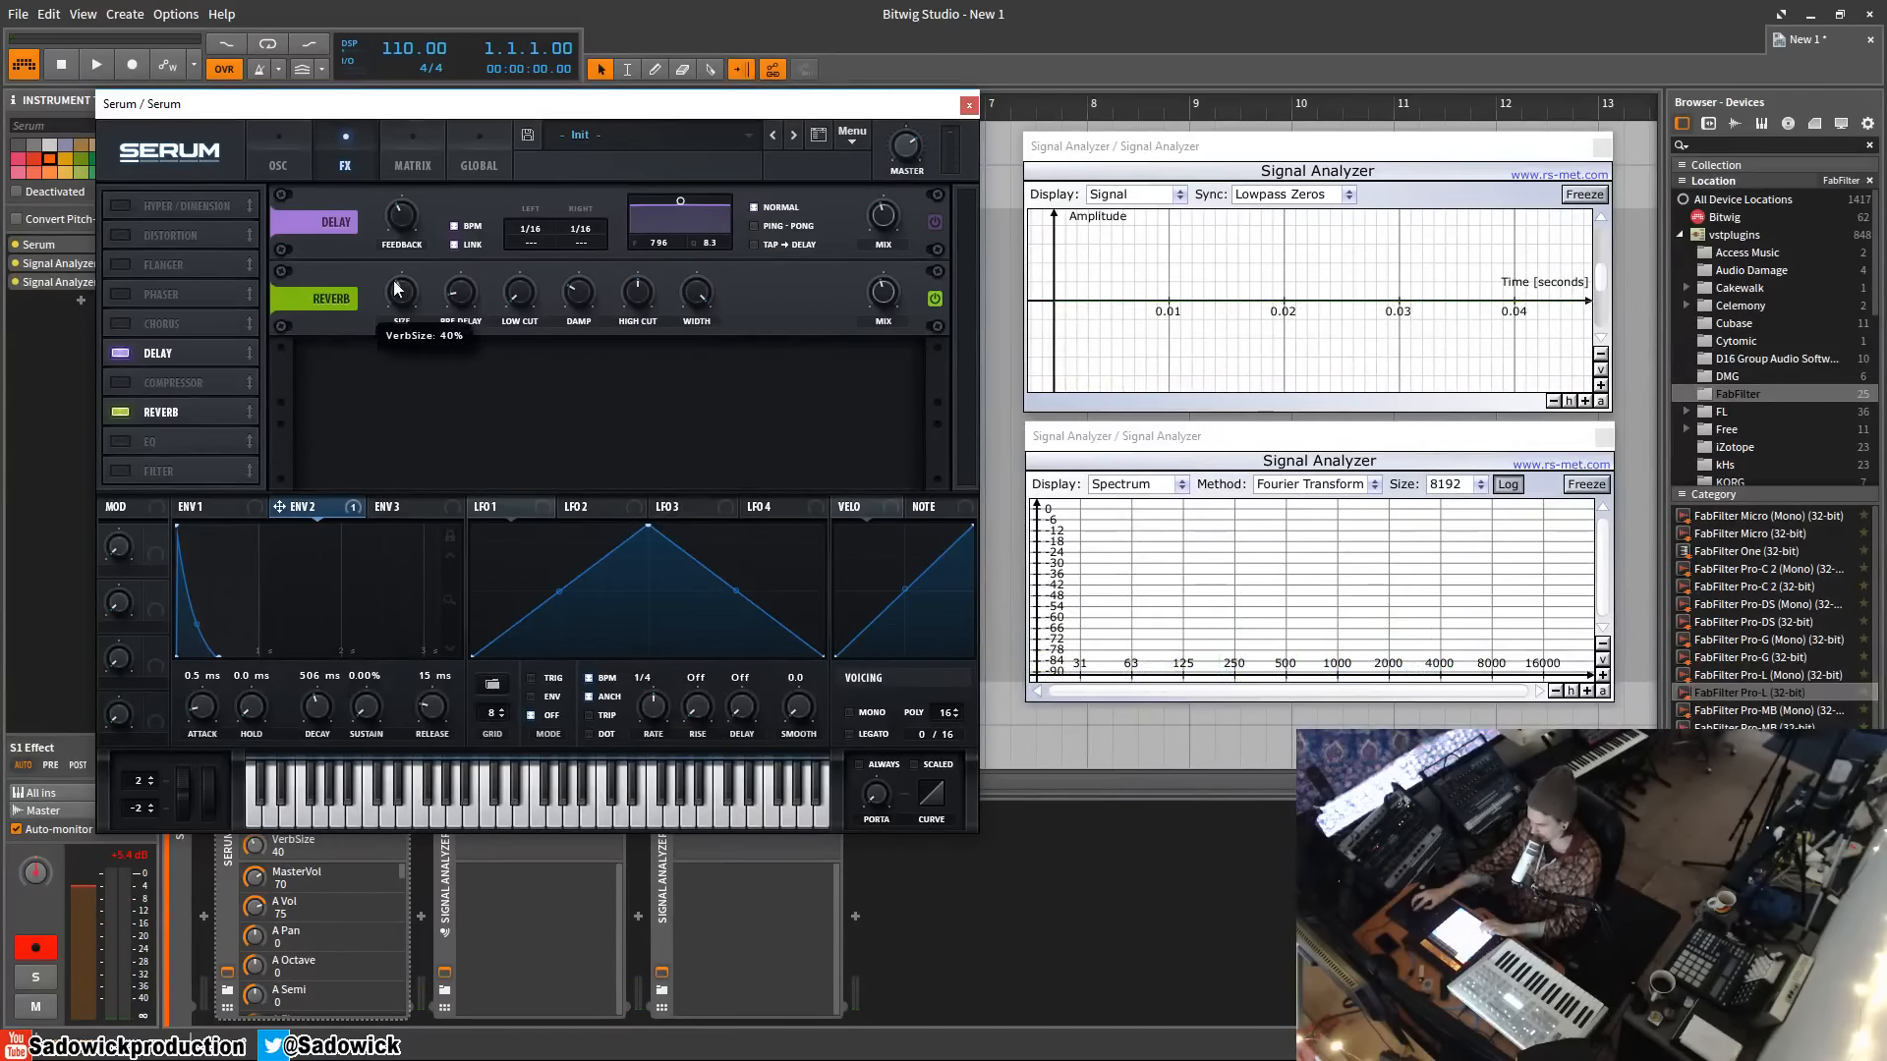
# Step: Raise the reverb's Pre Delay slightly
pyautogui.moveTo(401, 295); pyautogui.dragTo(403, 247)
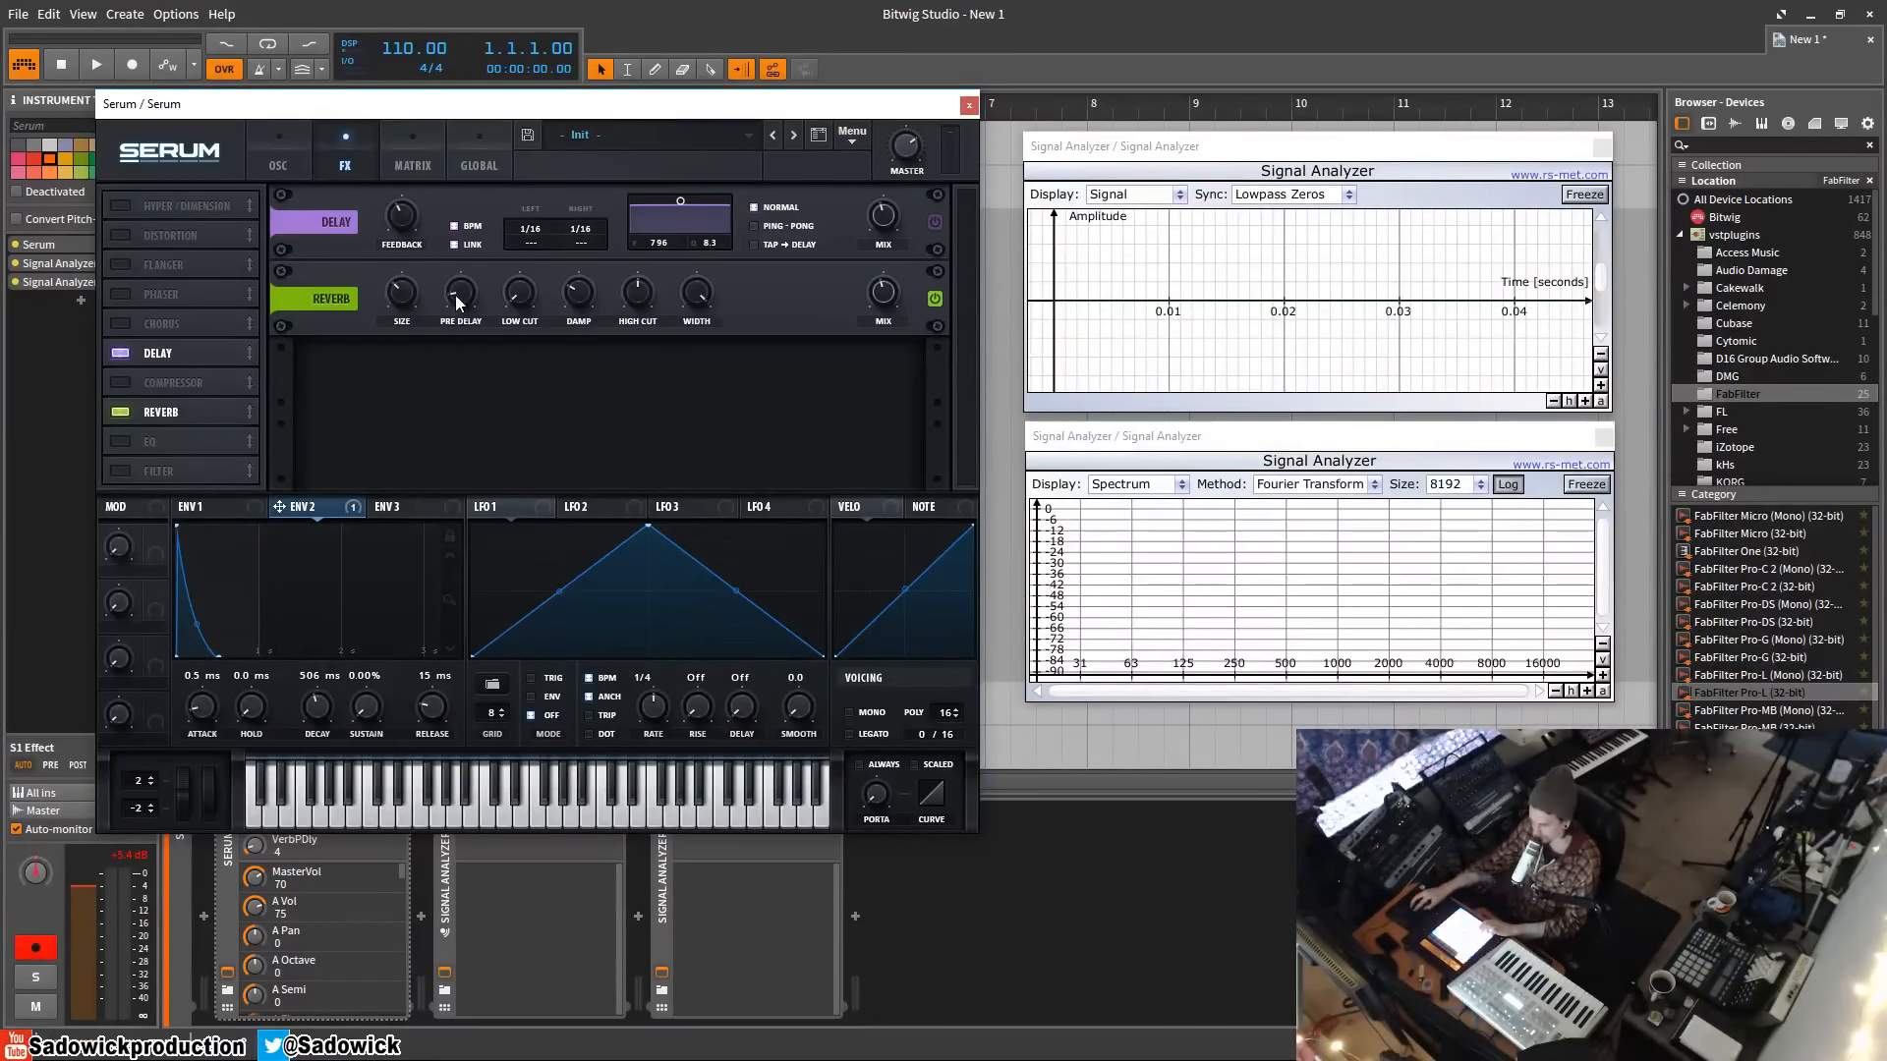
pyautogui.moveTo(467, 386)
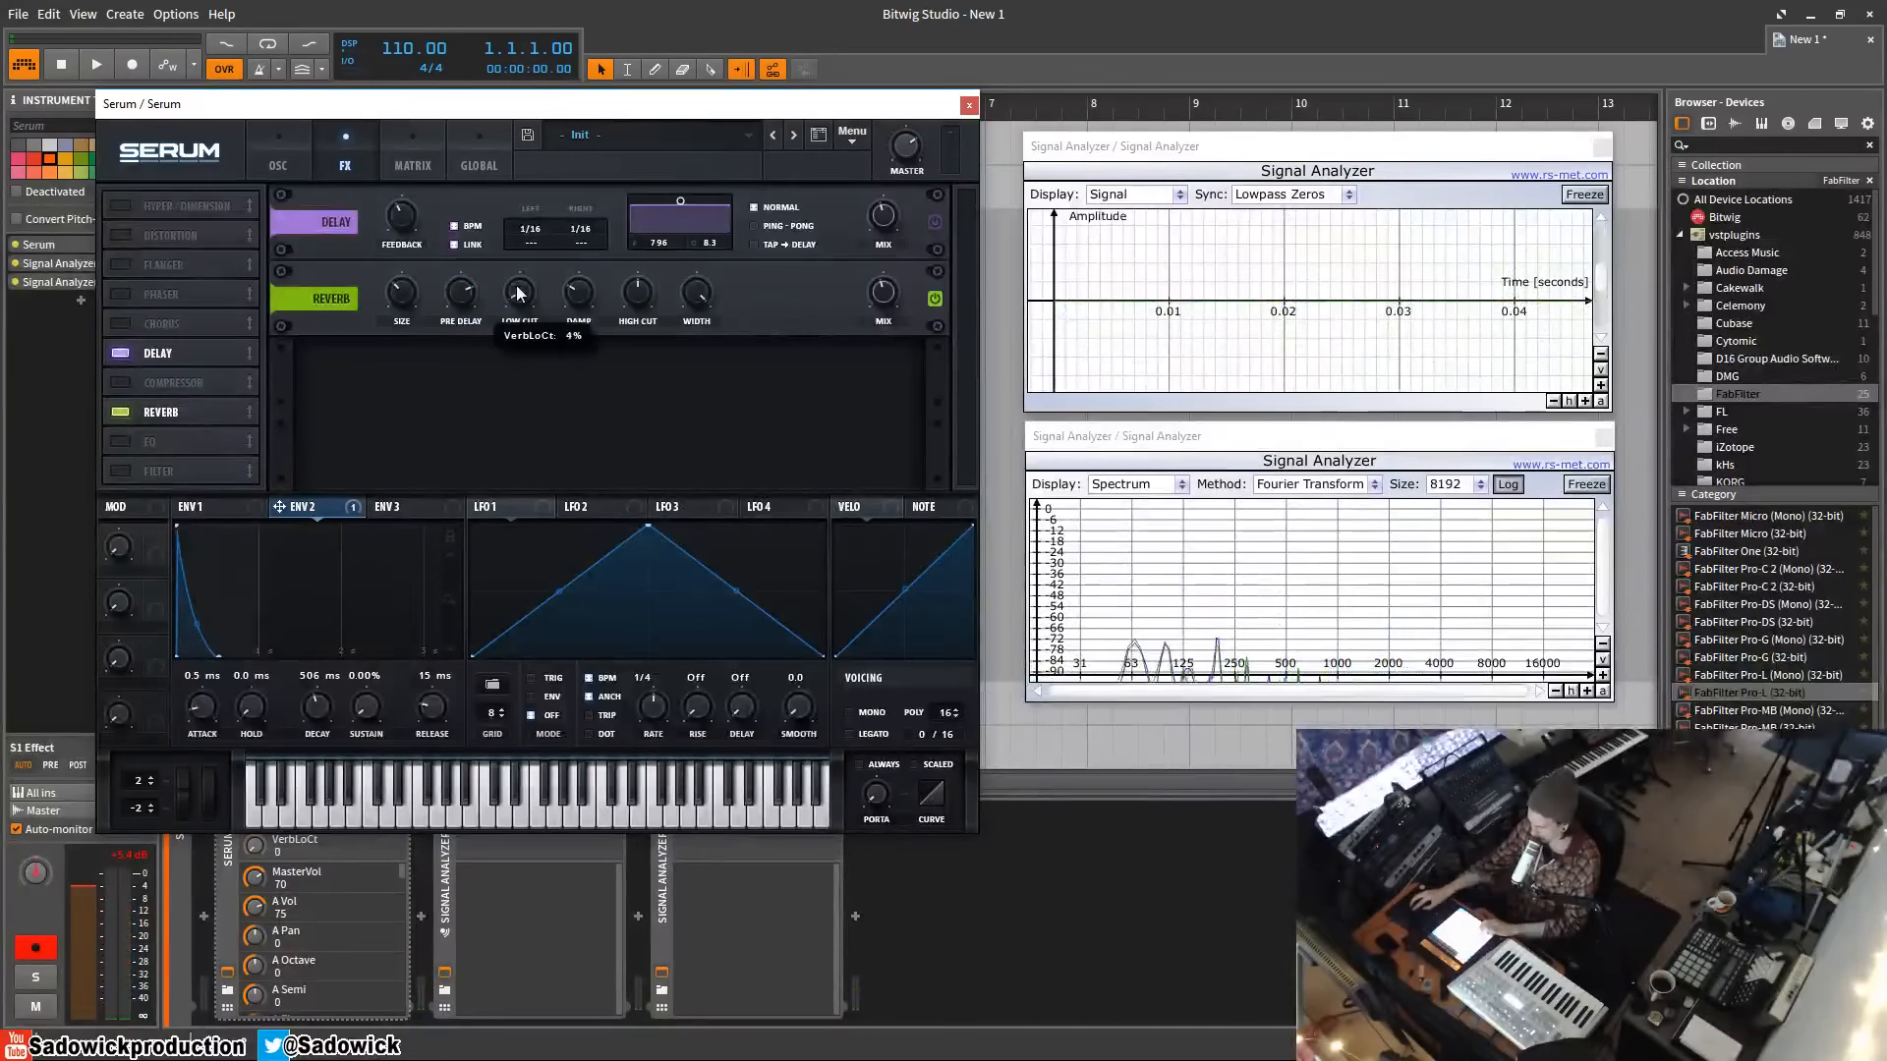
# Step: Raise the reverb Low Cut toward 32% and set Damp to 0
pyautogui.moveTo(519, 296); pyautogui.dragTo(527, 247)
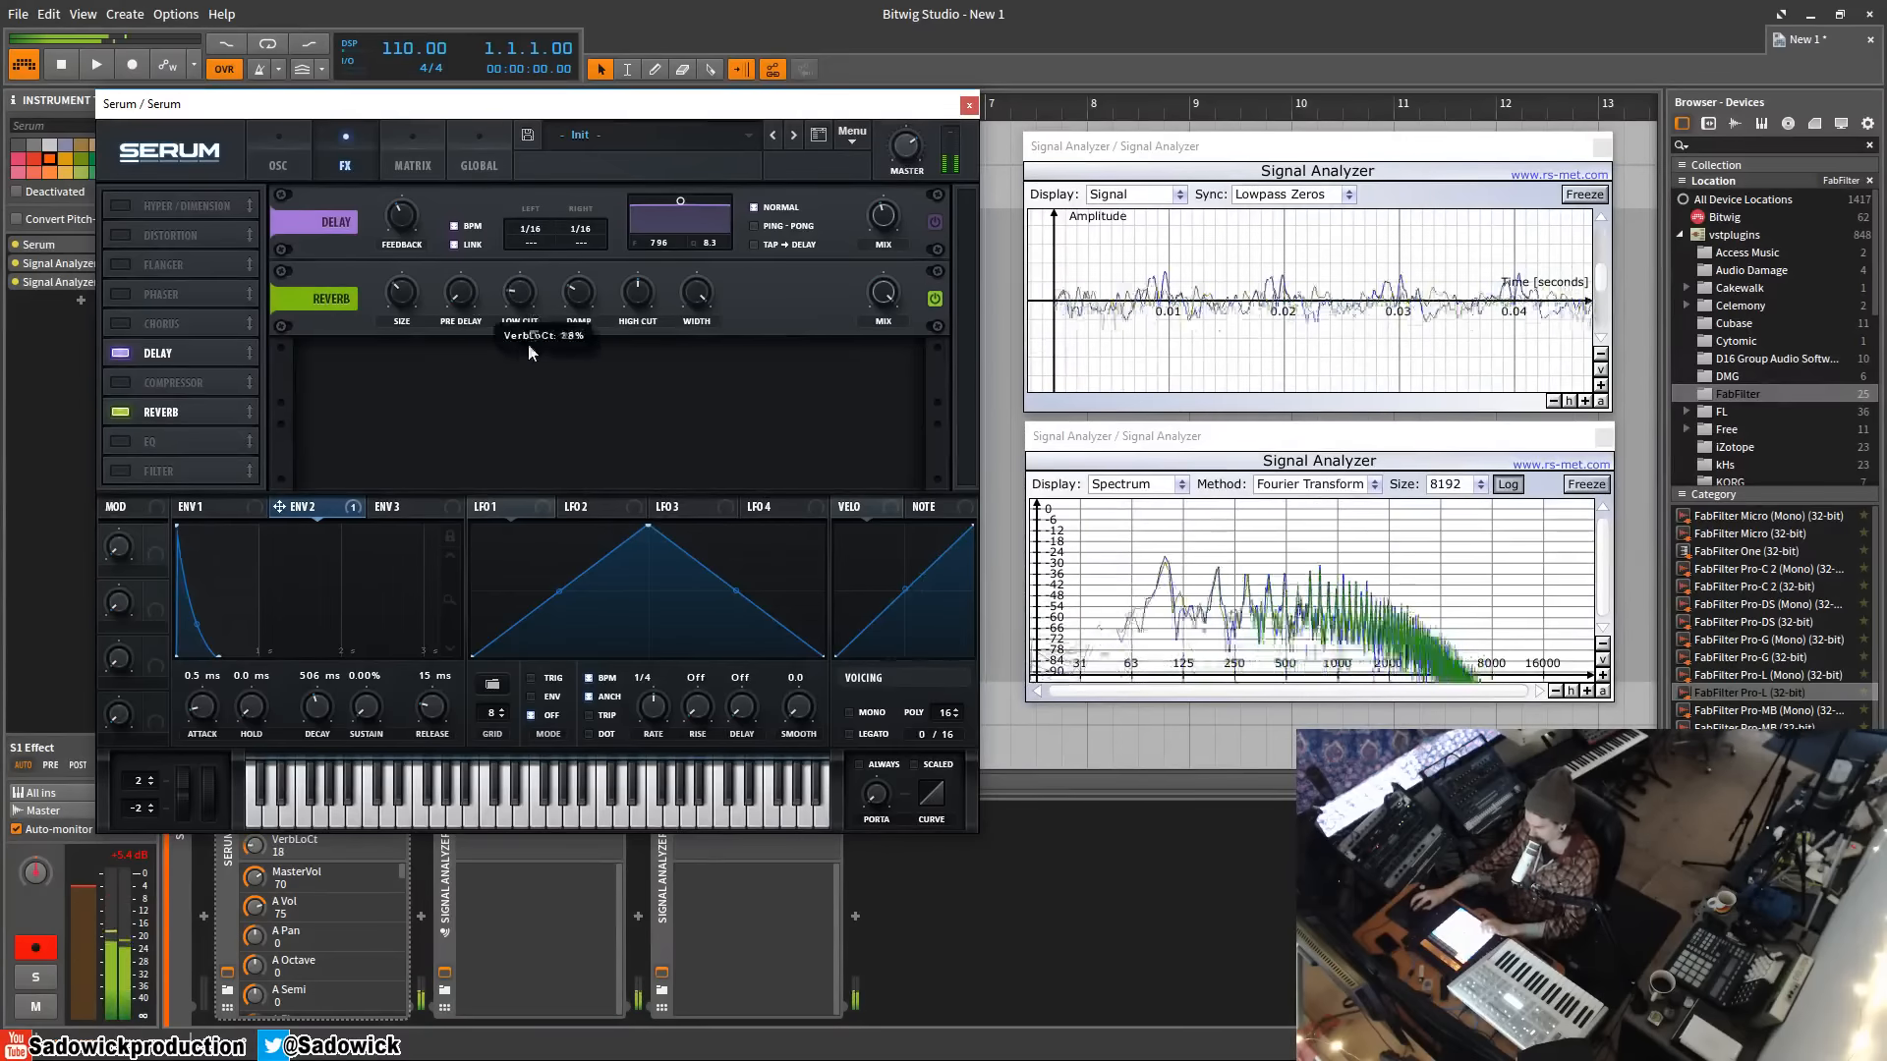
pyautogui.moveTo(520, 289); pyautogui.dragTo(536, 265)
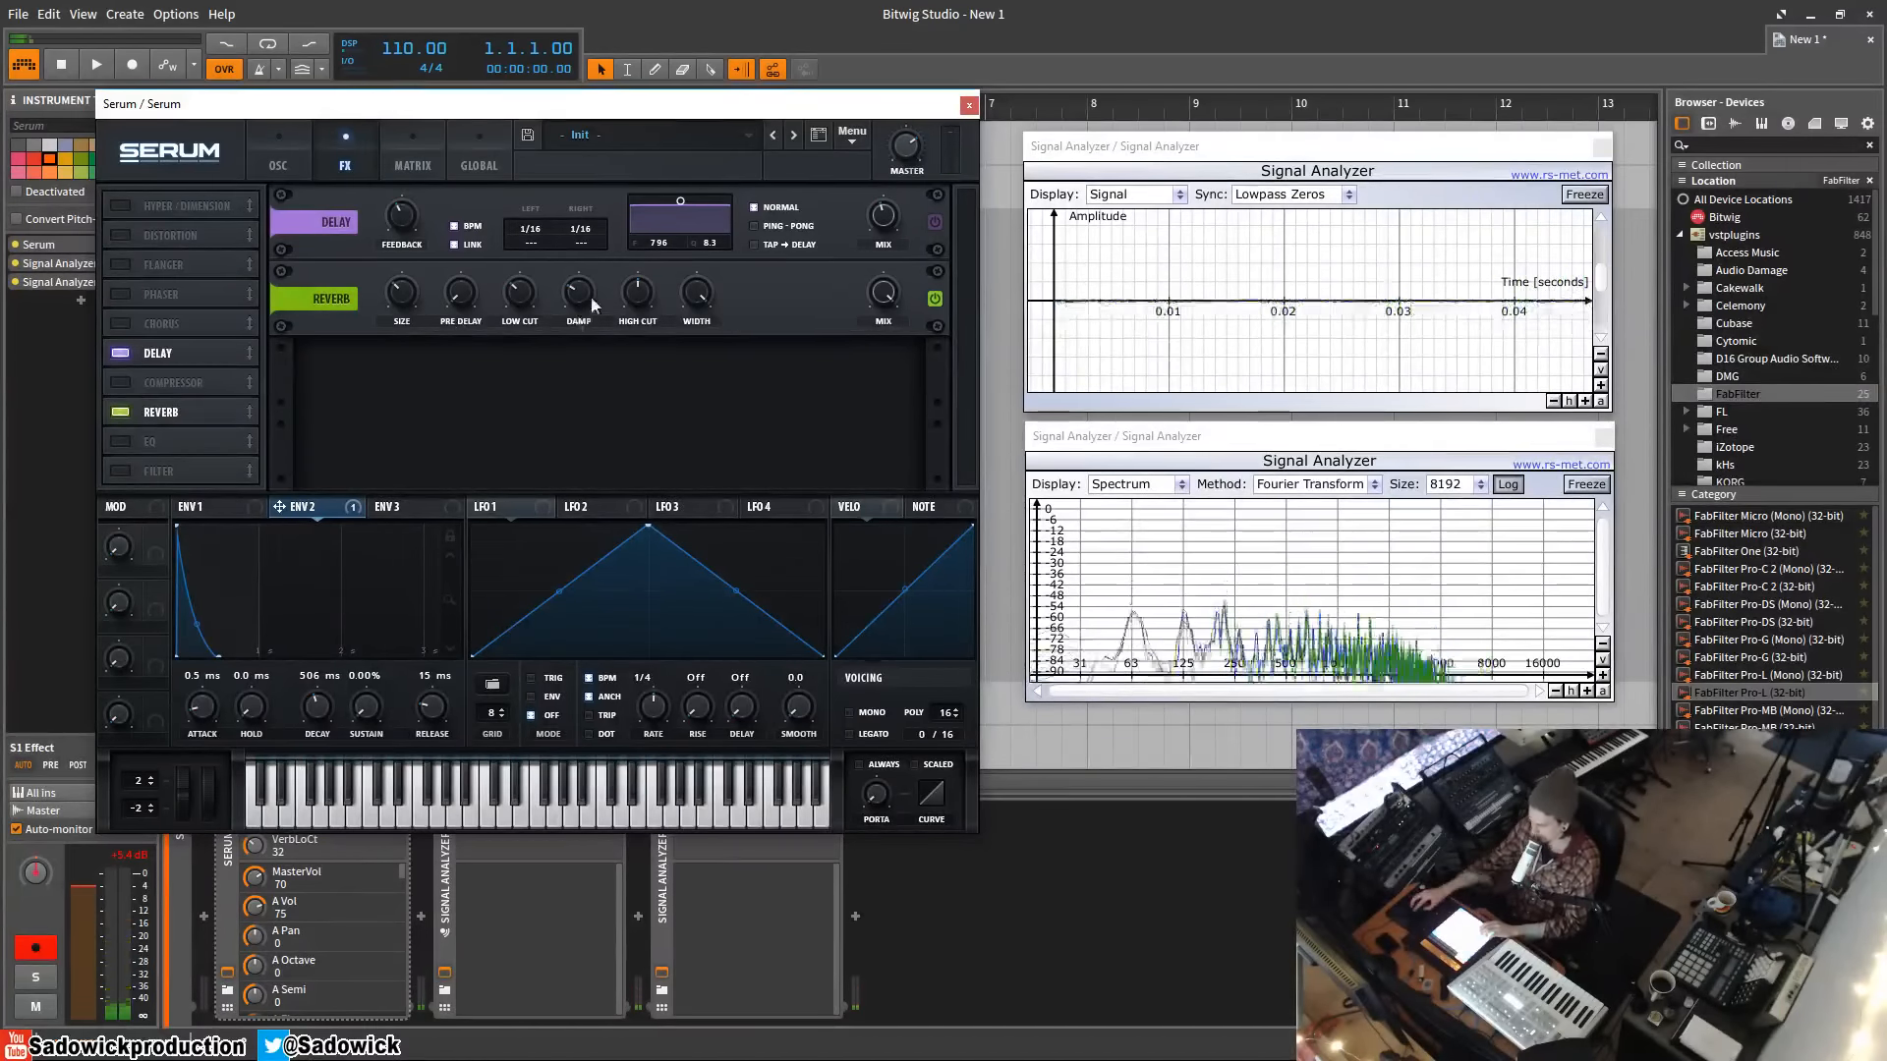
pyautogui.moveTo(578, 295)
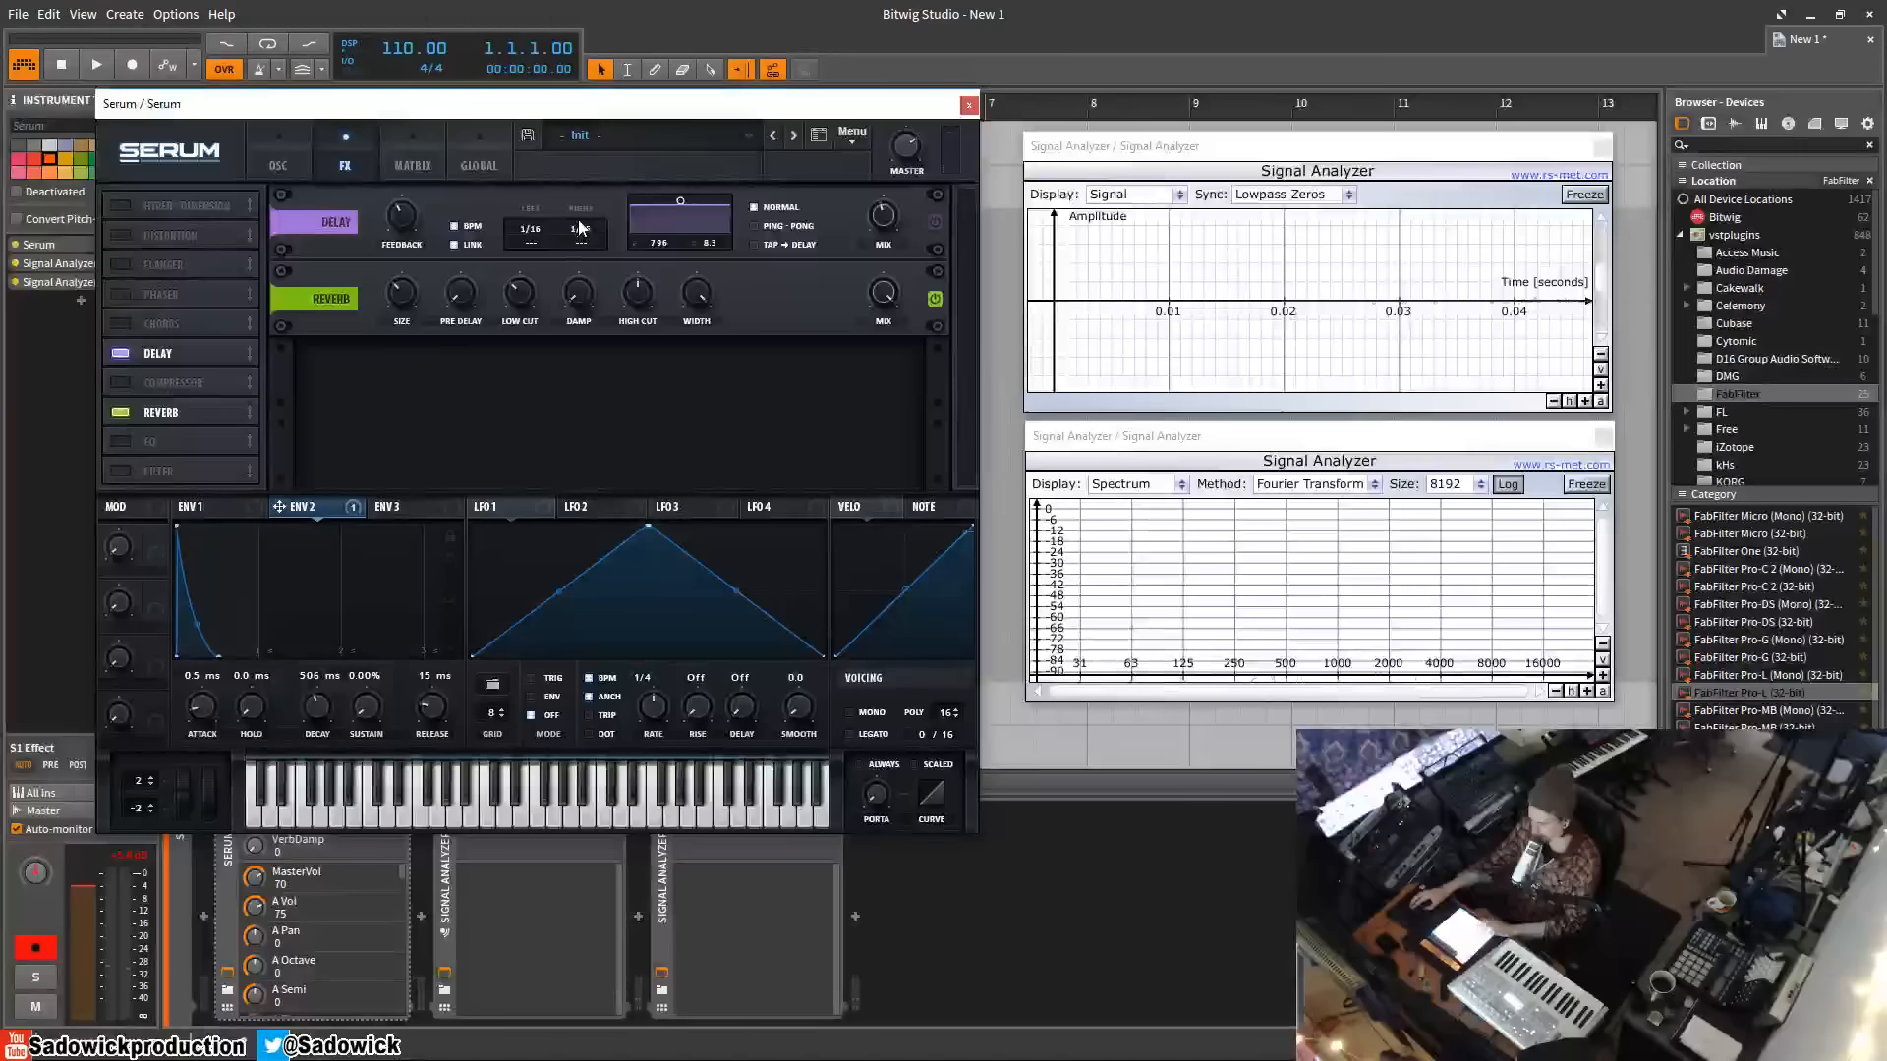
pyautogui.click(575, 229)
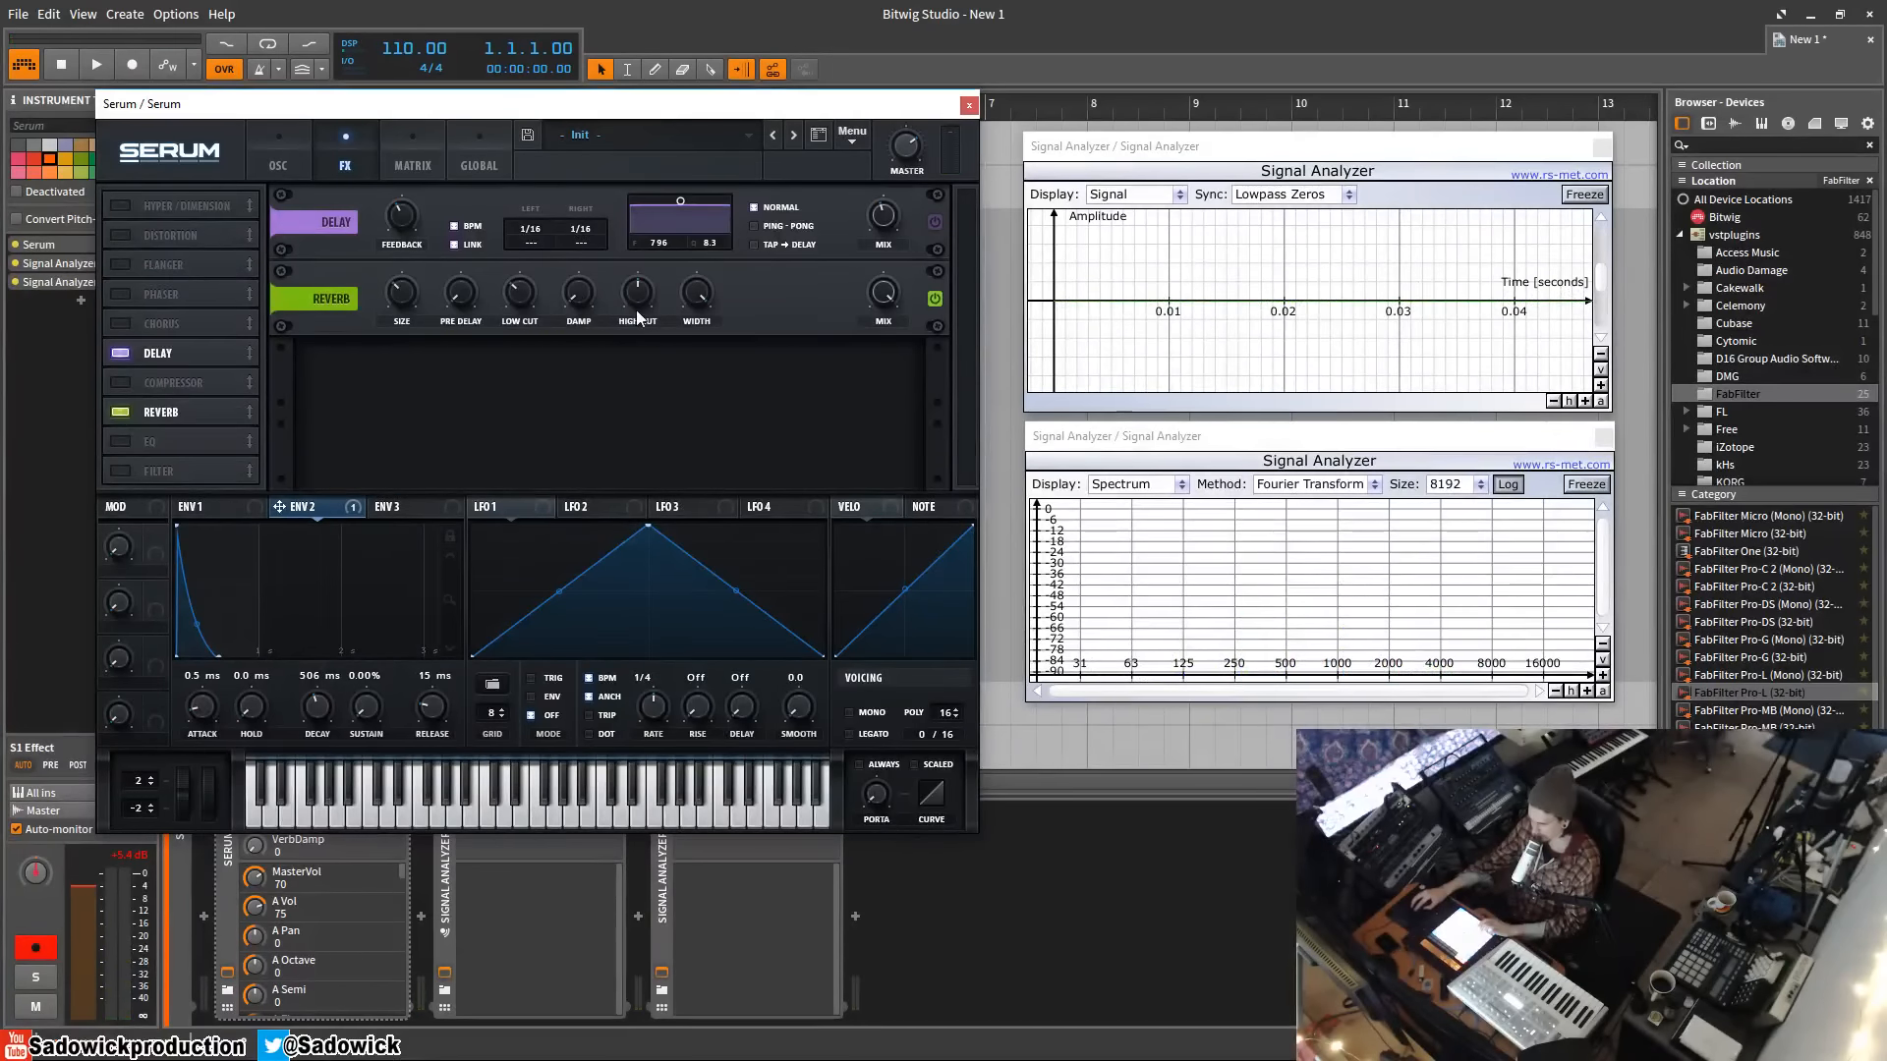
pyautogui.moveTo(579, 297)
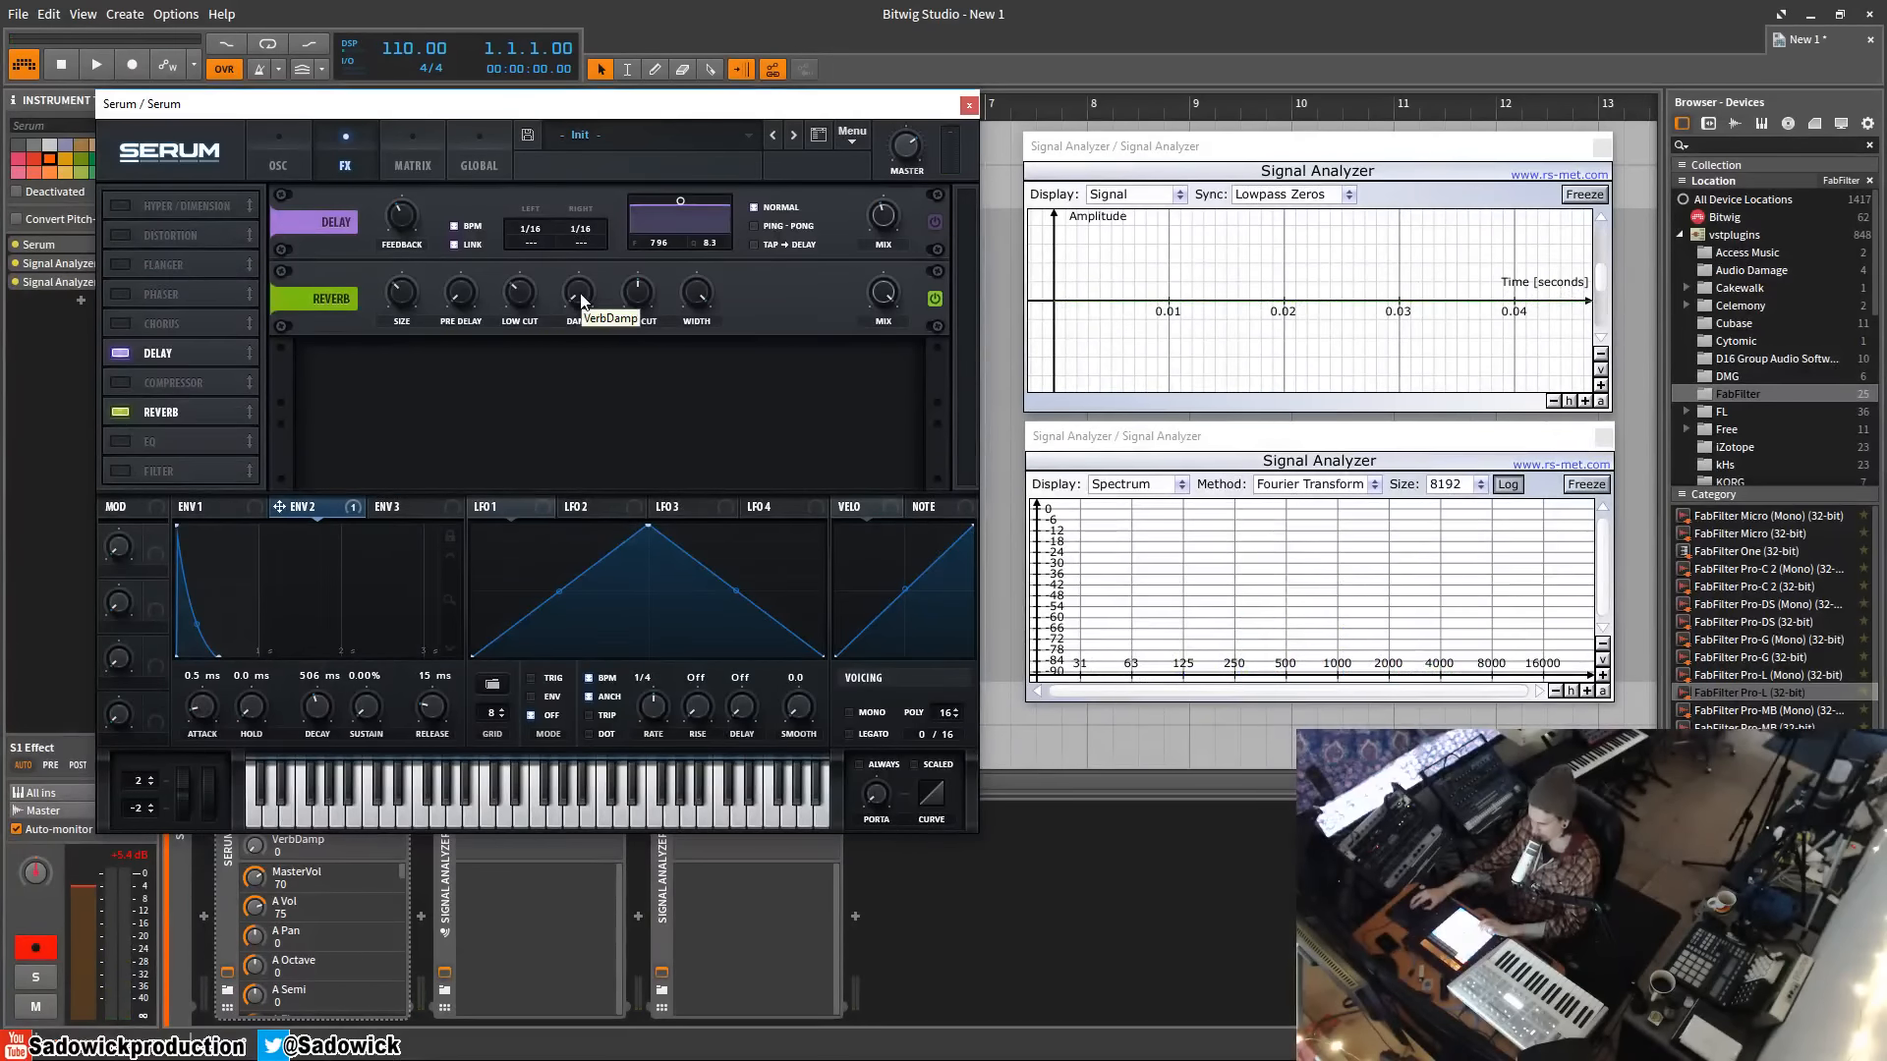
# Step: Set the reverb High Cut to about 31% and the delay's right time to 1/8
pyautogui.moveTo(579, 295); pyautogui.dragTo(579, 277)
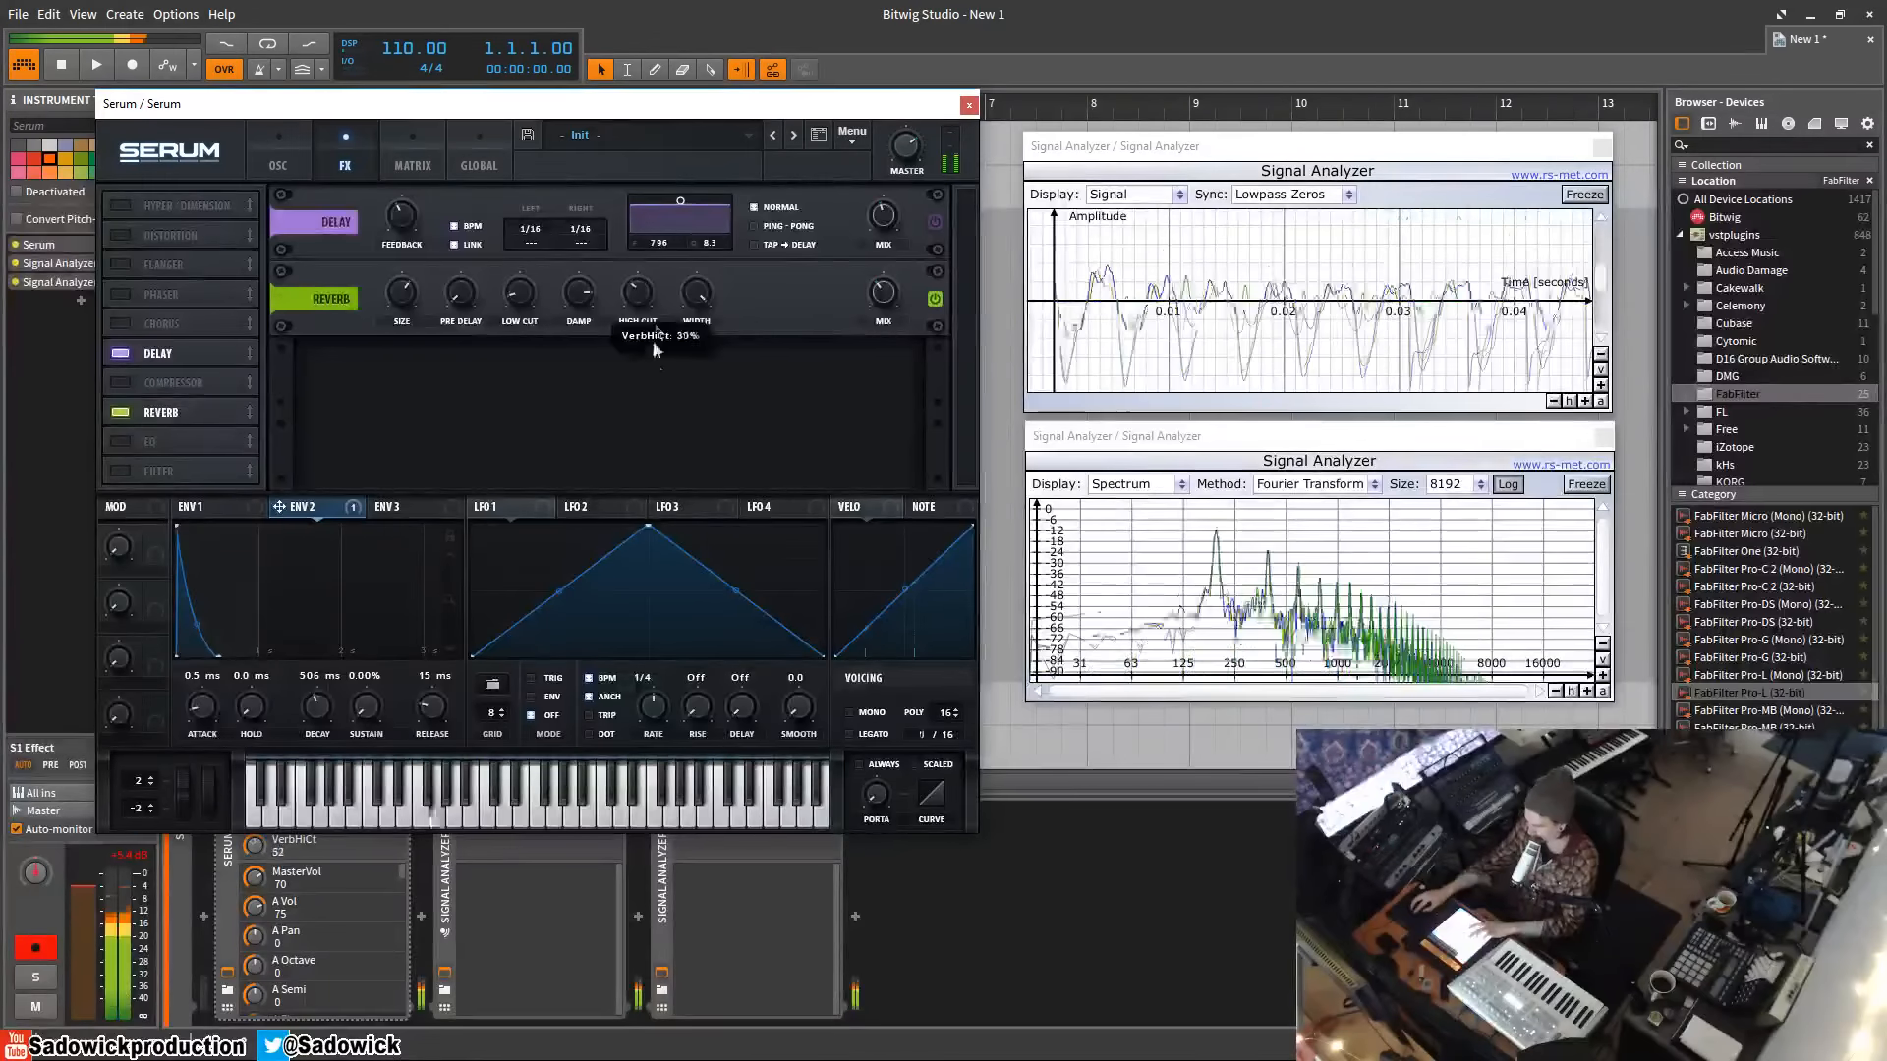
pyautogui.moveTo(637, 293); pyautogui.dragTo(637, 312)
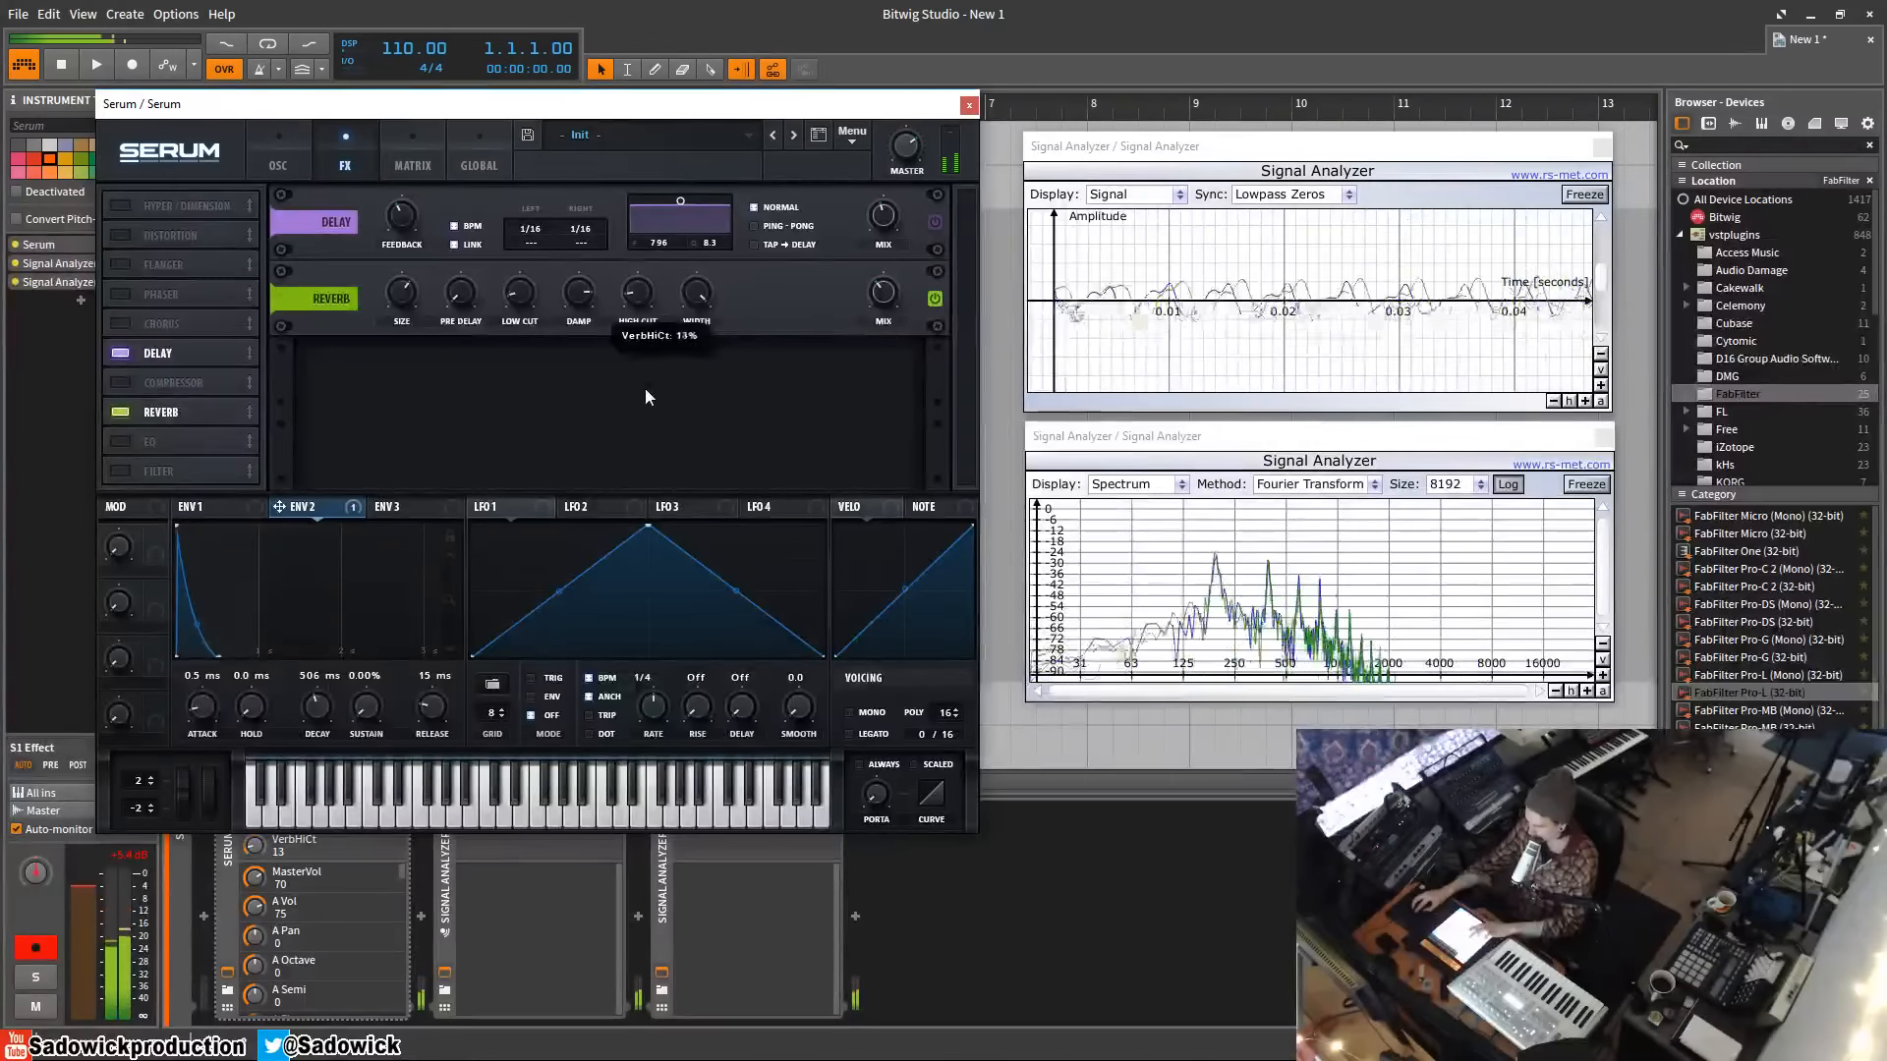
pyautogui.moveTo(637, 293); pyautogui.dragTo(637, 337)
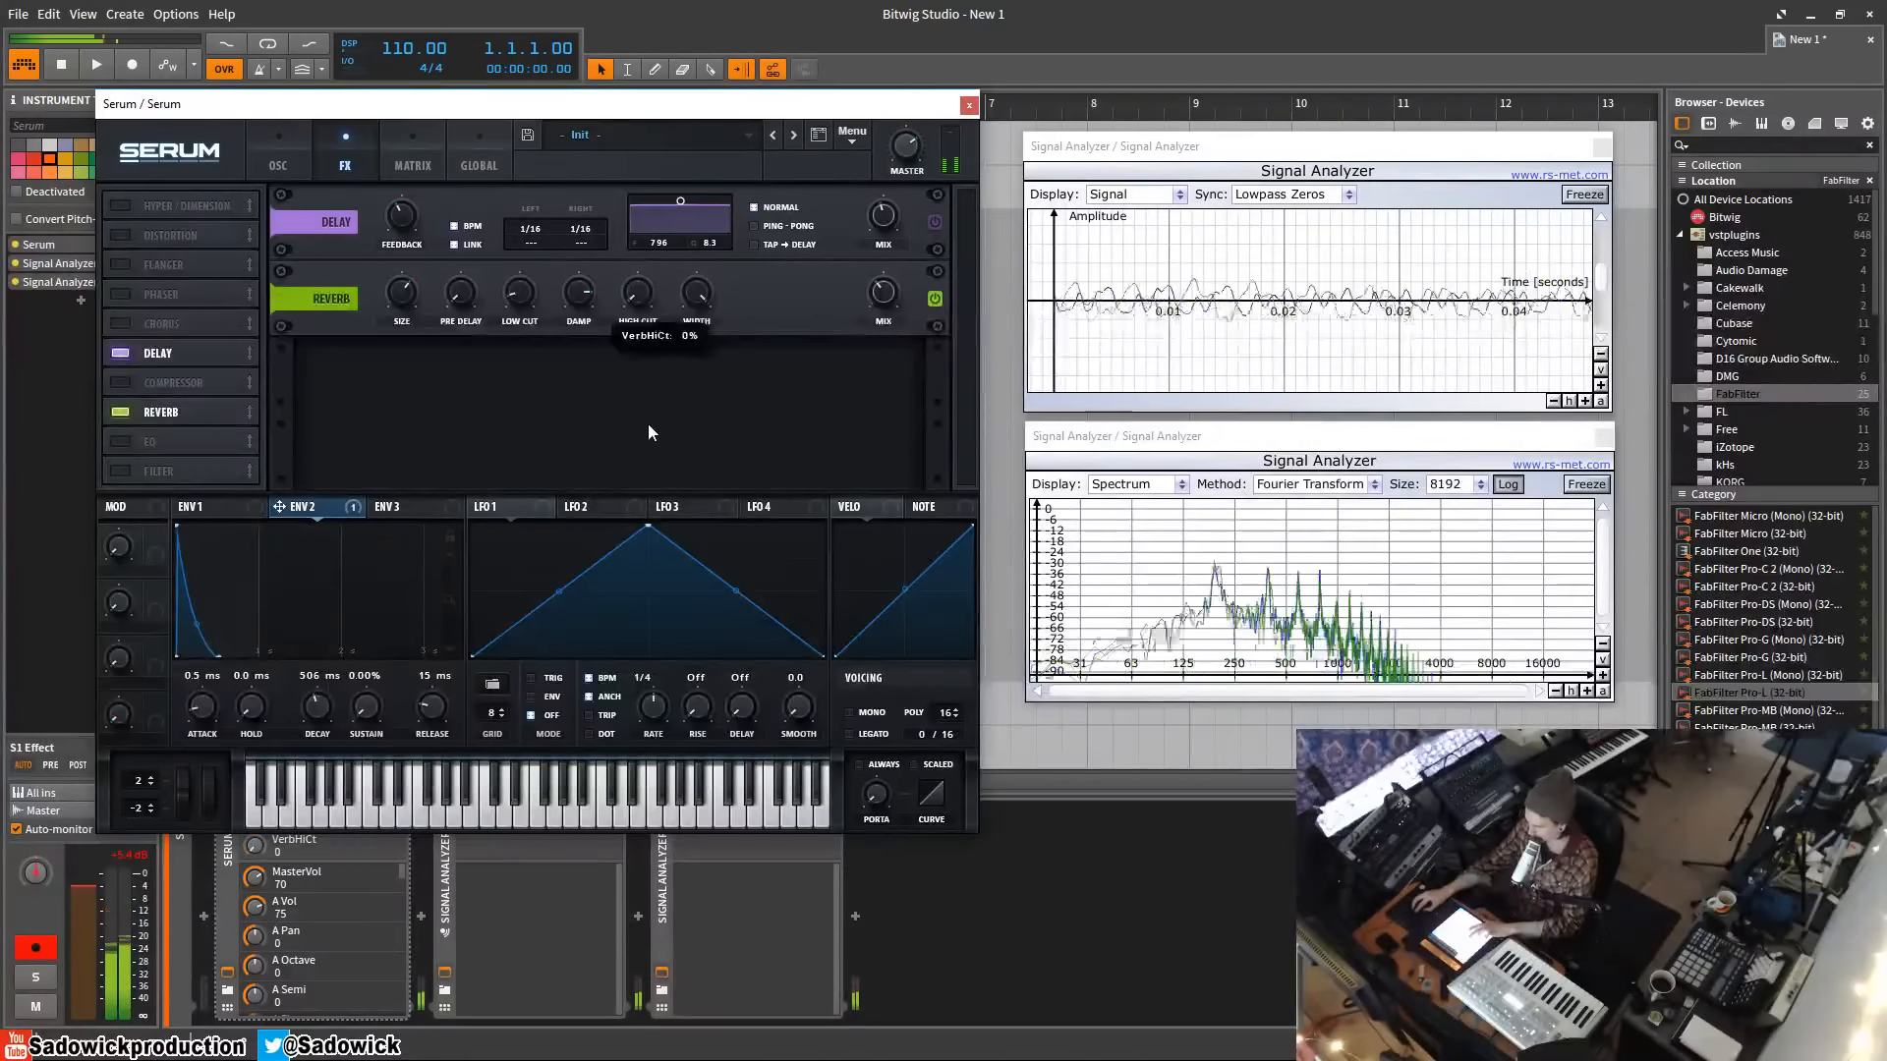
pyautogui.moveTo(638, 299); pyautogui.dragTo(638, 264)
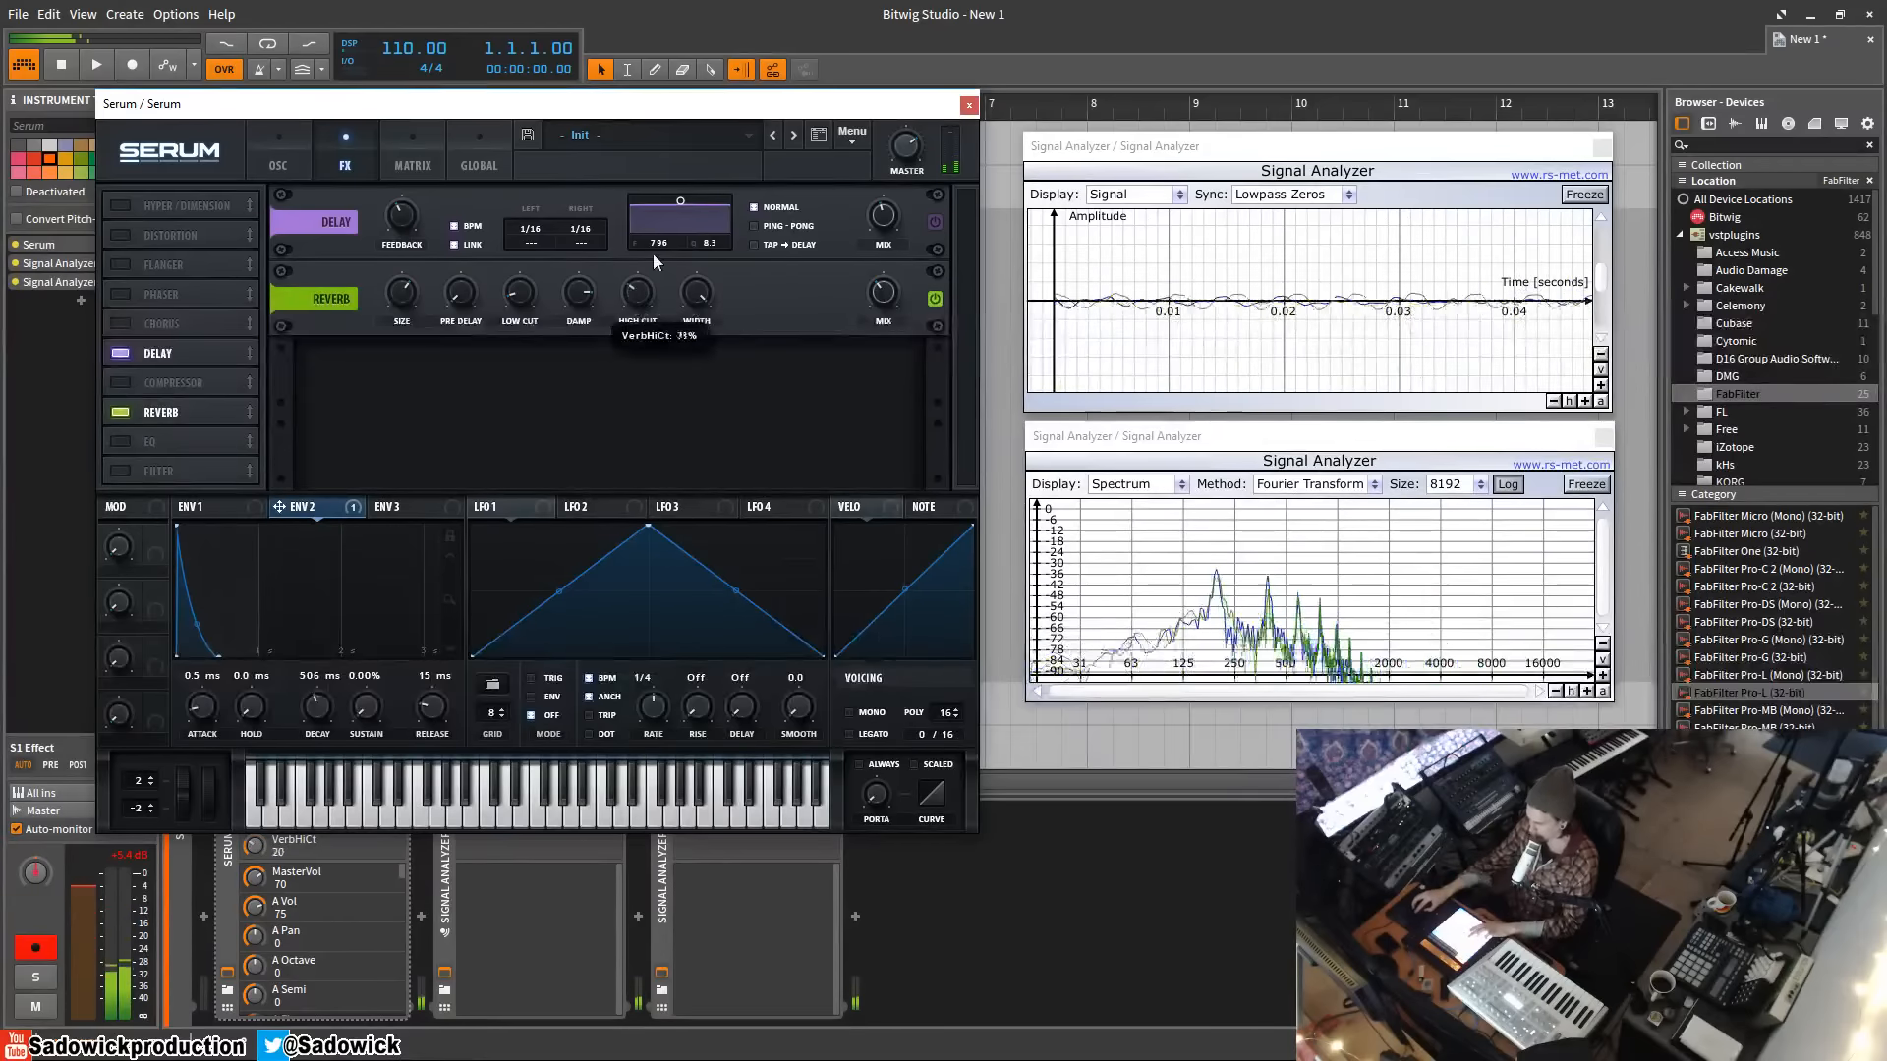
pyautogui.moveTo(638, 262); pyautogui.dragTo(668, 201)
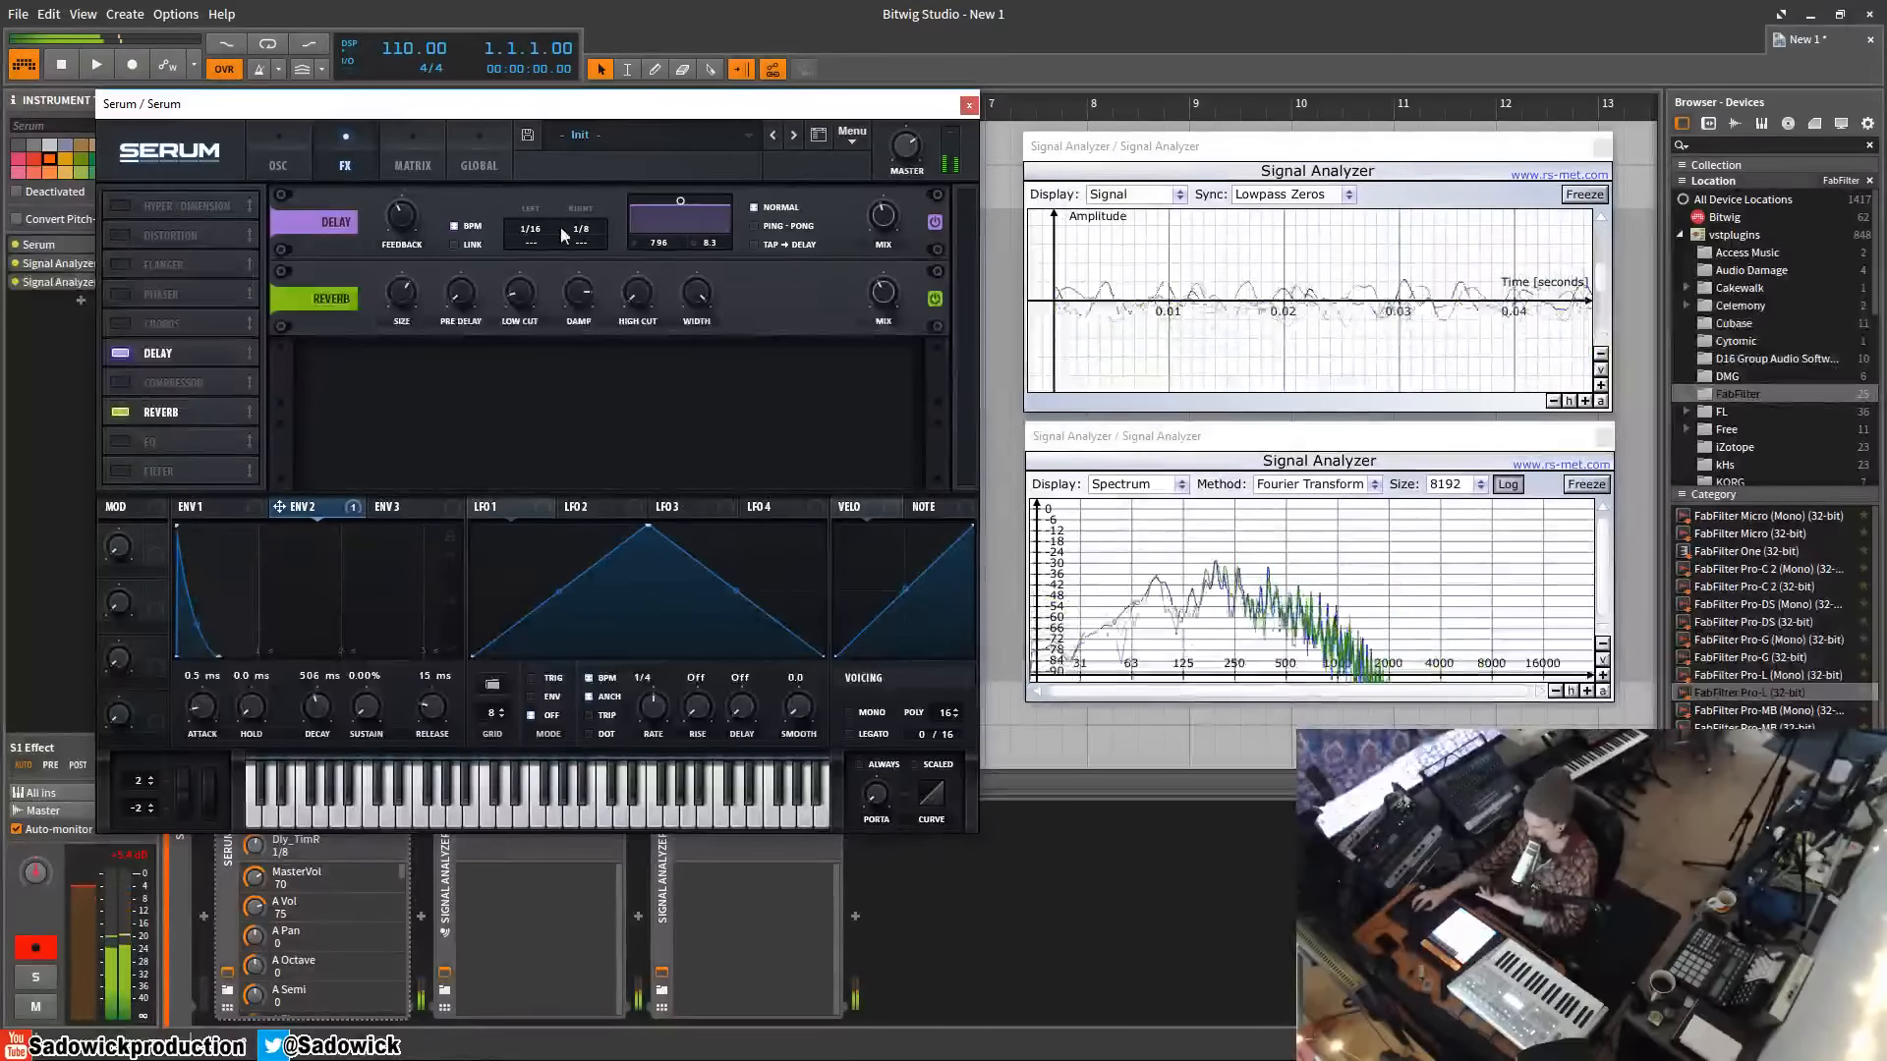
# Step: Enable ping-pong on Serum's delay (left 1/16, right 1/8), checking the oscillators before returning to FX
pyautogui.click(786, 225)
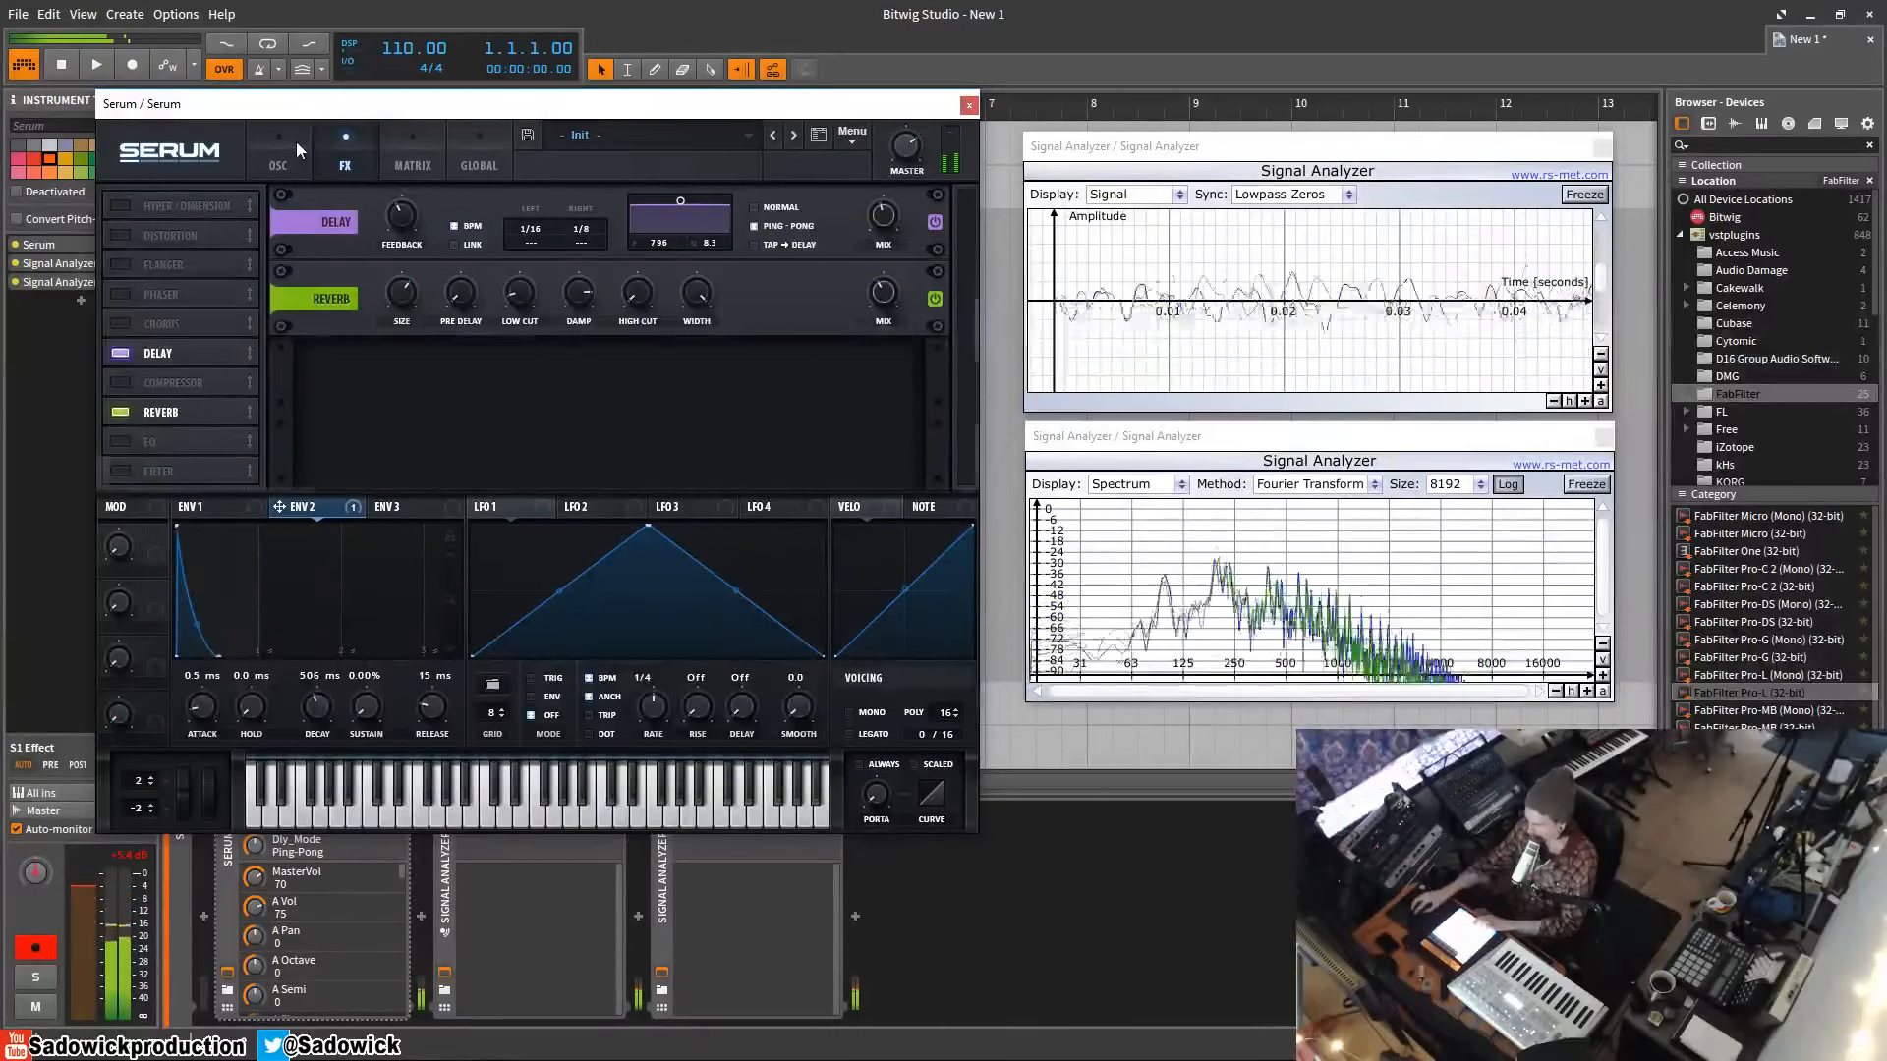
pyautogui.click(278, 145)
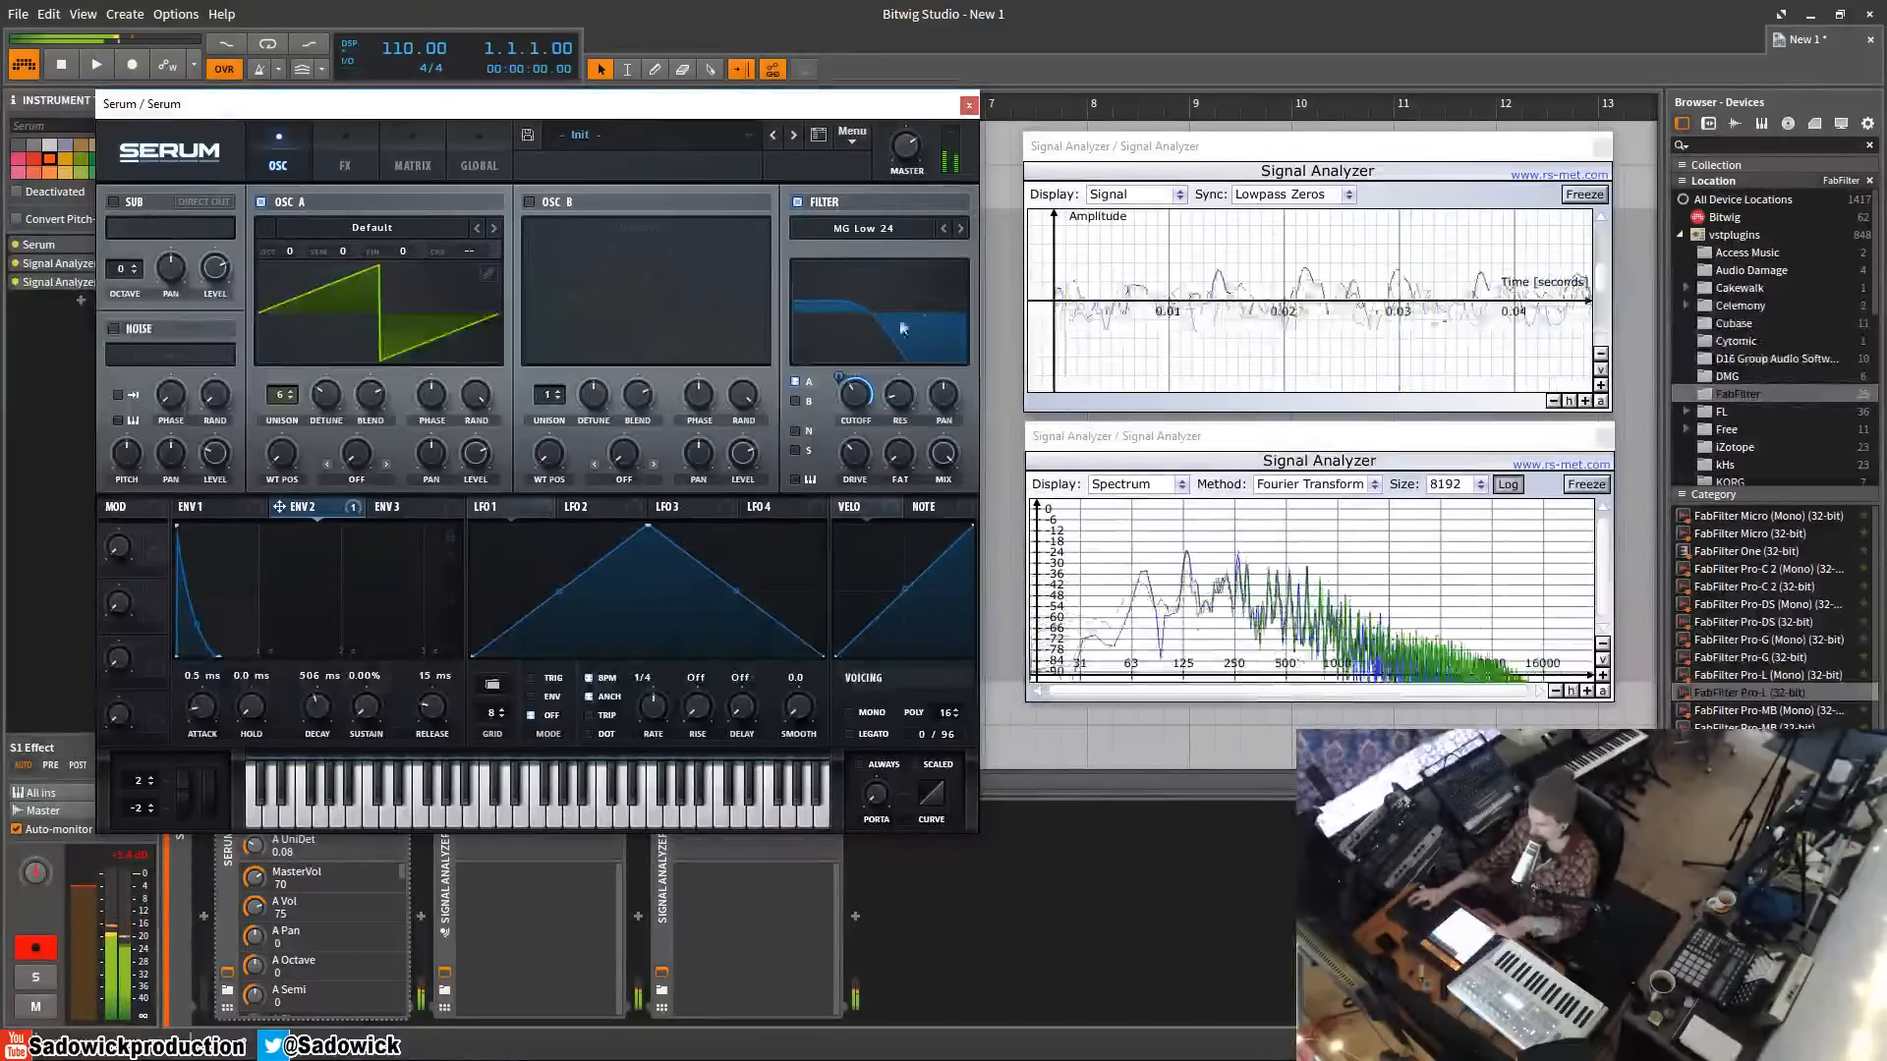
pyautogui.click(344, 150)
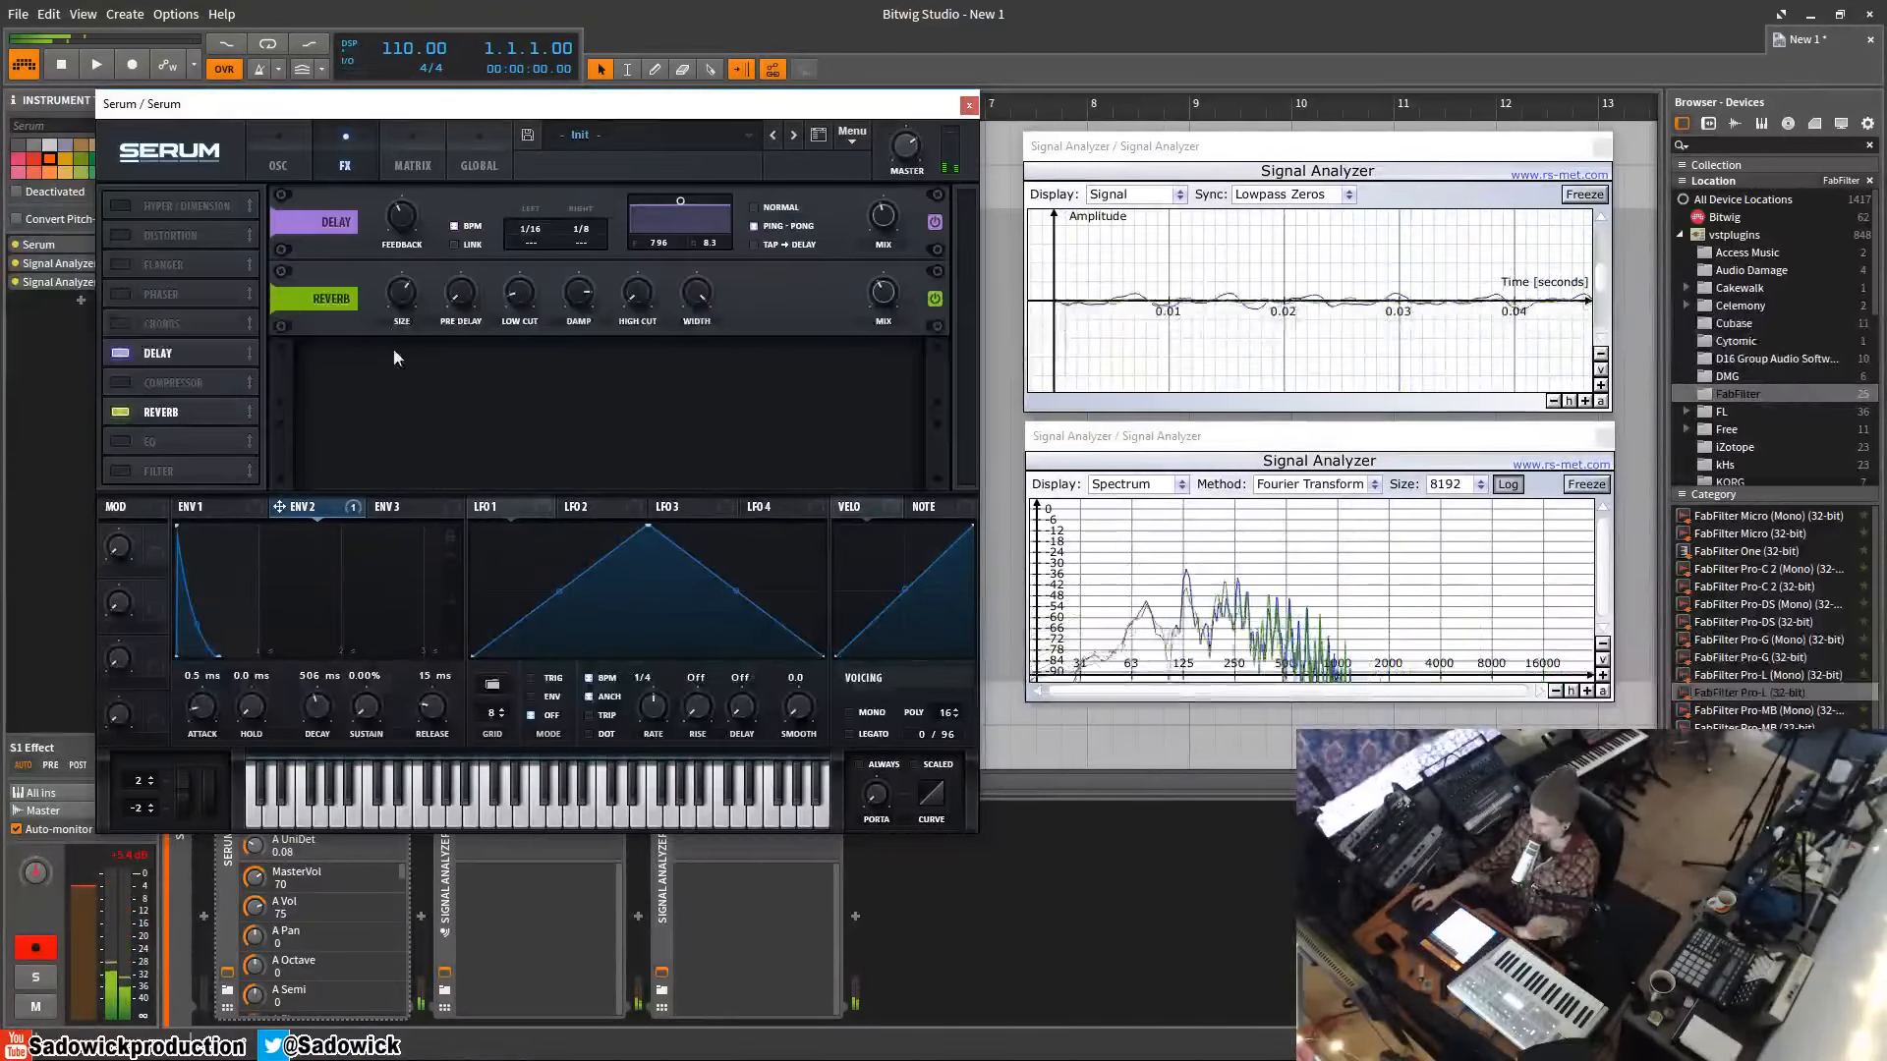